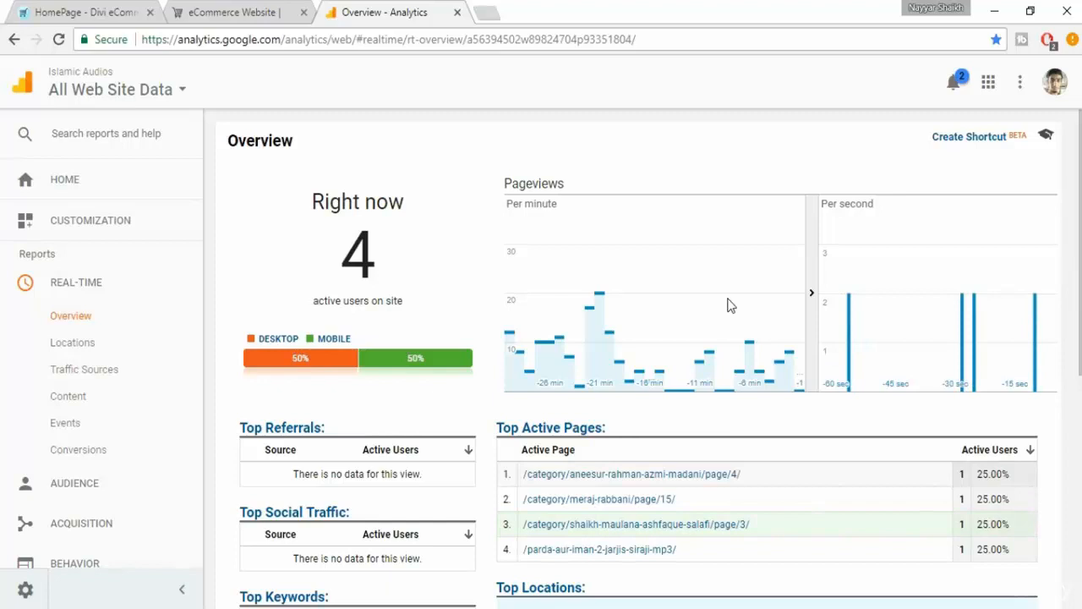
pyautogui.moveTo(743, 210)
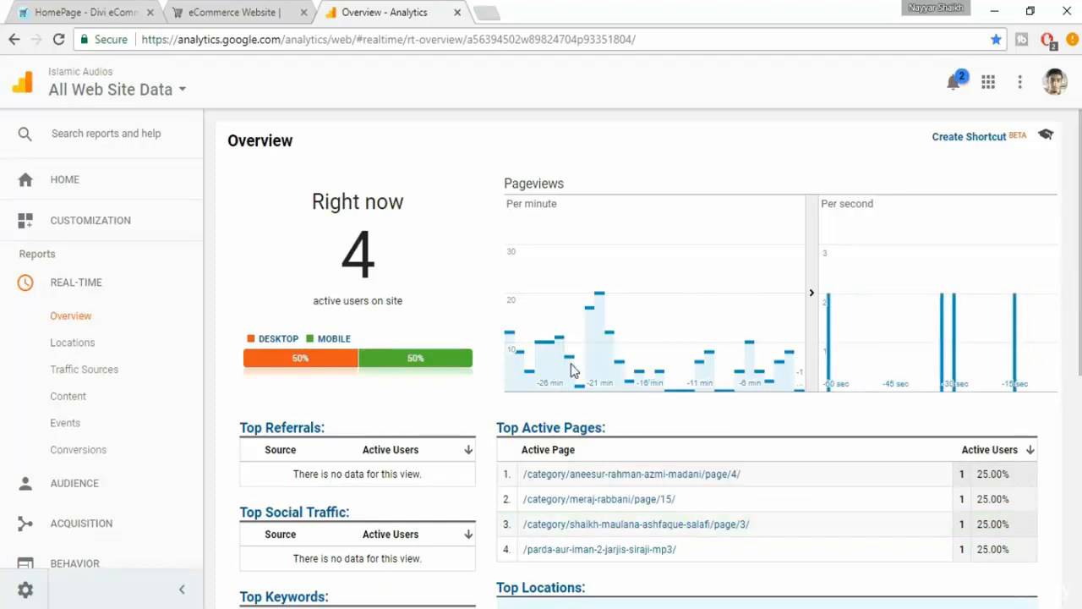
pyautogui.moveTo(579, 364)
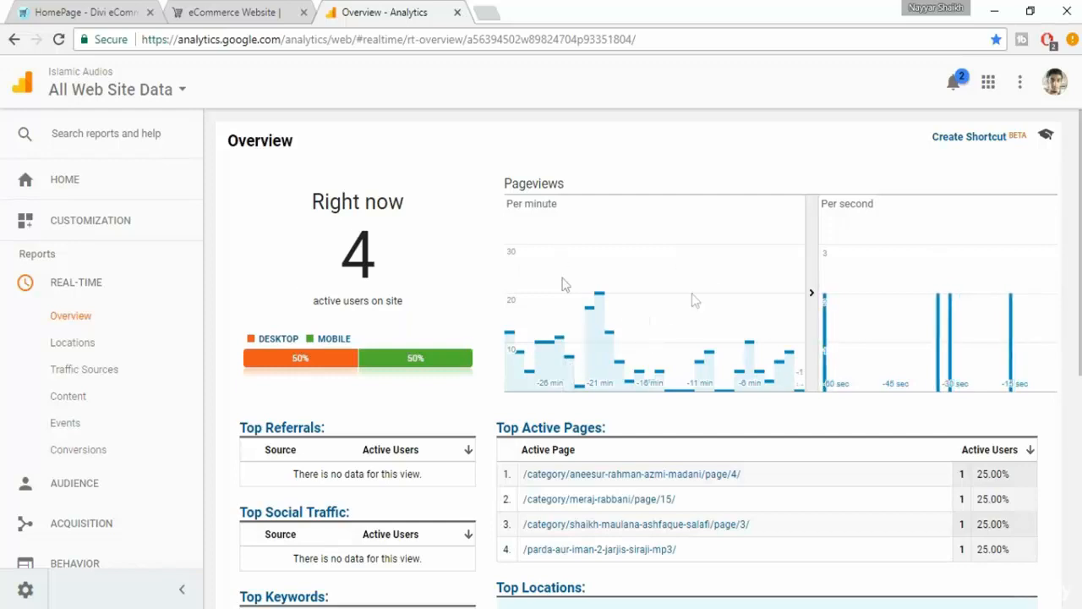
pyautogui.moveTo(497, 236)
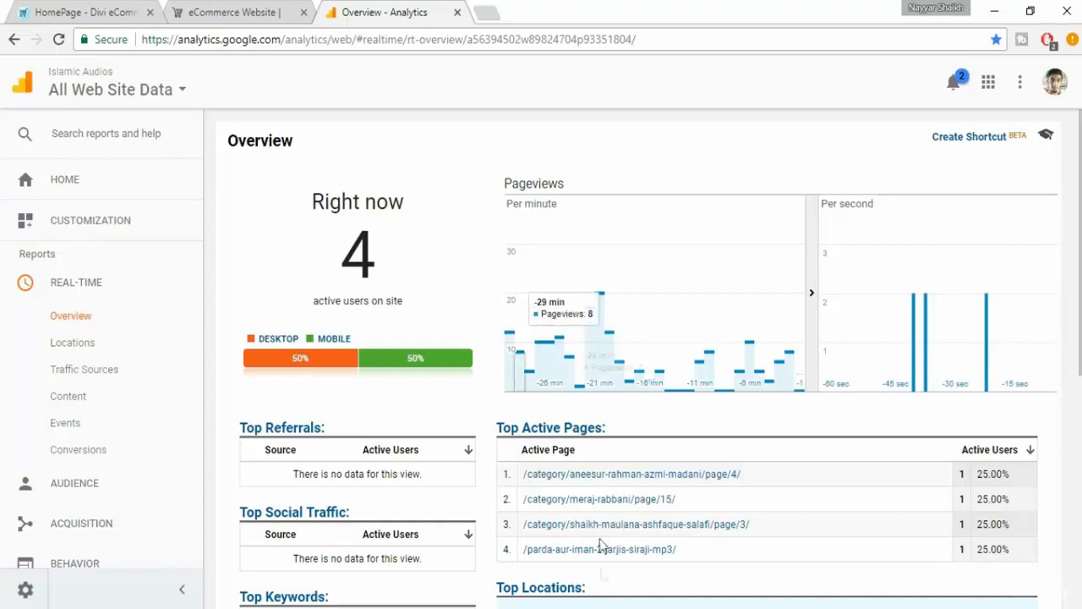
# Open Audience Overview (4,187 sessions) and scroll to the Language table led by en-us.
pyautogui.scroll(-3)
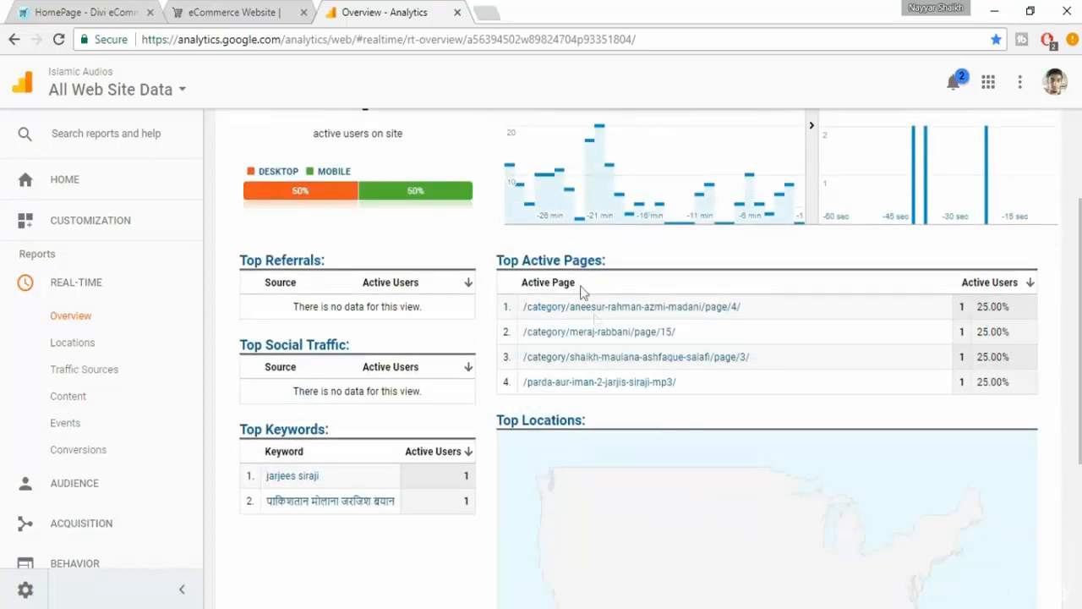
pyautogui.scroll(-3)
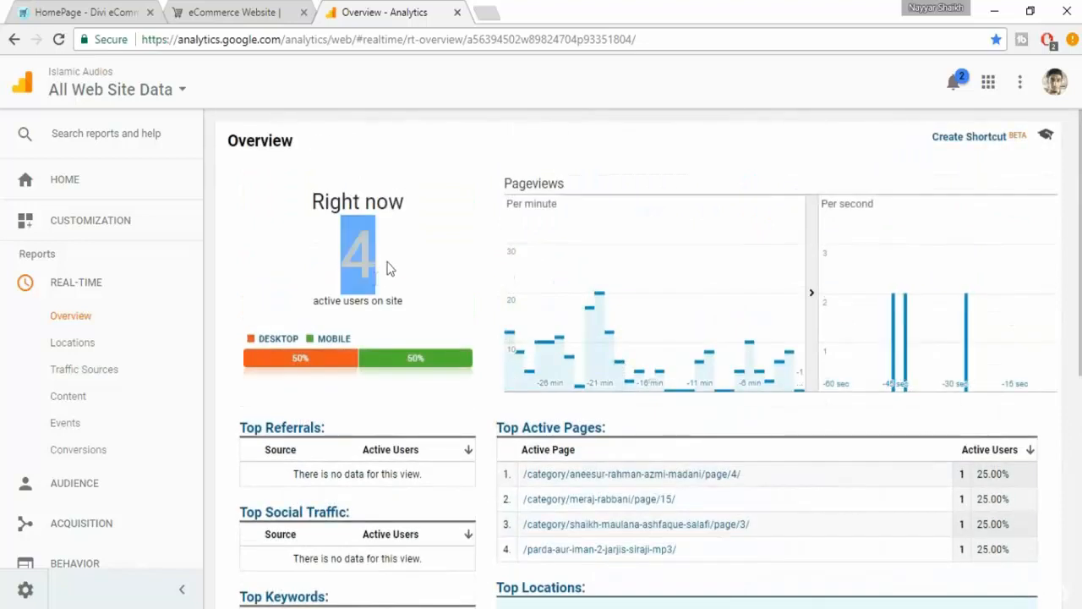
pyautogui.moveTo(303, 364)
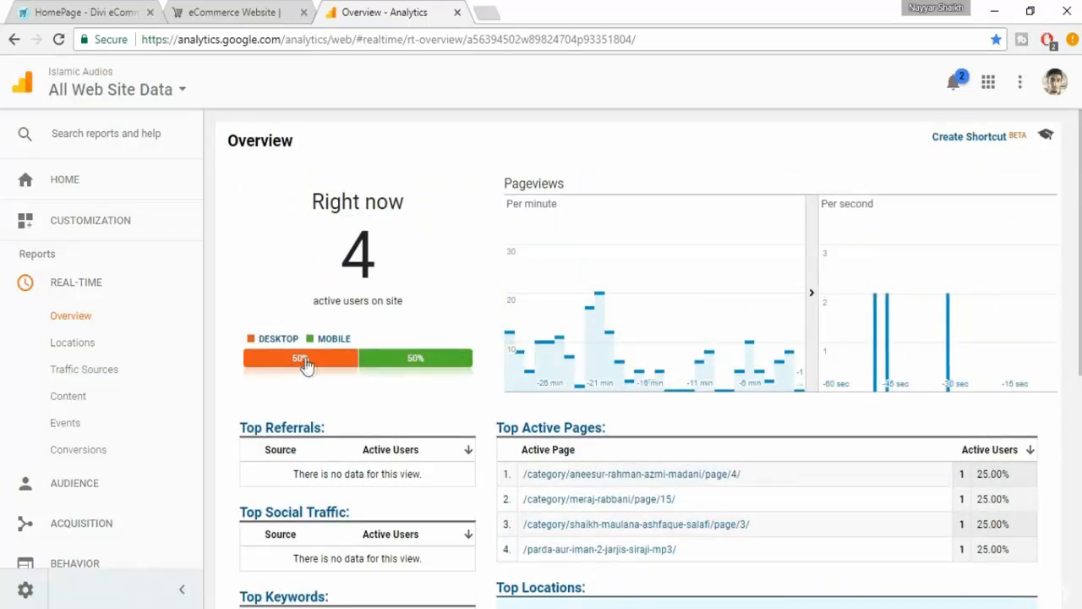
pyautogui.moveTo(420, 370)
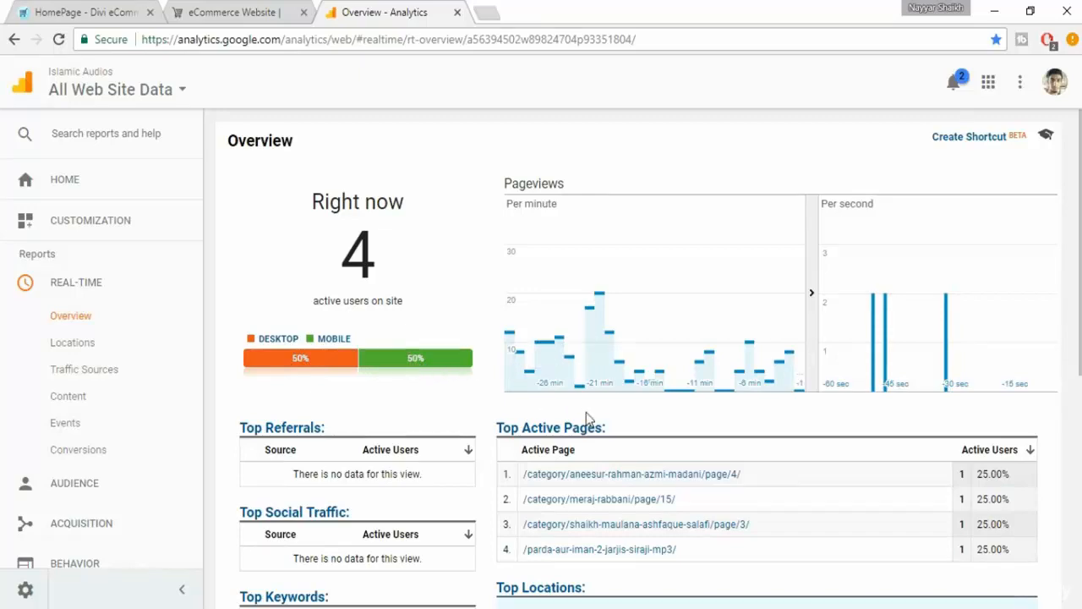
pyautogui.scroll(-3)
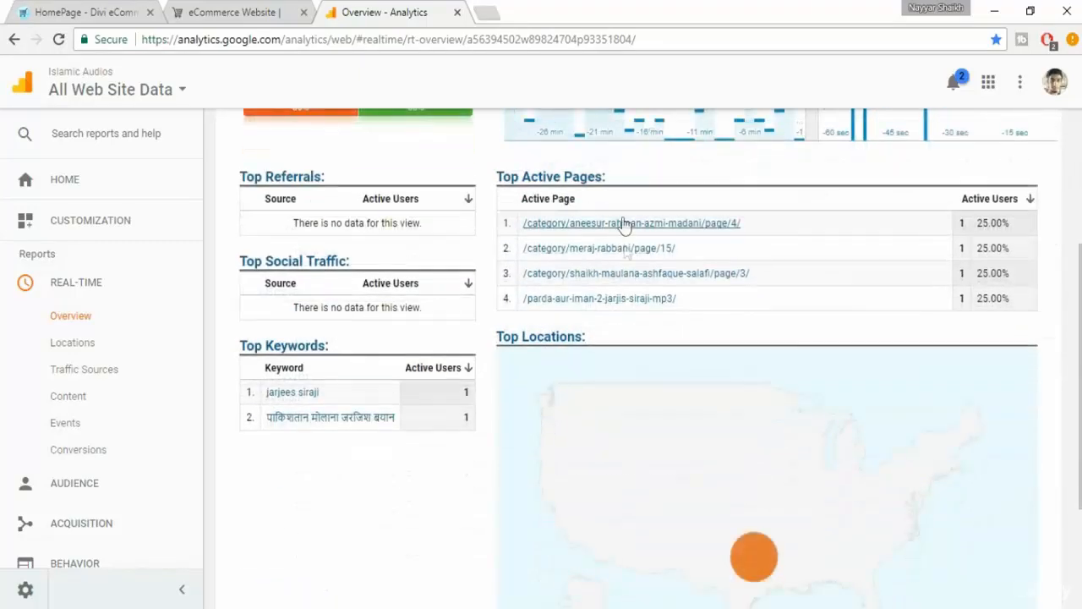
pyautogui.scroll(-3)
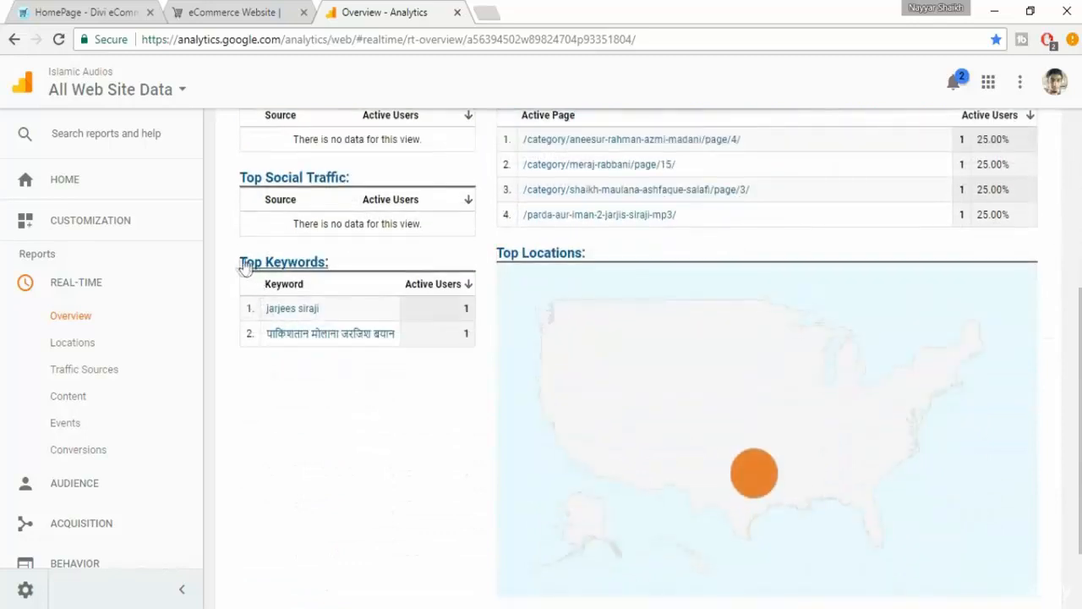
pyautogui.moveTo(313, 355)
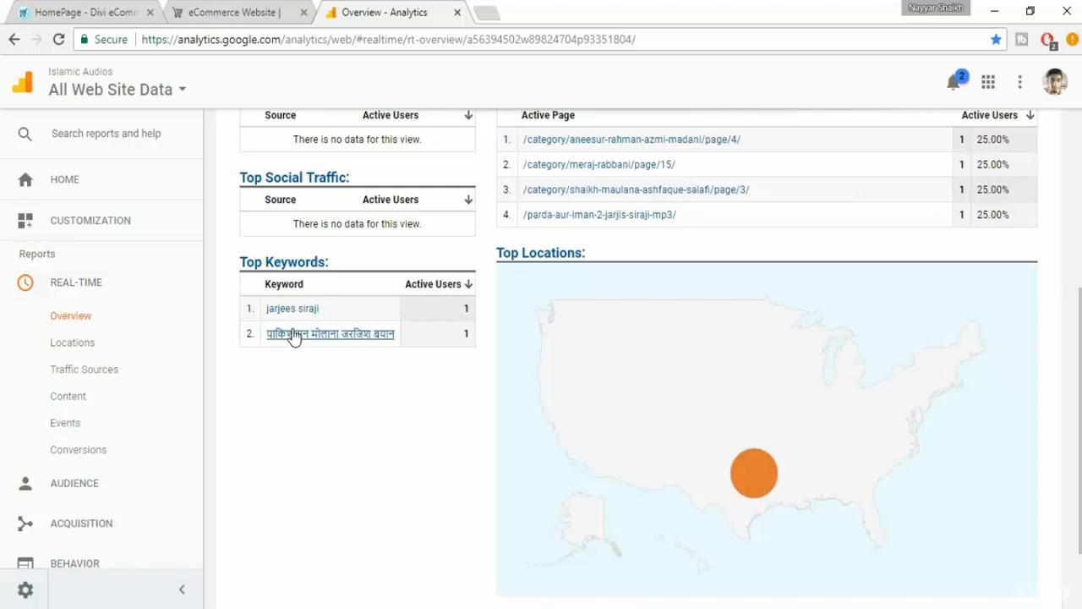
pyautogui.scroll(-3)
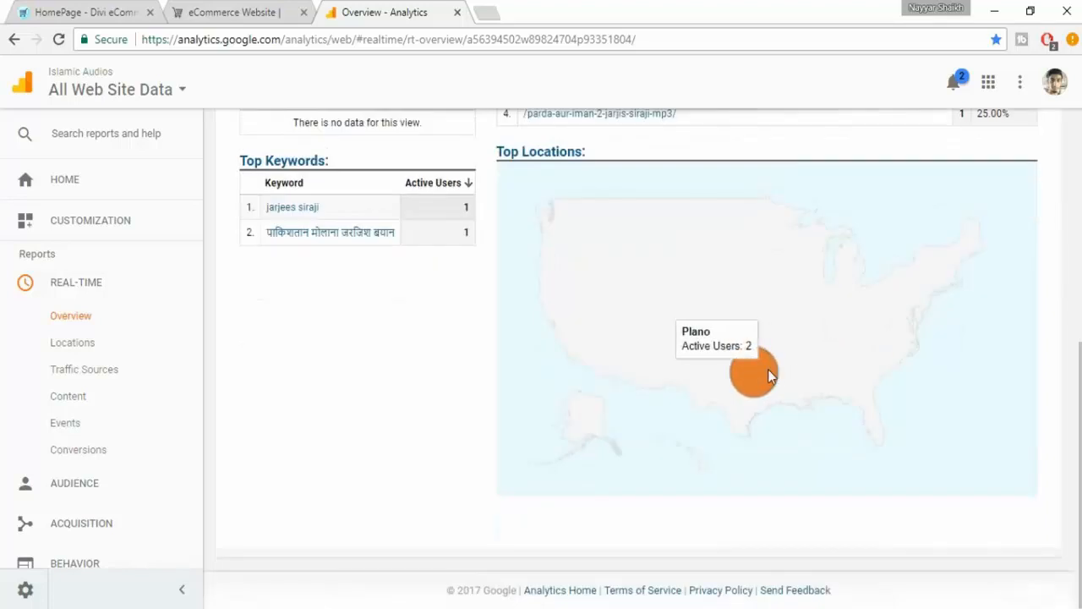
pyautogui.moveTo(765, 376)
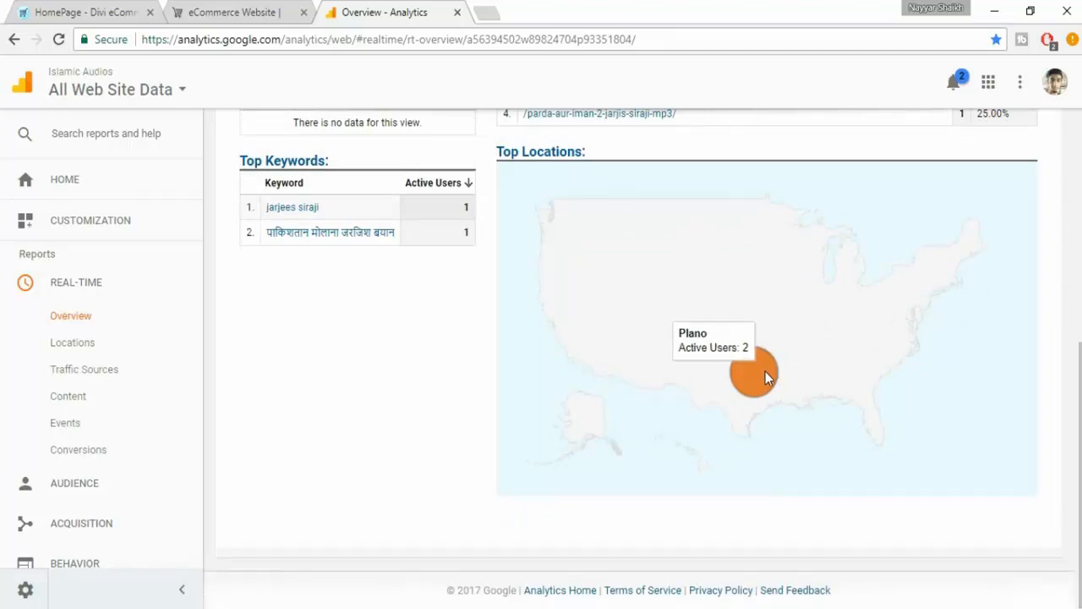
pyautogui.scroll(3)
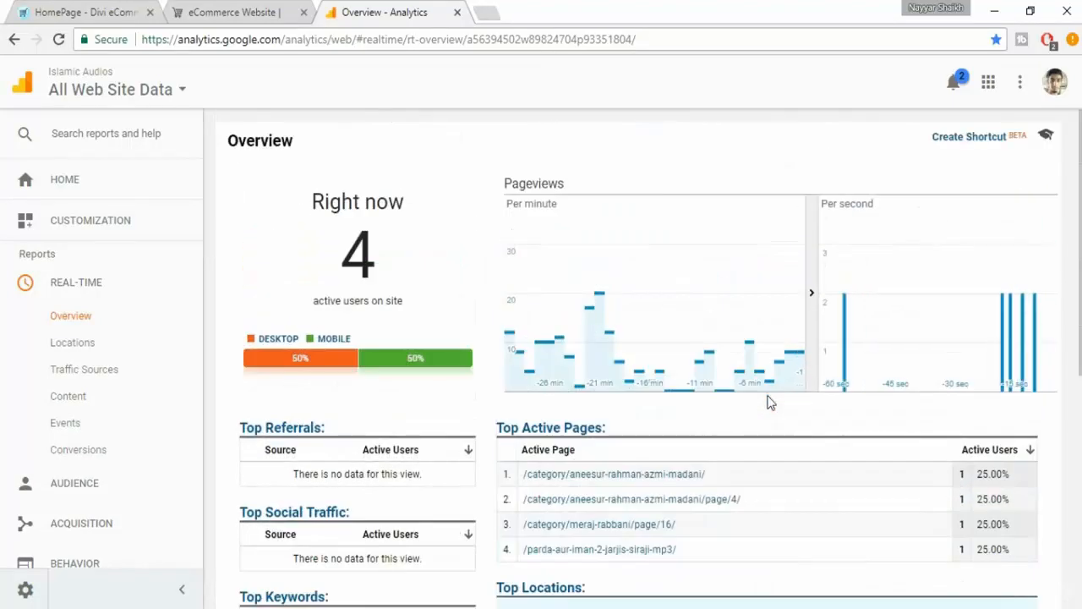
pyautogui.moveTo(266, 296)
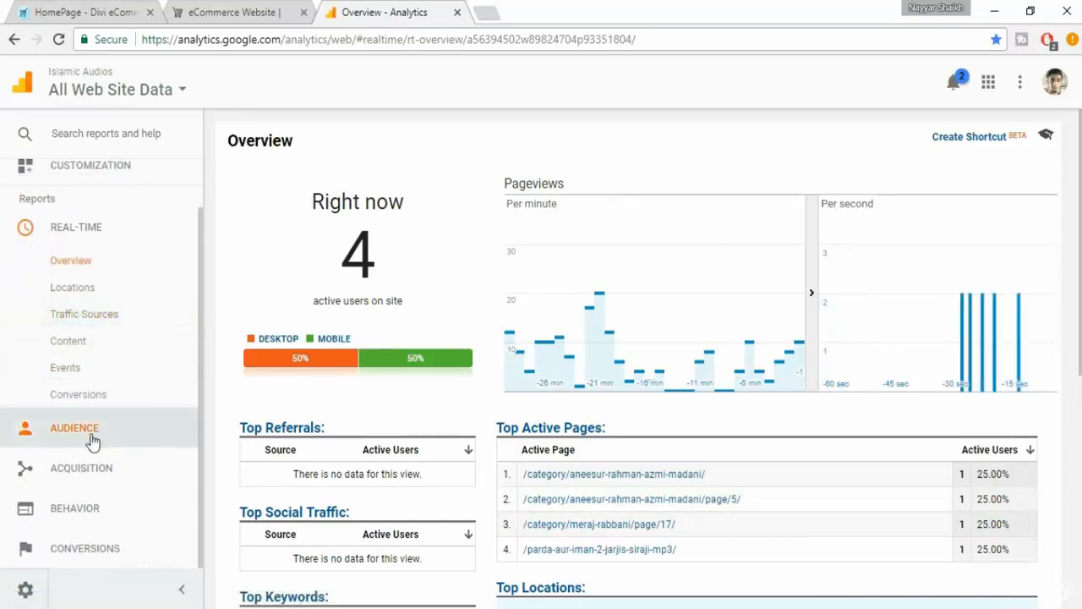
pyautogui.click(74, 427)
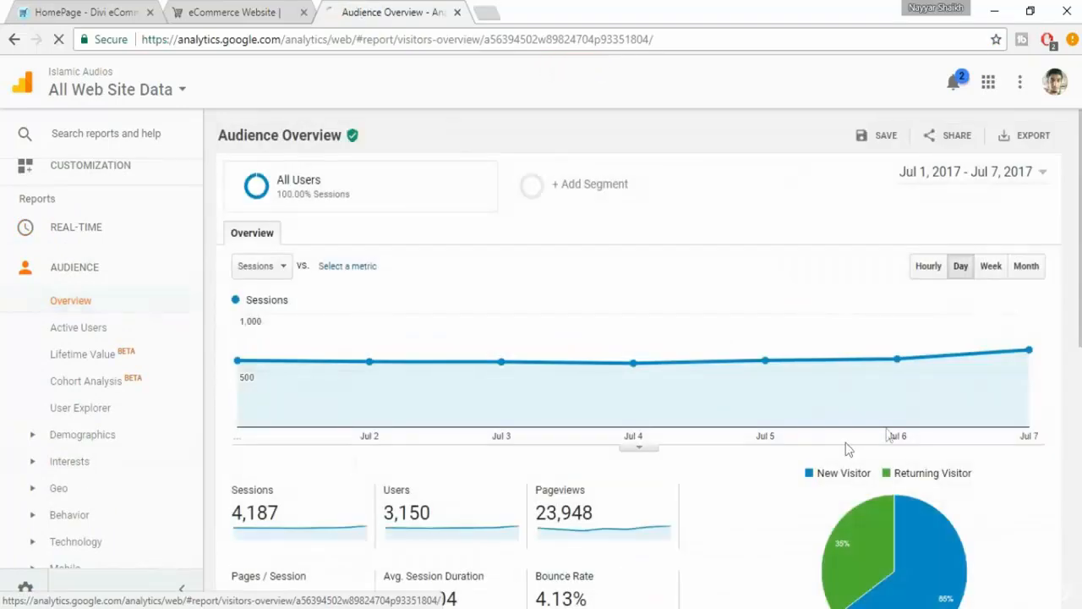
pyautogui.moveTo(1029, 350)
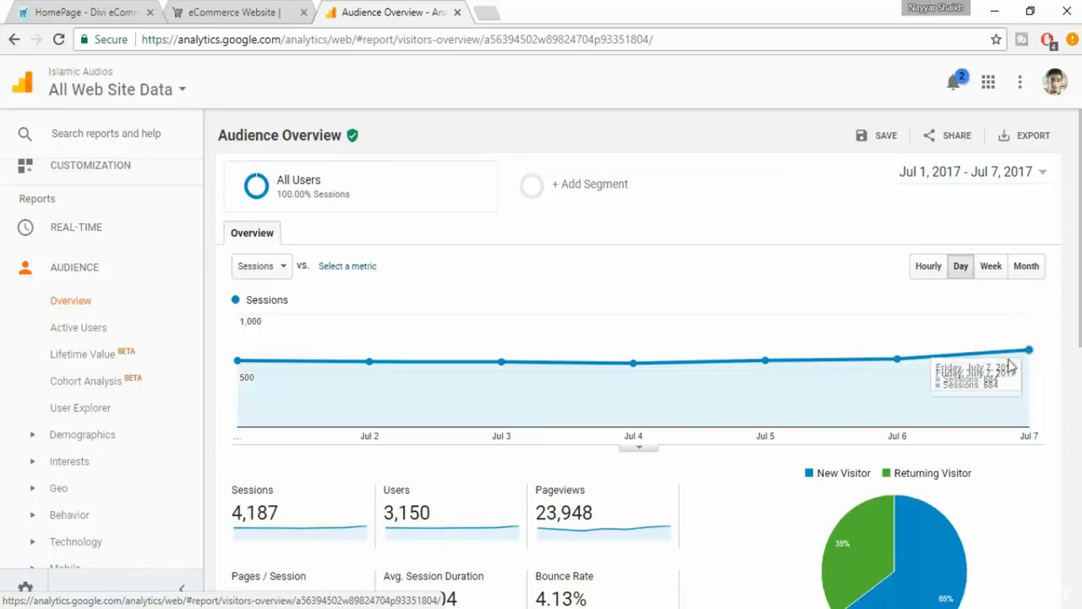
pyautogui.scroll(-3)
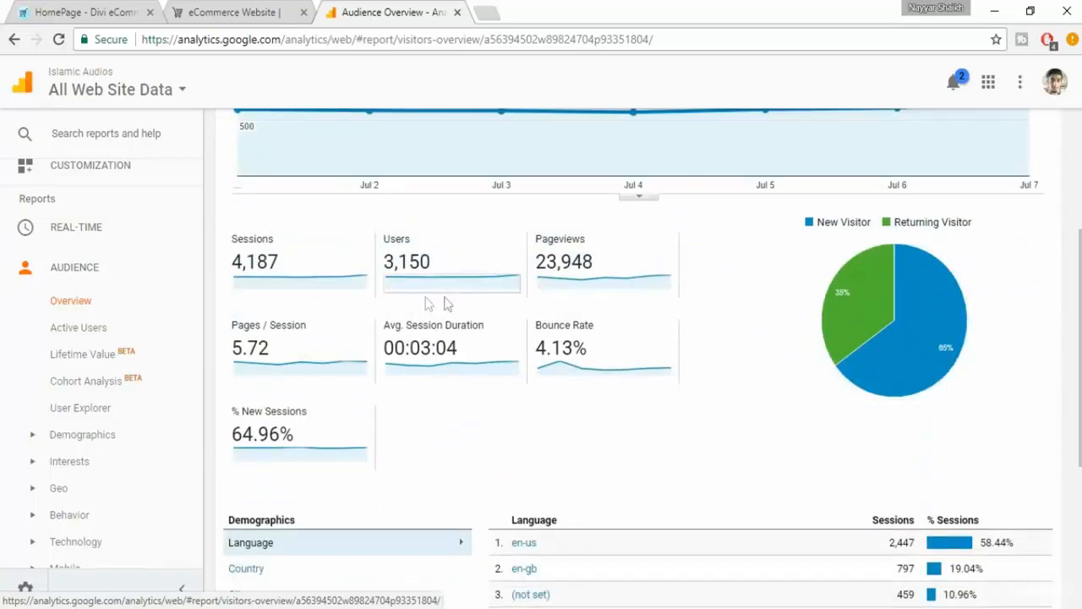
pyautogui.moveTo(457, 283)
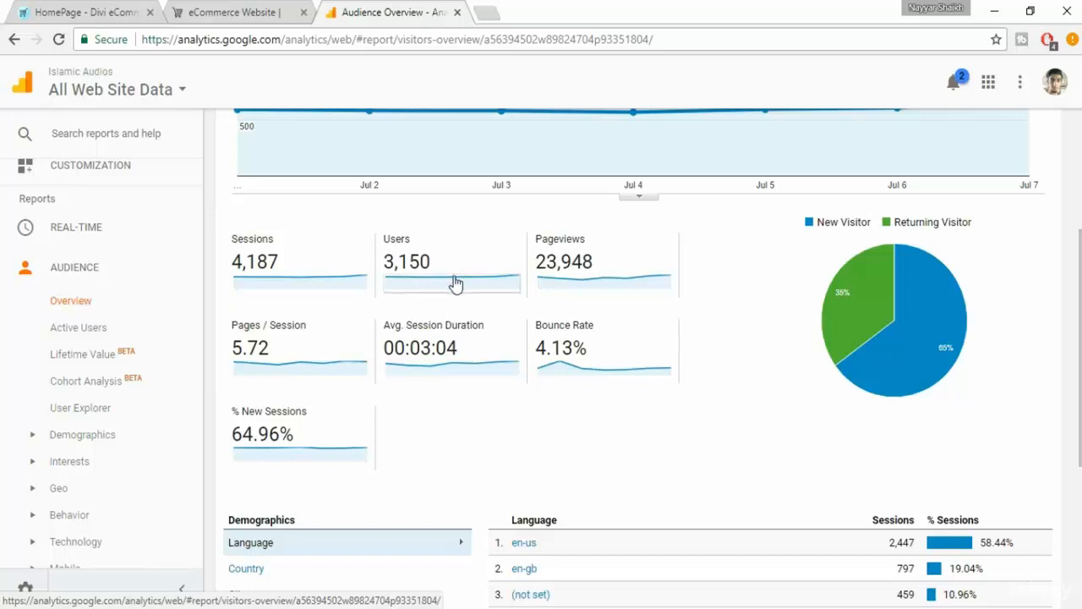
pyautogui.moveTo(459, 279)
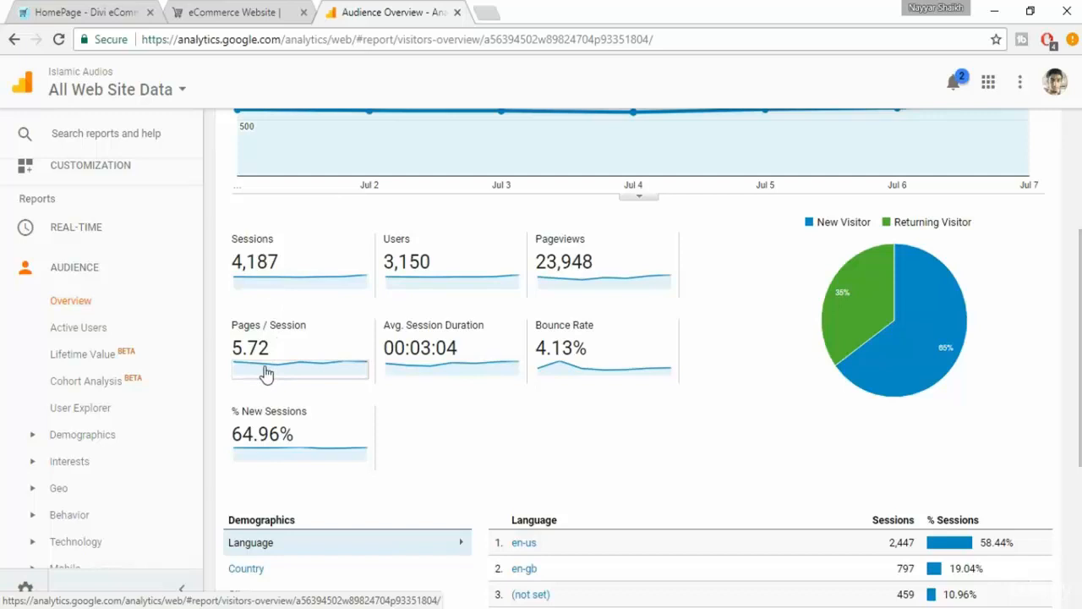
pyautogui.moveTo(256, 369)
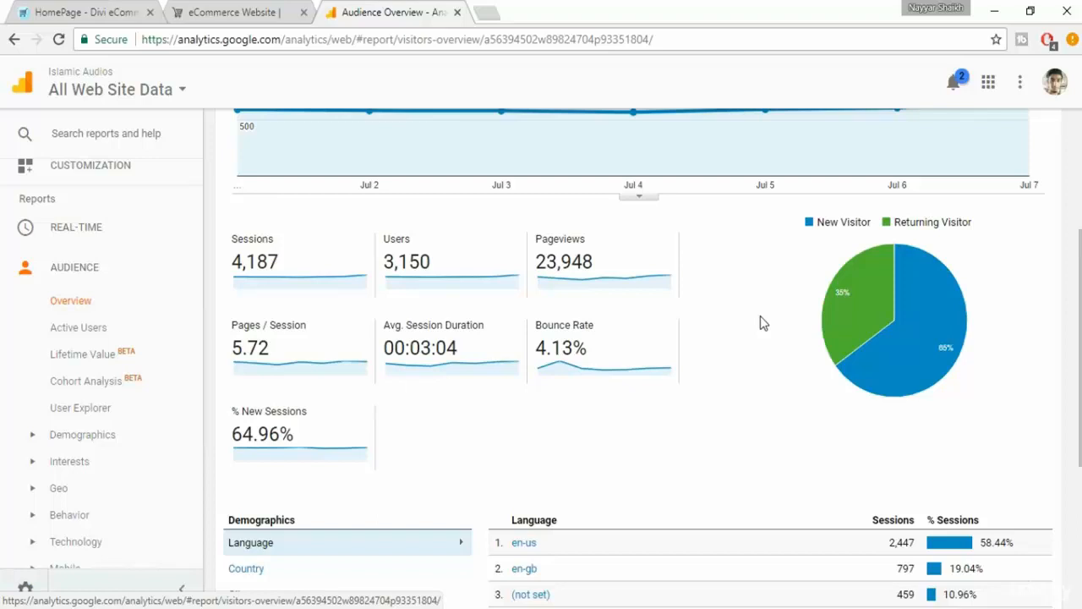
pyautogui.moveTo(759, 361)
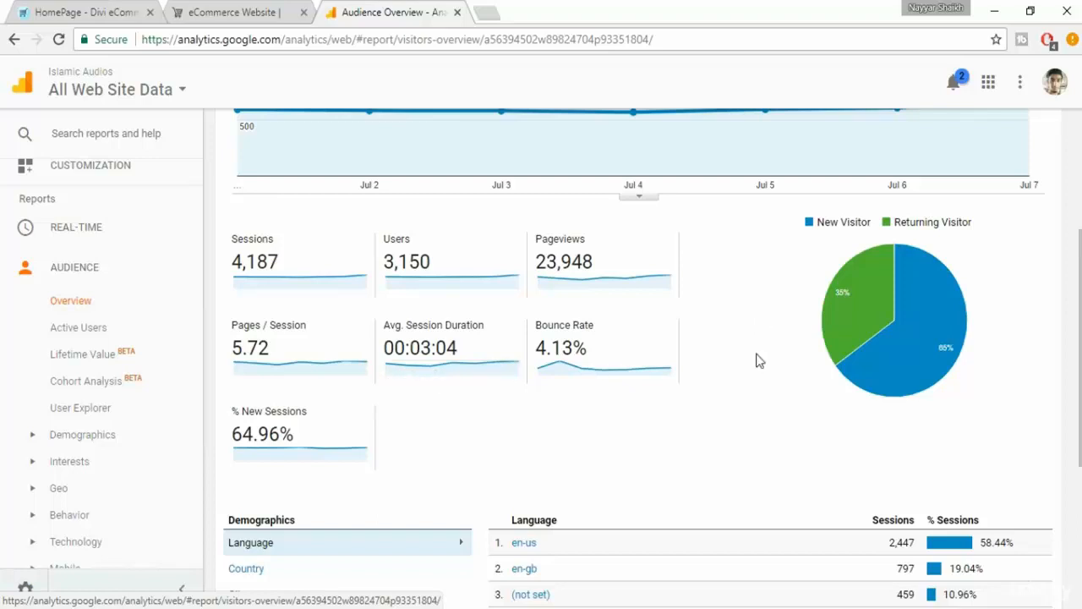
pyautogui.moveTo(424, 343)
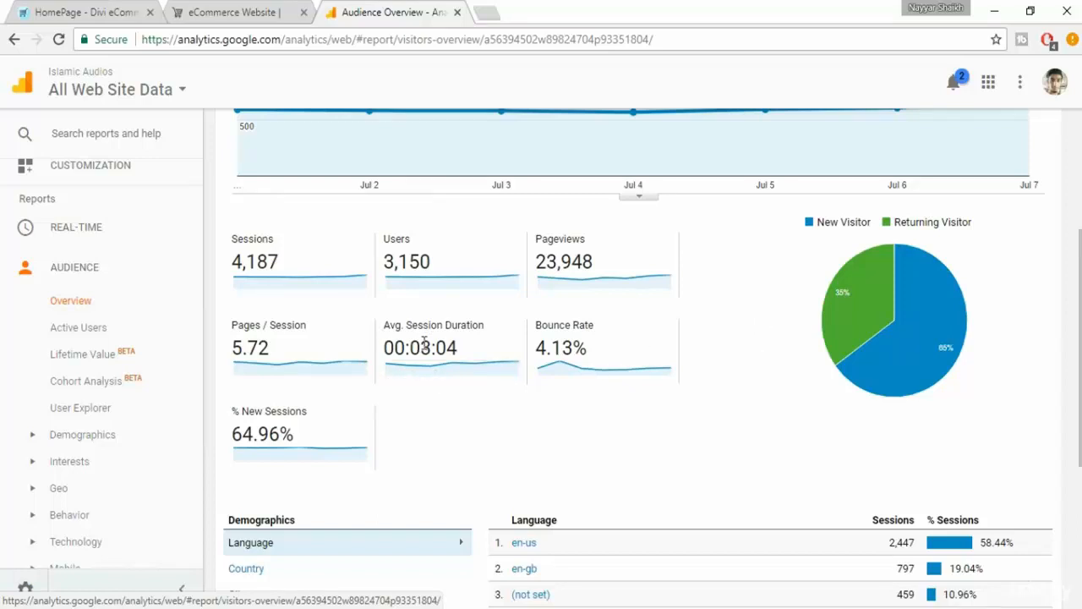
pyautogui.moveTo(769, 365)
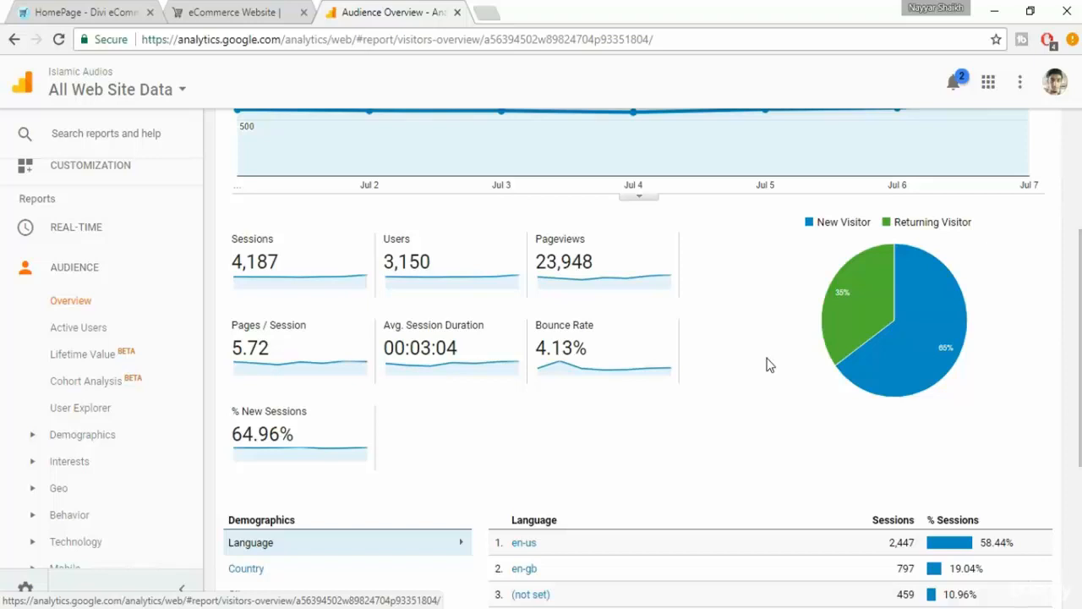
pyautogui.scroll(-3)
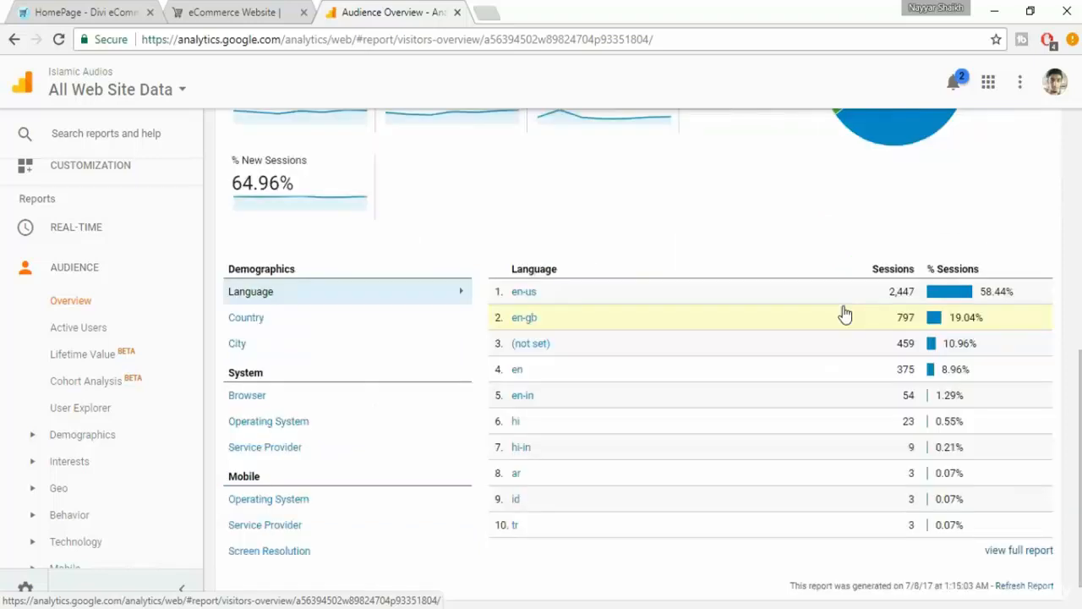
pyautogui.moveTo(859, 285)
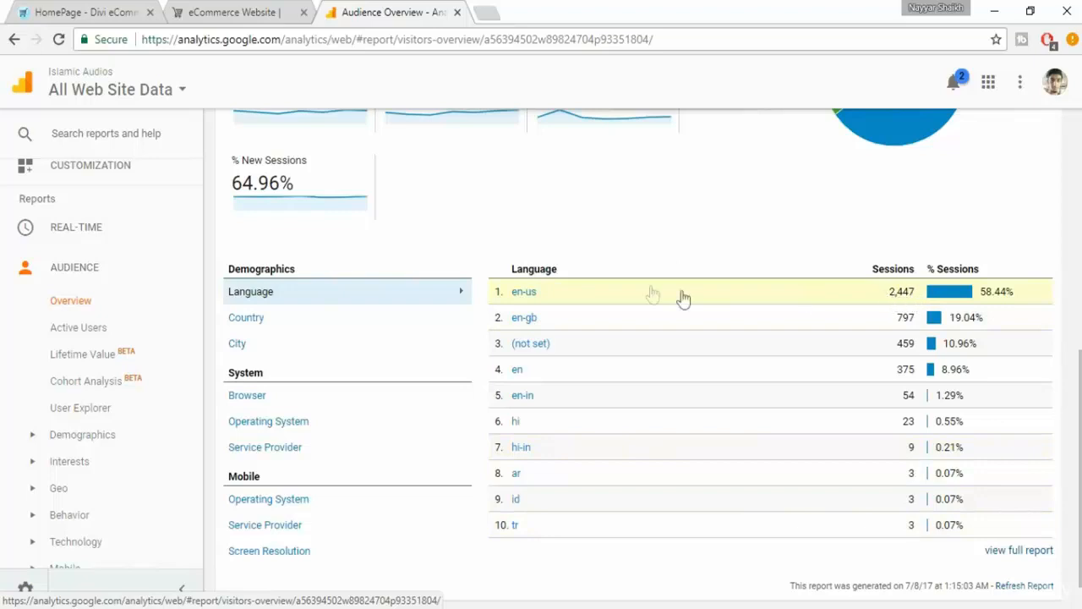
pyautogui.moveTo(607, 321)
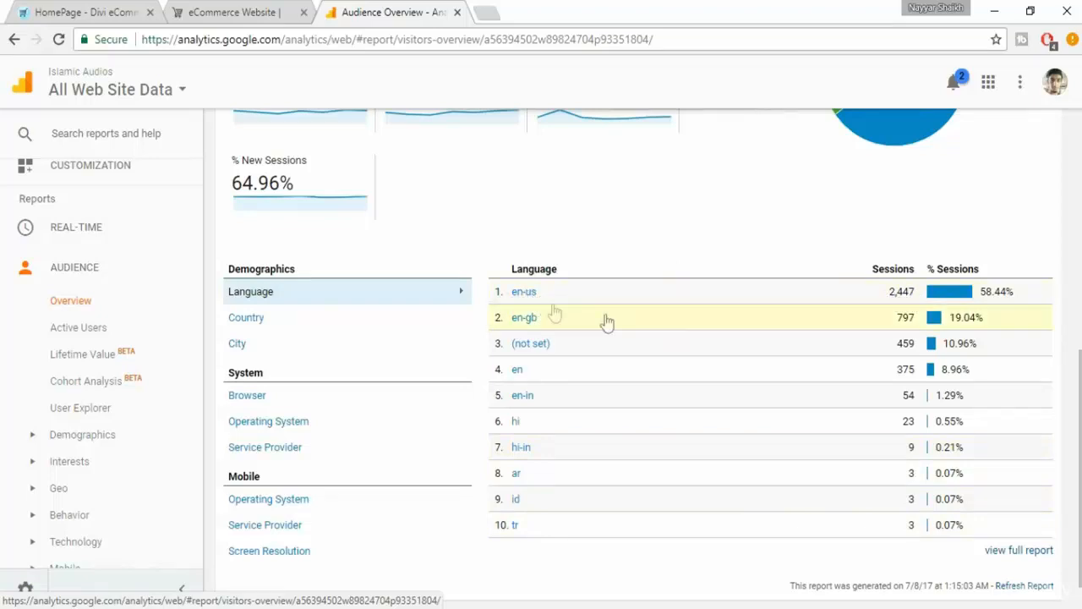
pyautogui.moveTo(537, 291)
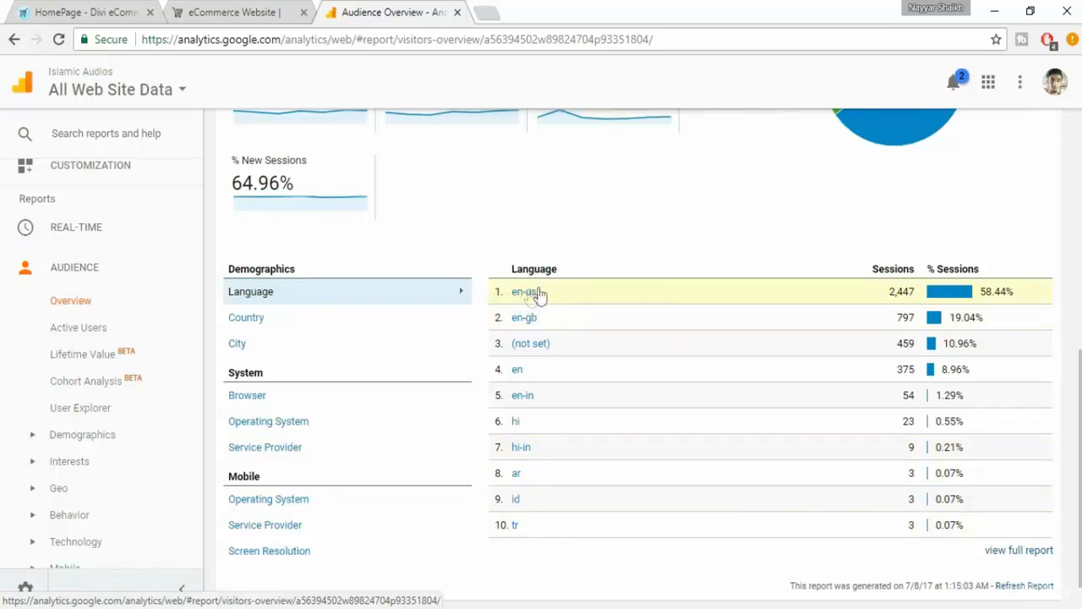
pyautogui.moveTo(556, 411)
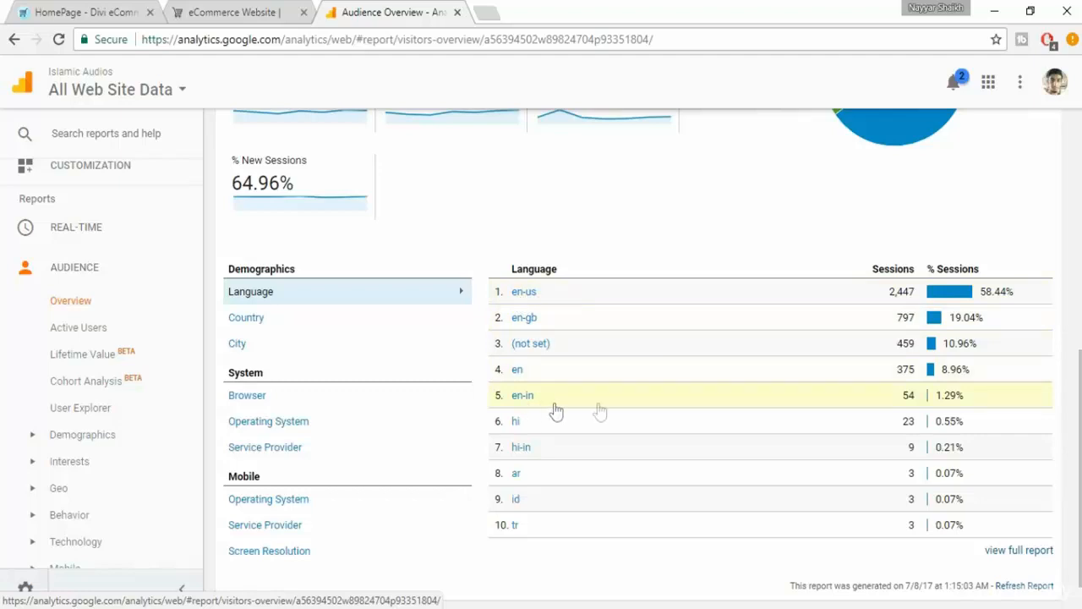
pyautogui.moveTo(578, 481)
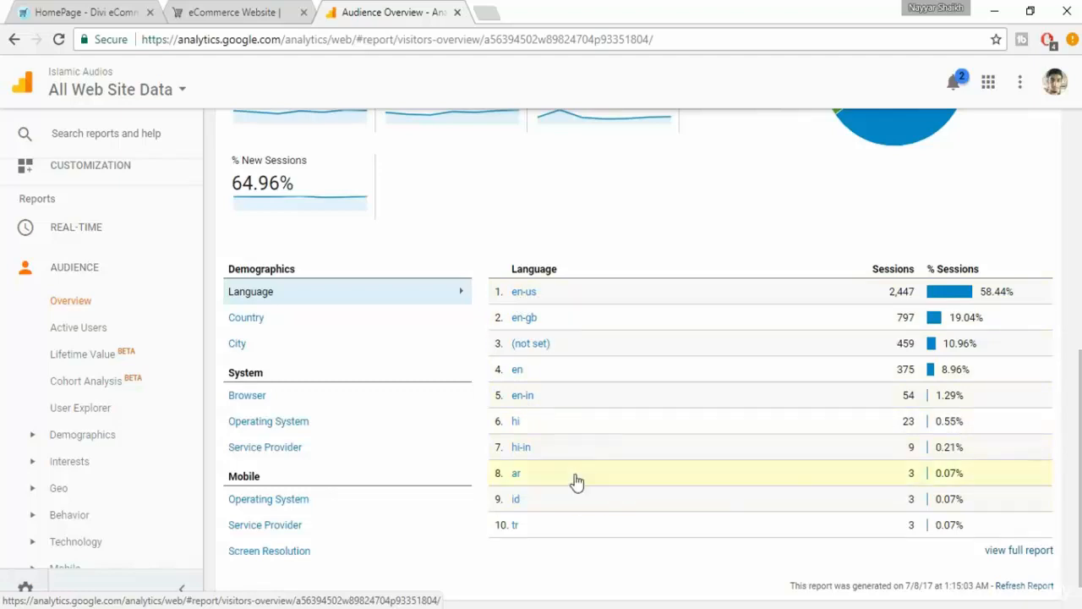
# Show sessions by Country (led by India), then by Operating System (Android 66.61%).
pyautogui.click(246, 317)
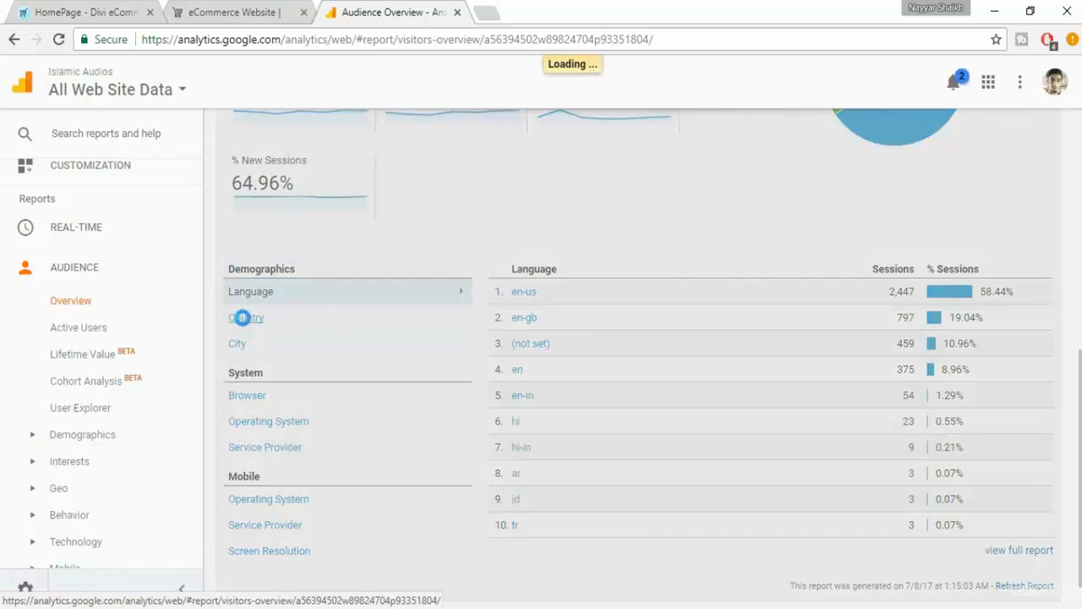
pyautogui.click(246, 318)
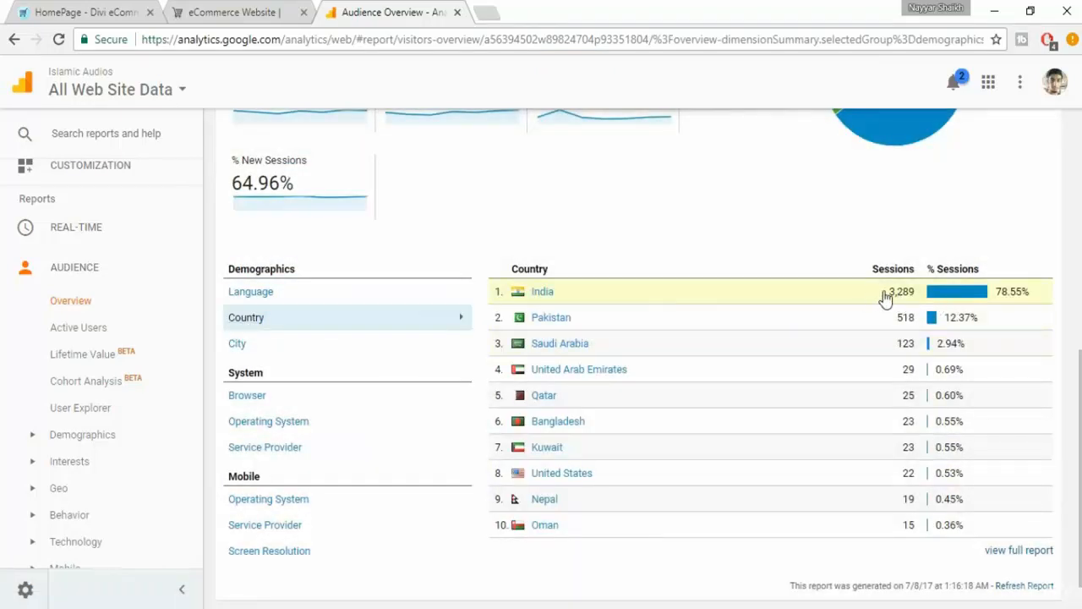
pyautogui.moveTo(599, 328)
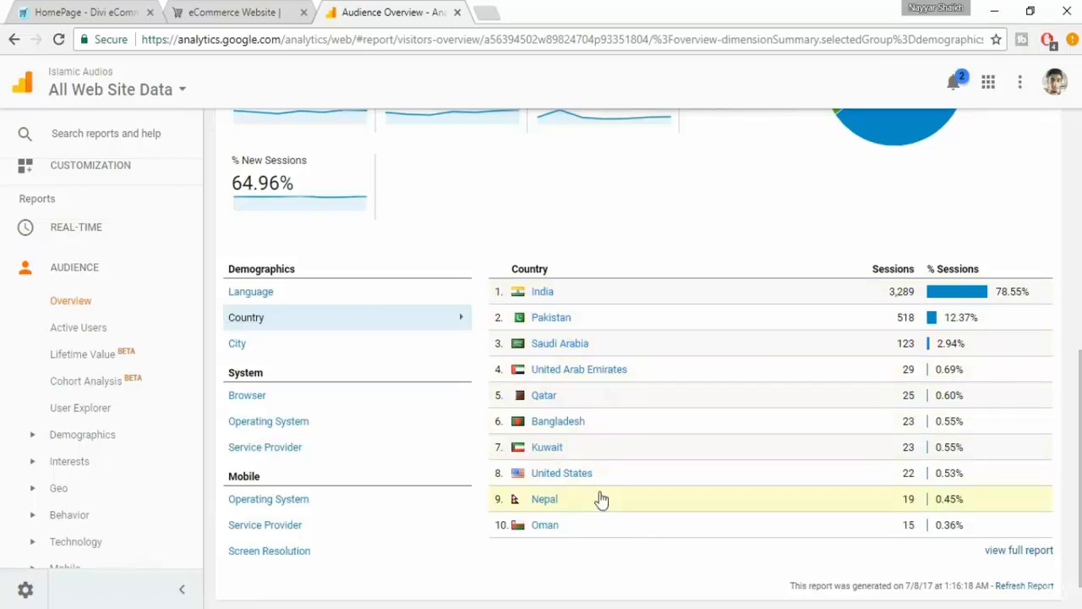
pyautogui.moveTo(696, 421)
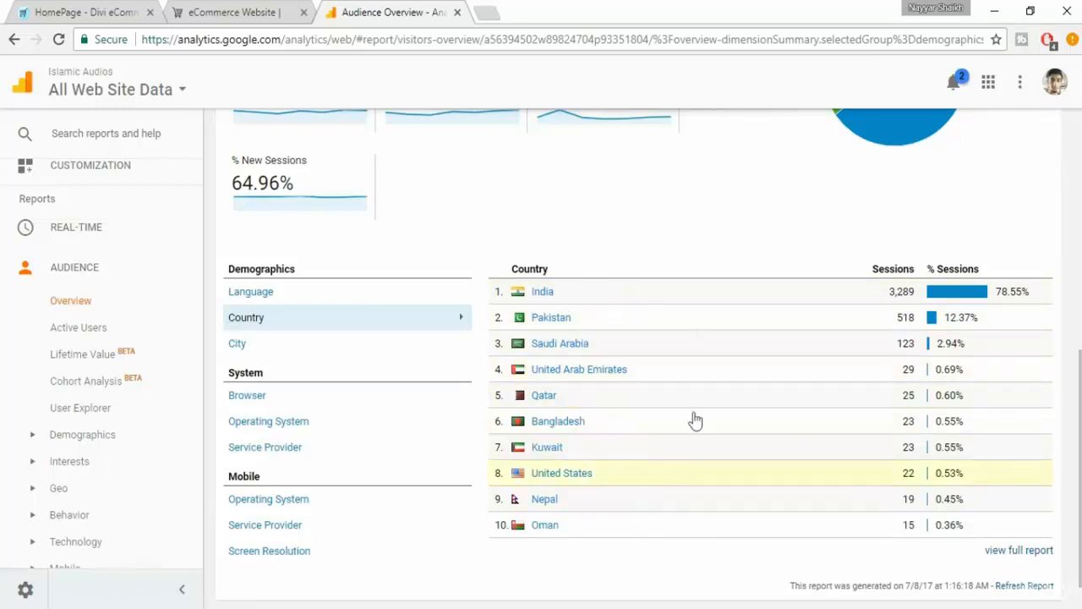
pyautogui.moveTo(767, 478)
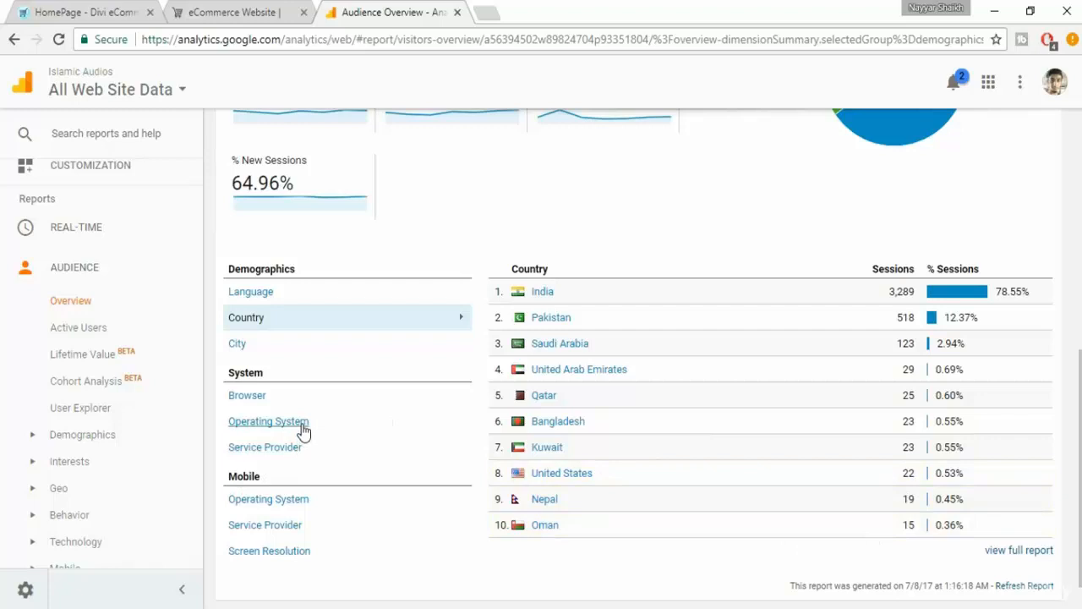
pyautogui.click(268, 422)
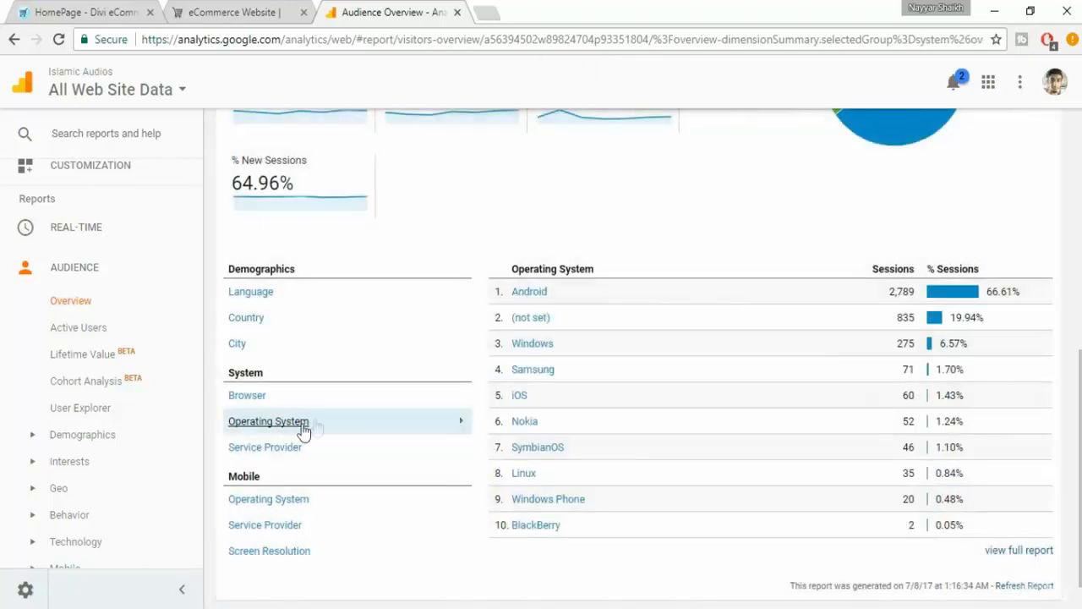
pyautogui.moveTo(529, 291)
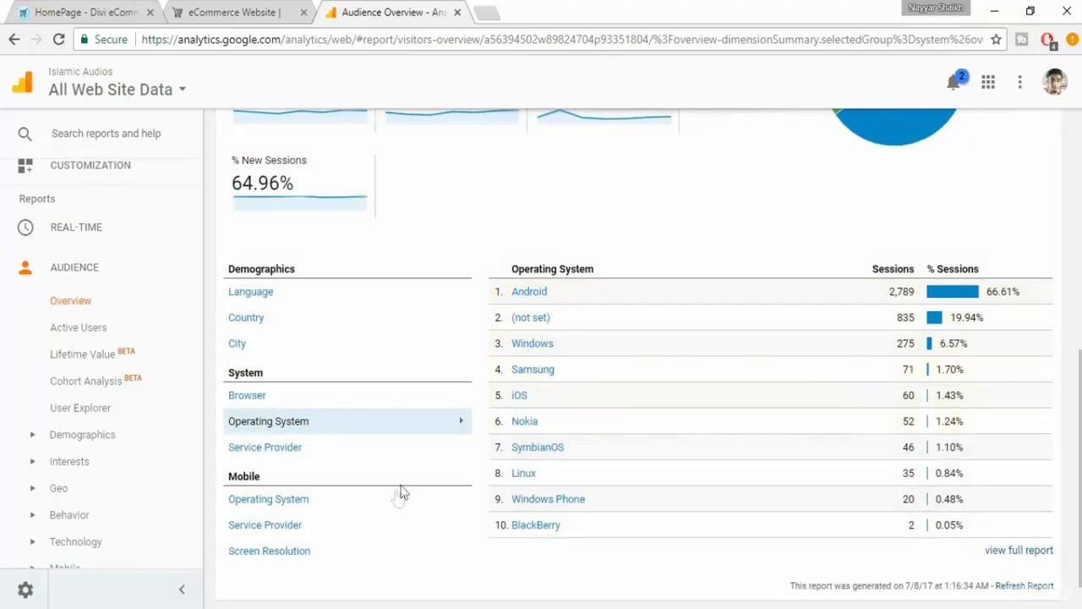
pyautogui.scroll(-3)
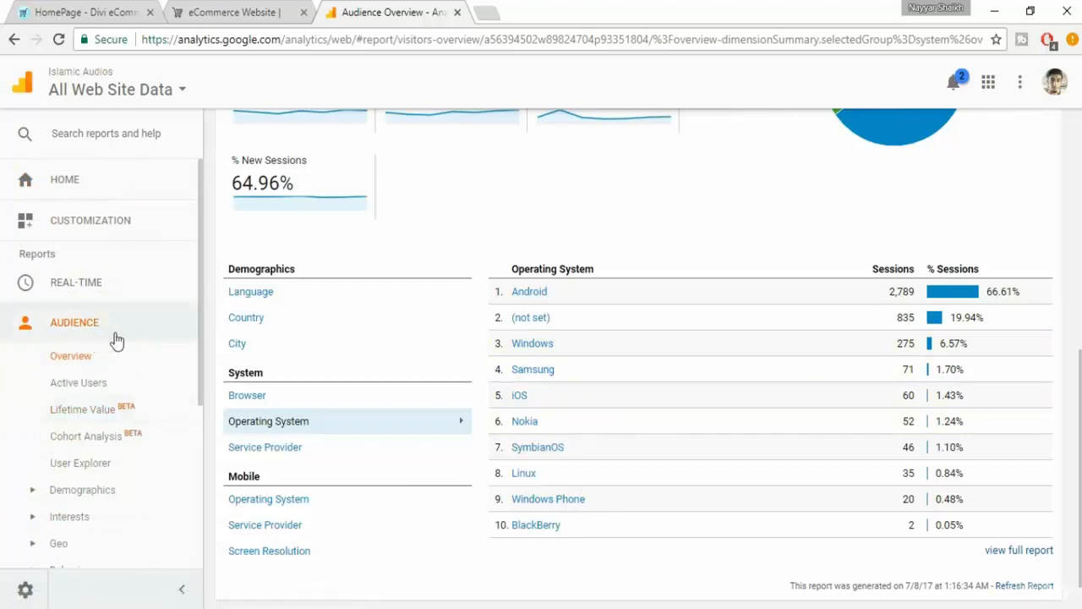
pyautogui.moveTo(140, 346)
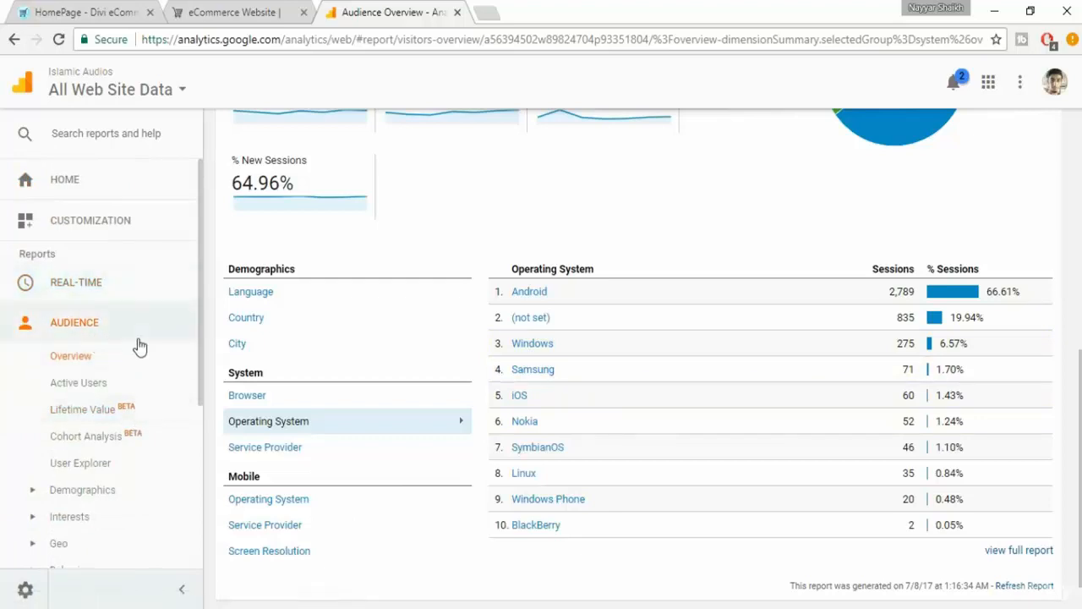
pyautogui.moveTo(592, 225)
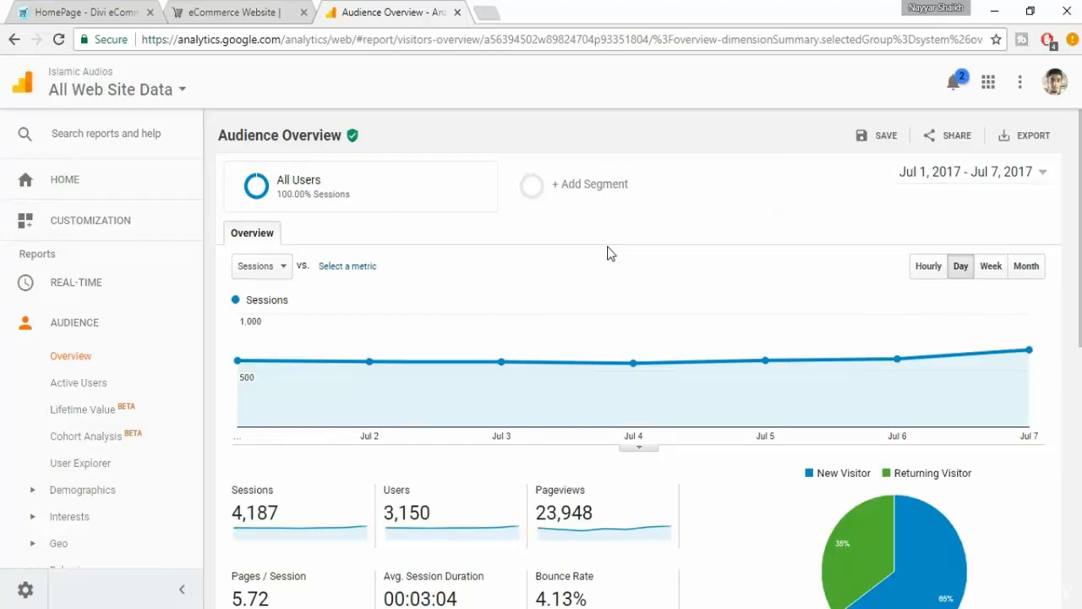
# From the eCommerce Website storefront, open the admin Dashboard in a new tab.
pyautogui.click(237, 12)
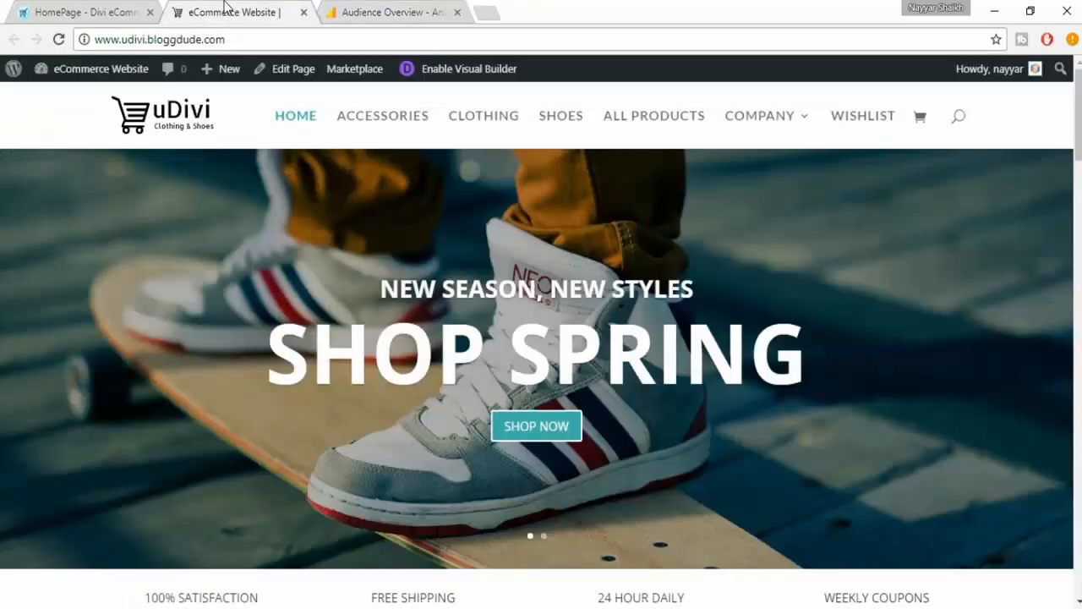
pyautogui.rightClick(100, 68)
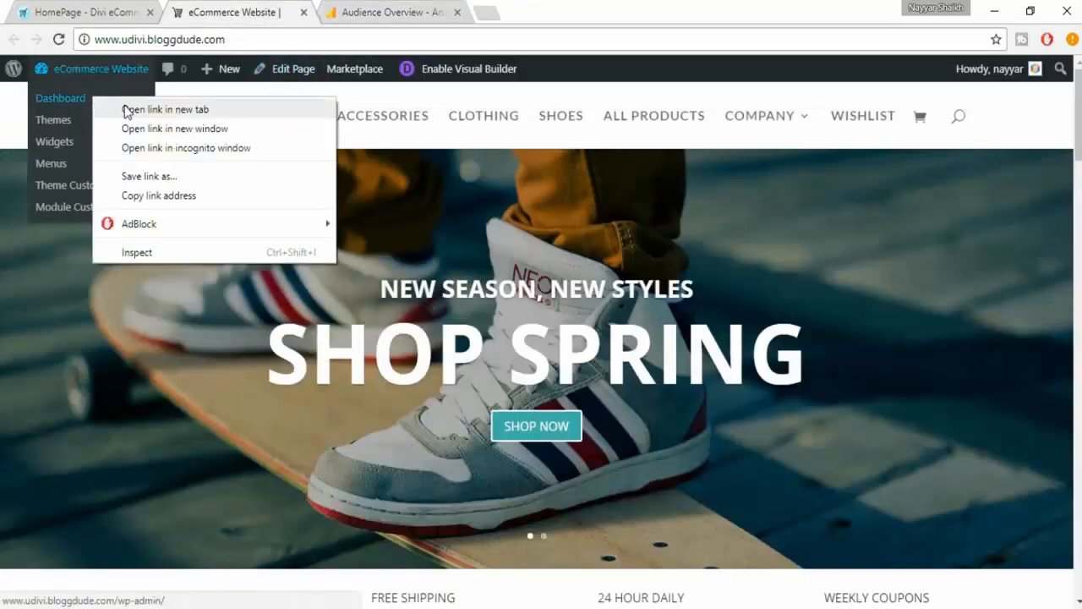
pyautogui.click(165, 110)
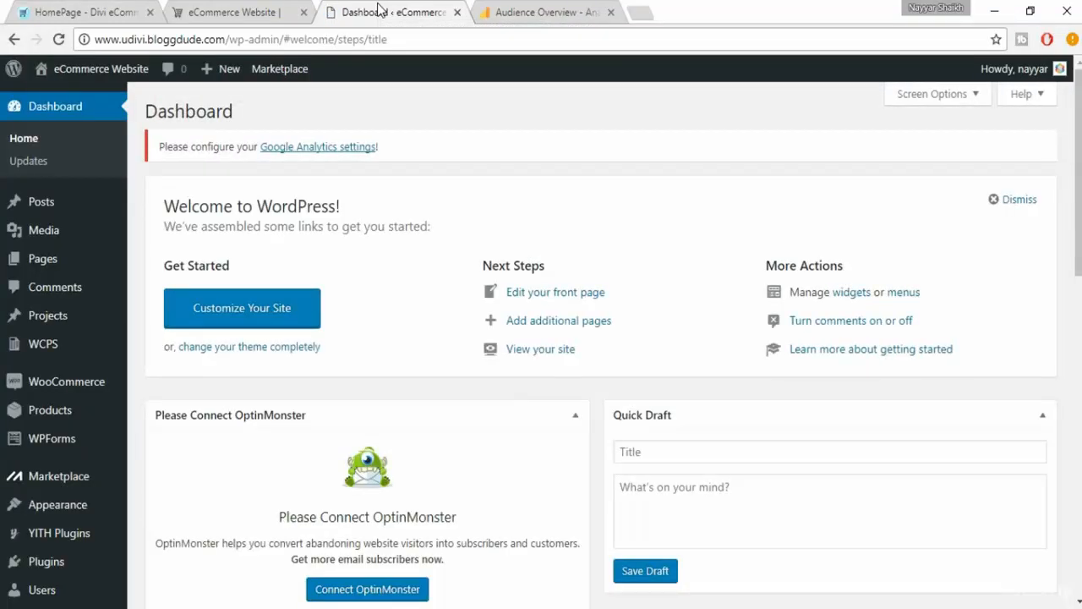
pyautogui.moveTo(531, 131)
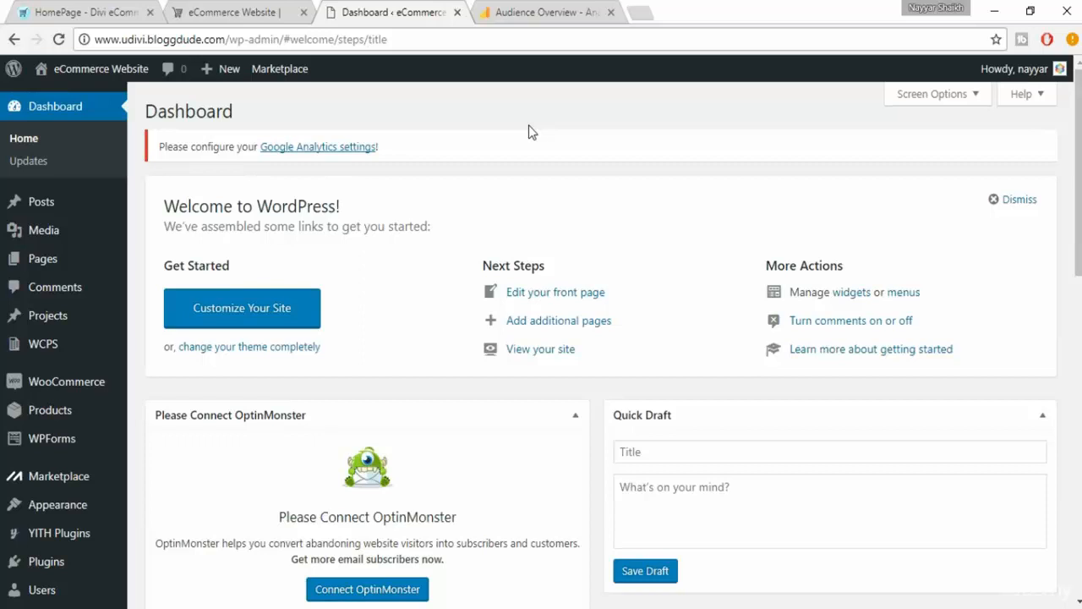
pyautogui.moveTo(550, 58)
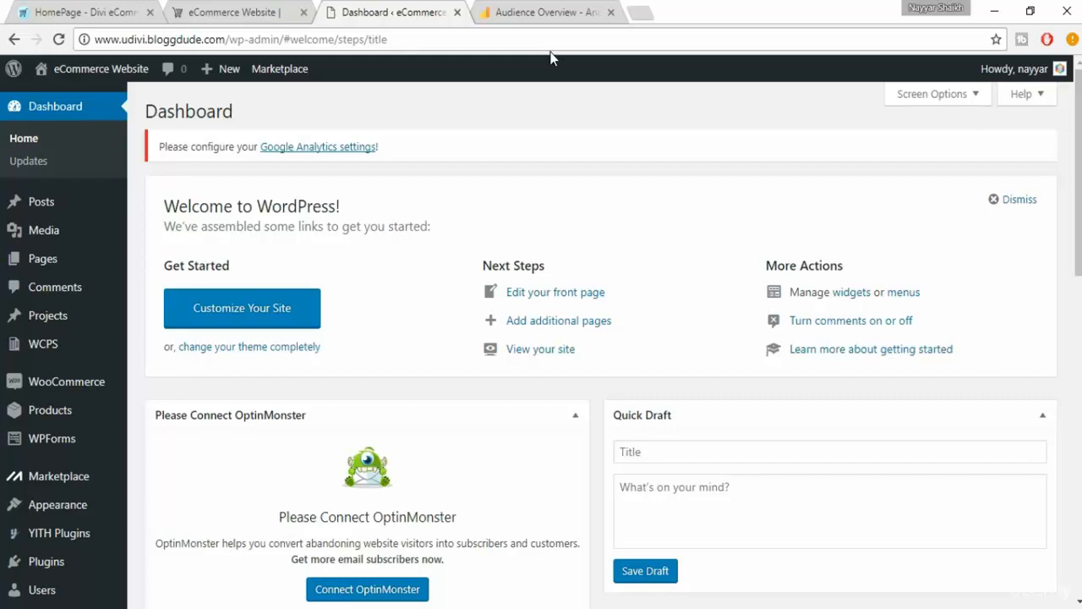
pyautogui.scroll(-3)
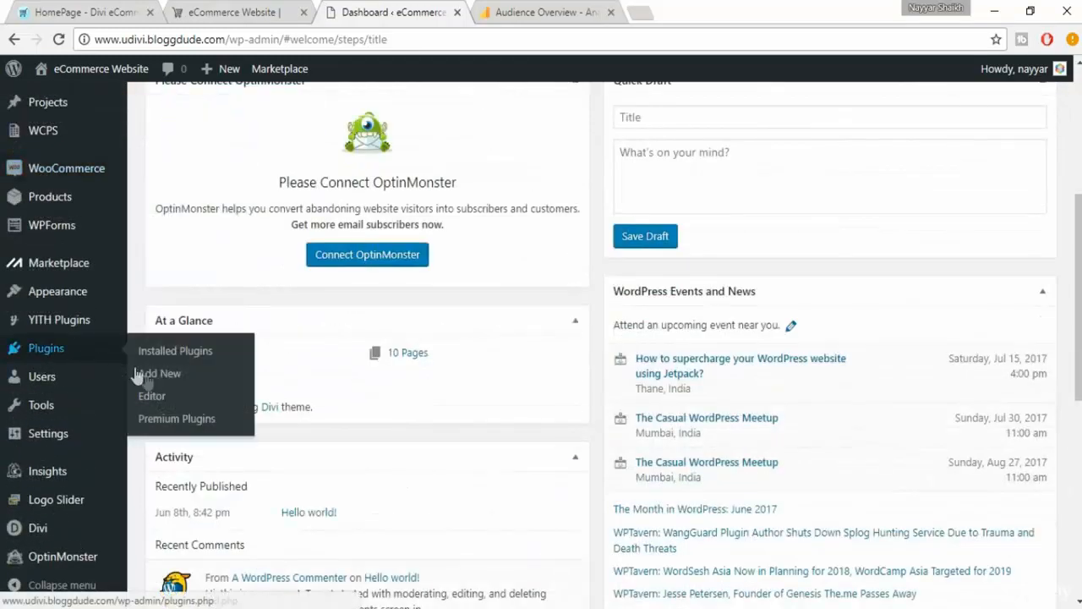
# Search Add Plugins for 'google analyticator' and browse the results.
pyautogui.click(159, 373)
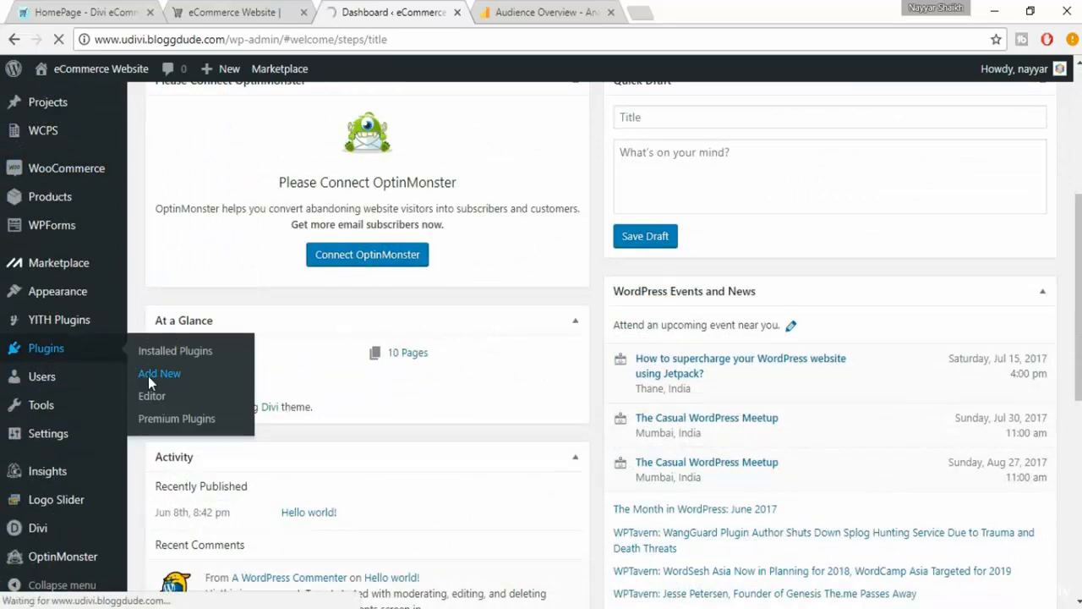
pyautogui.click(159, 373)
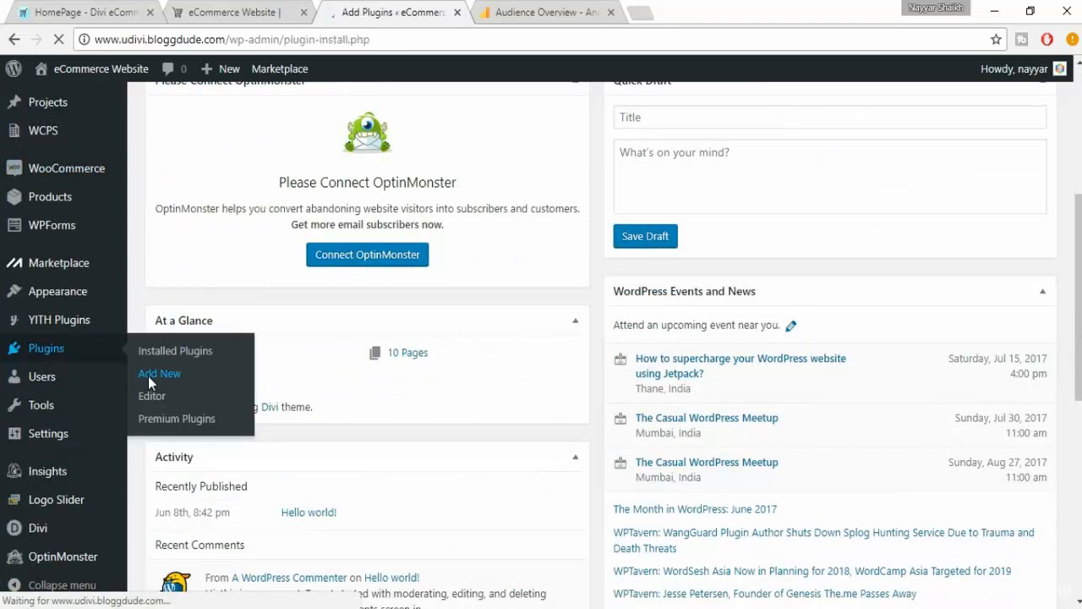
pyautogui.click(159, 373)
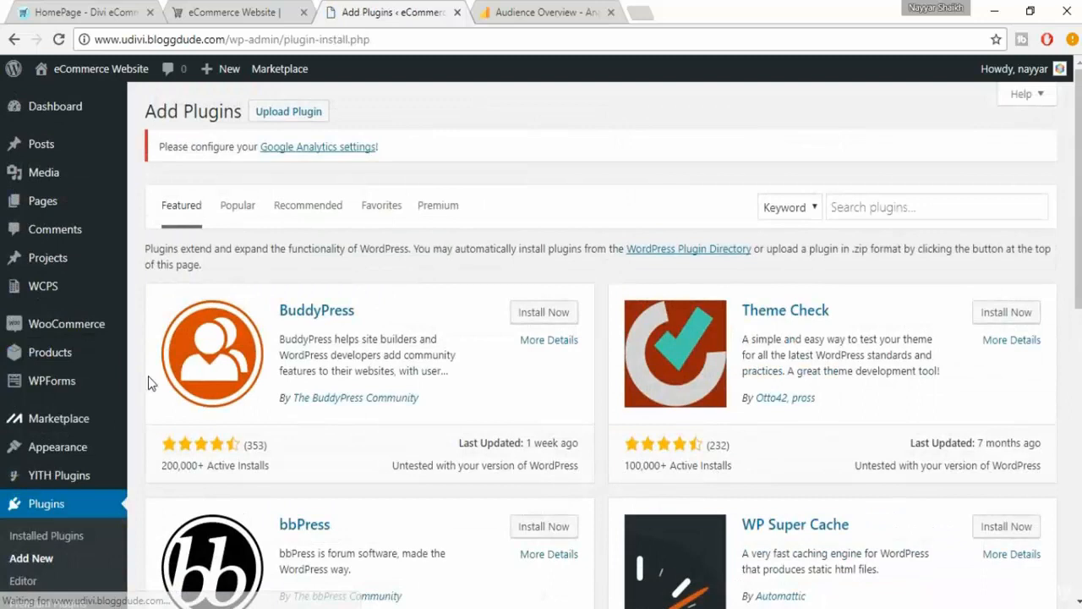
pyautogui.click(936, 206)
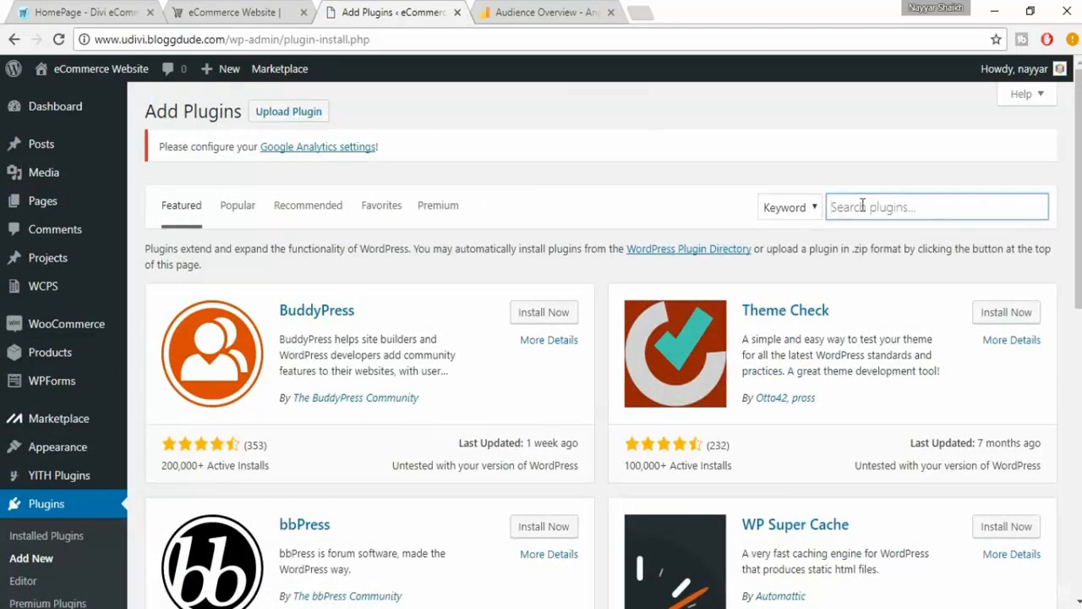
pyautogui.write('goog')
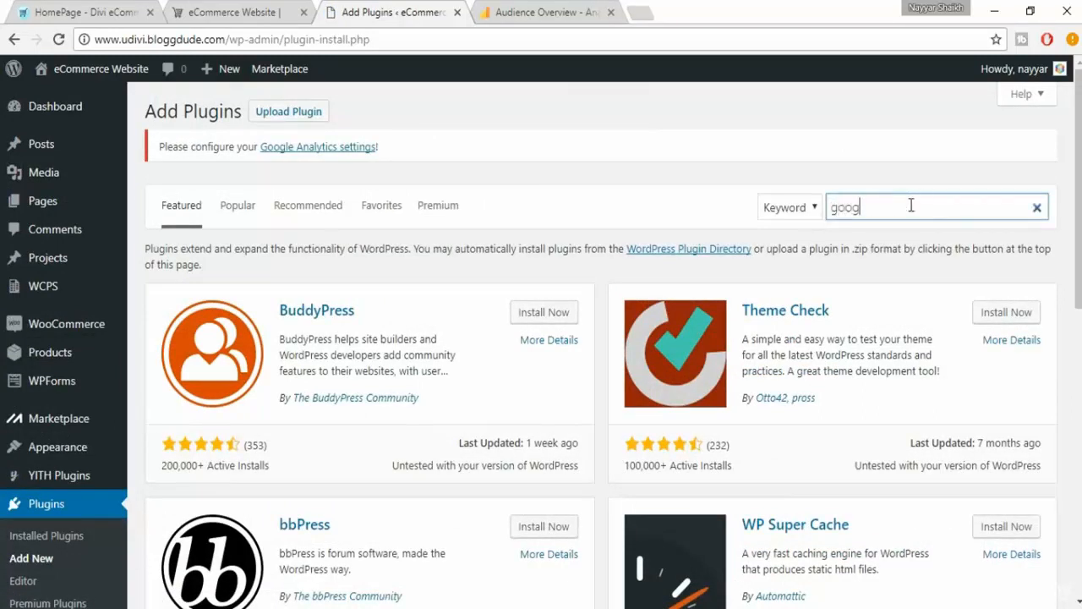
pyautogui.press('Enter')
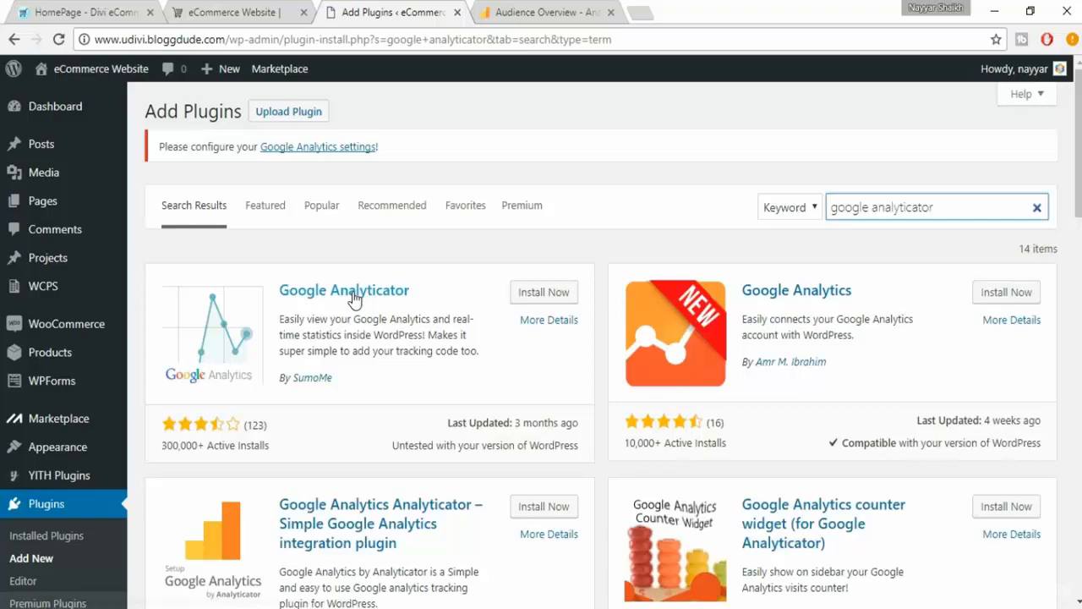
pyautogui.scroll(-3)
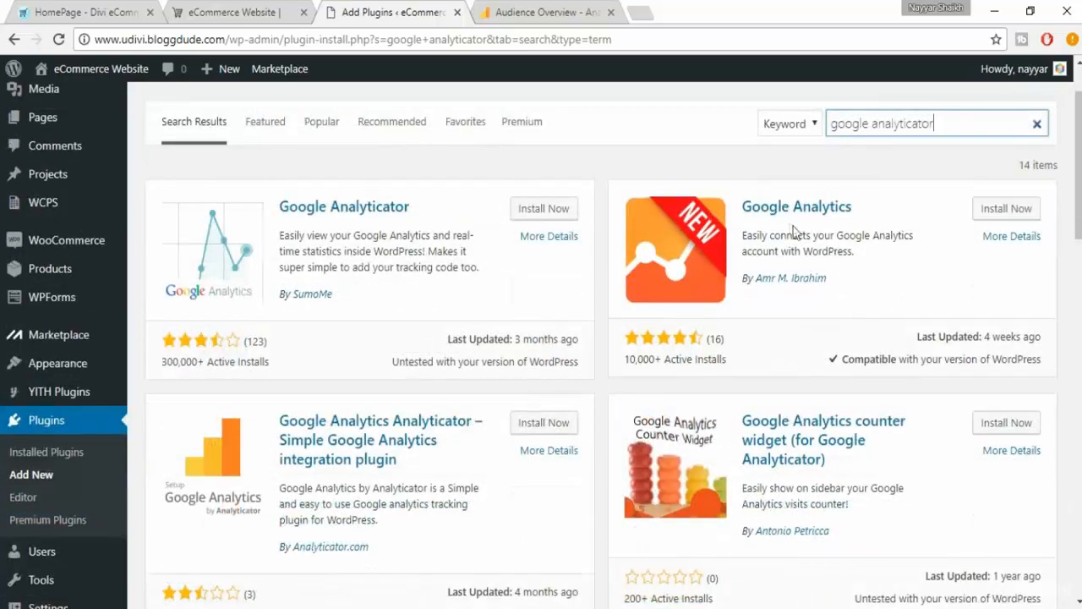
pyautogui.scroll(-3)
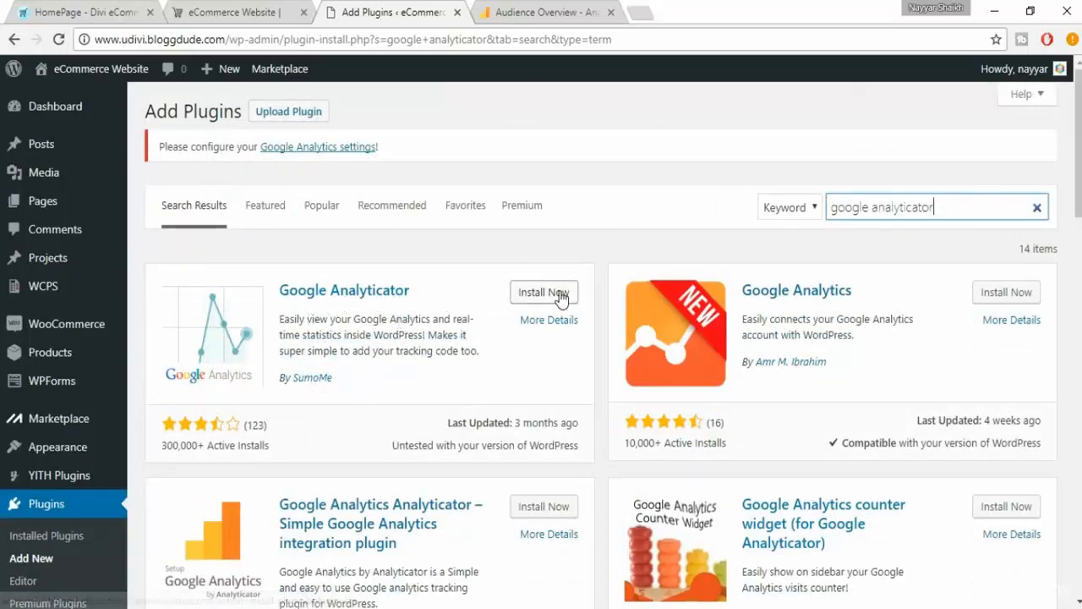
# Install and activate Google Analyticator from the plugin search results.
pyautogui.click(543, 291)
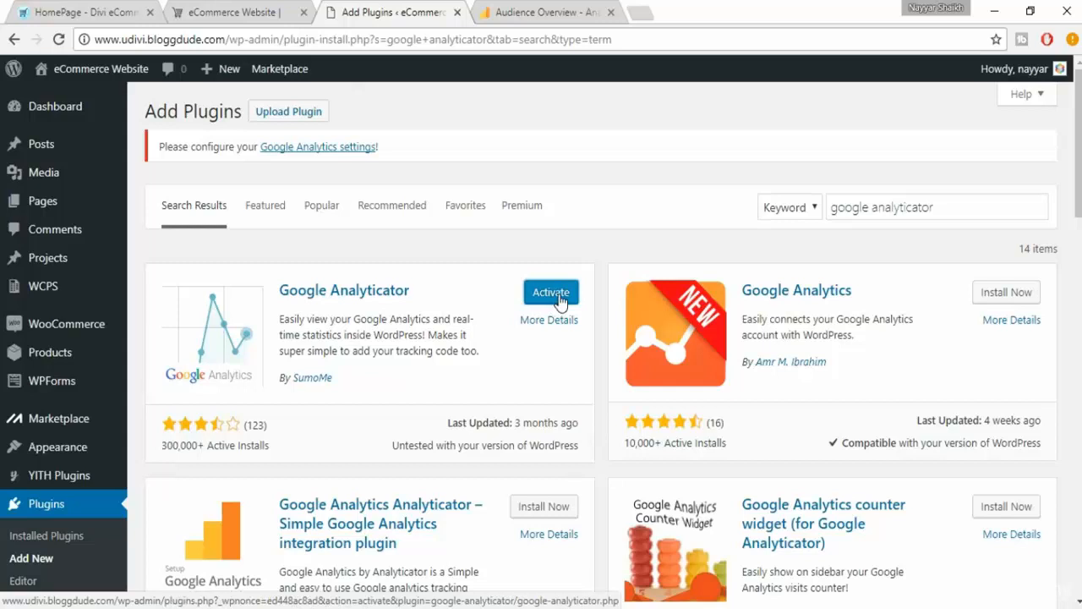
pyautogui.click(550, 291)
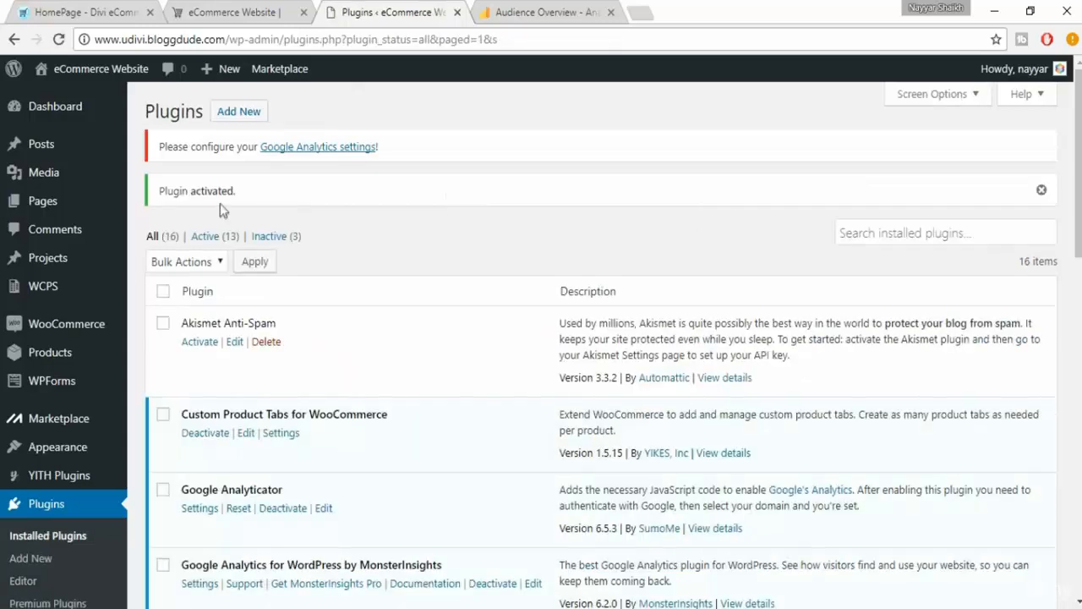
pyautogui.moveTo(281, 197)
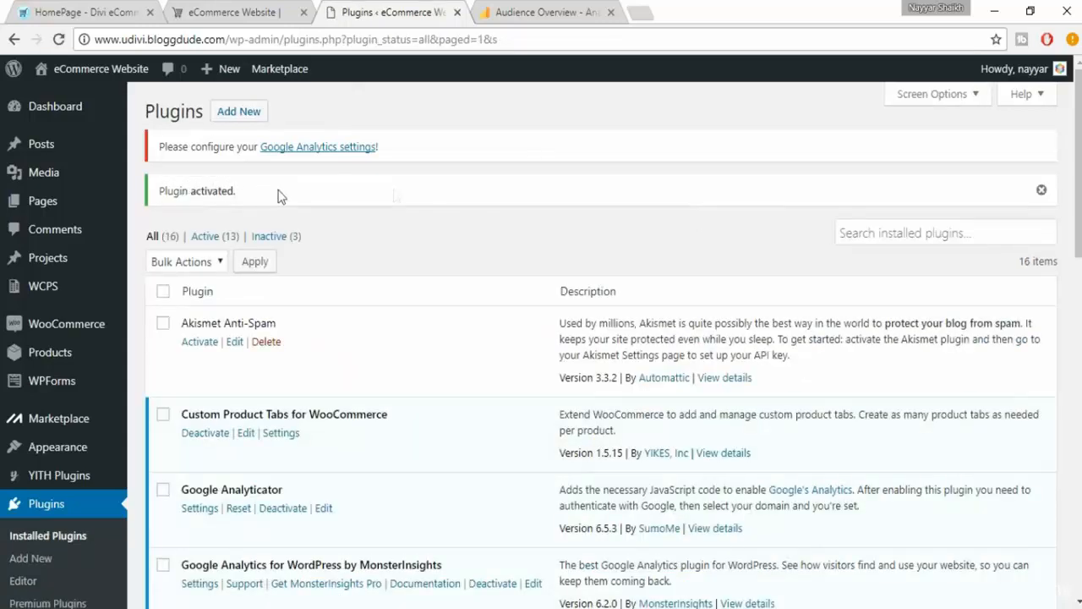
pyautogui.moveTo(556, 129)
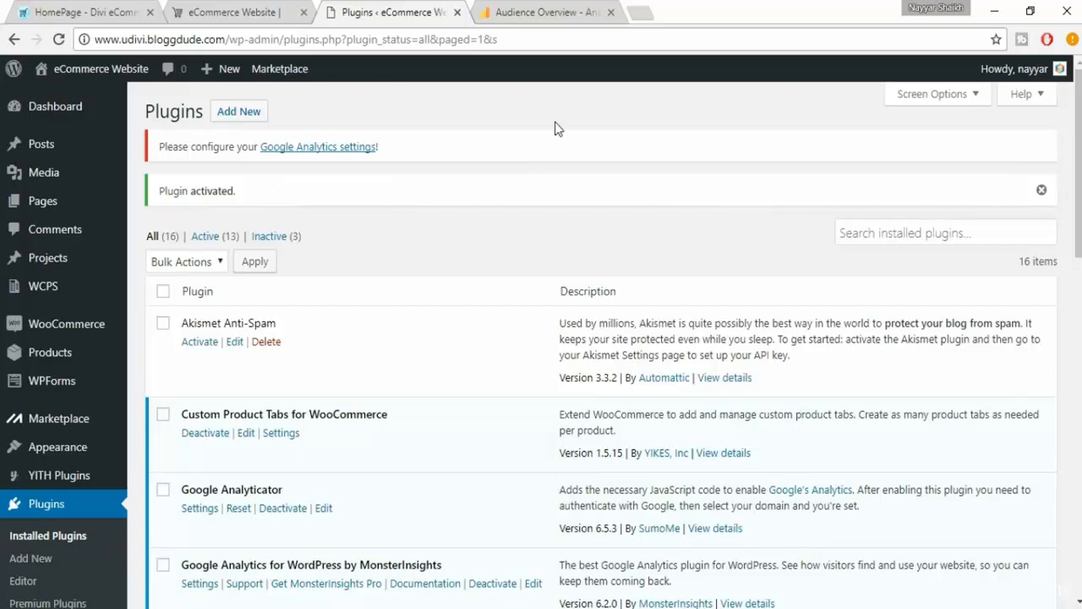
pyautogui.moveTo(546, 11)
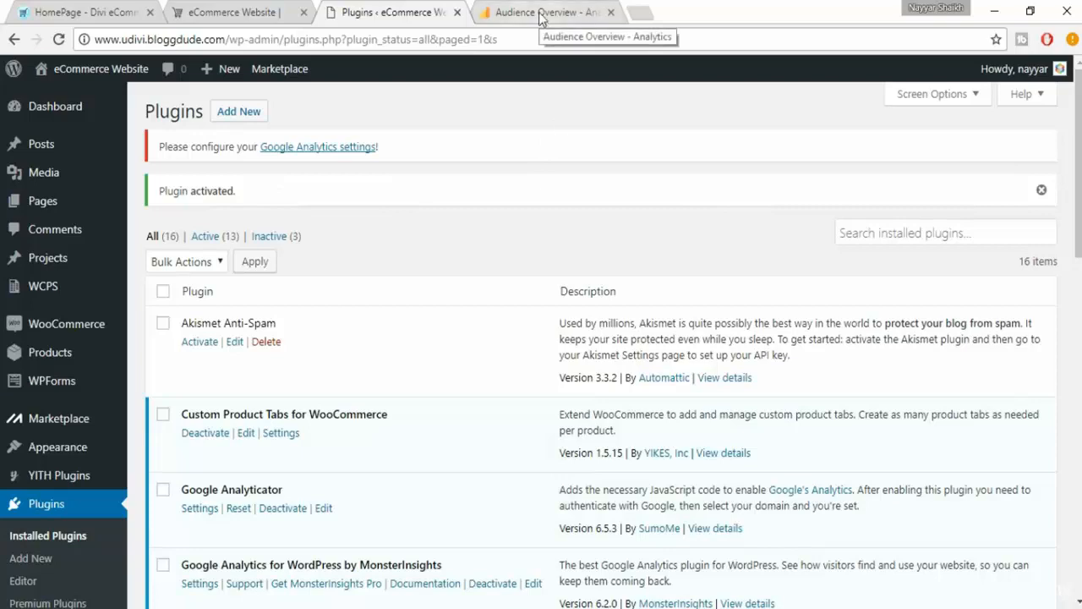
# Switch to the Google Analytics tab and go to the account sign-up page.
pyautogui.click(545, 12)
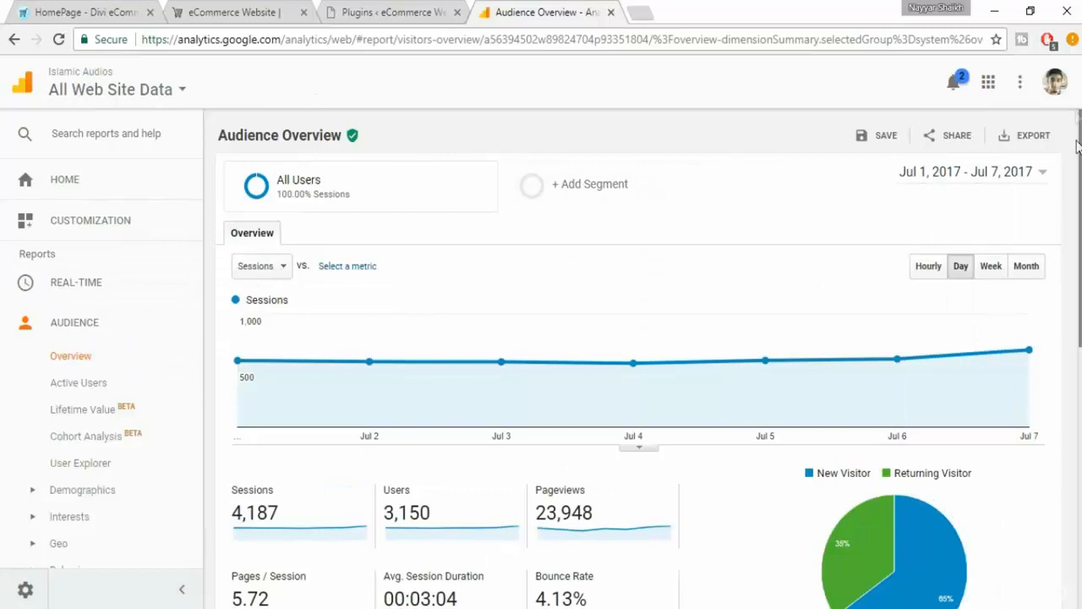
pyautogui.click(1055, 81)
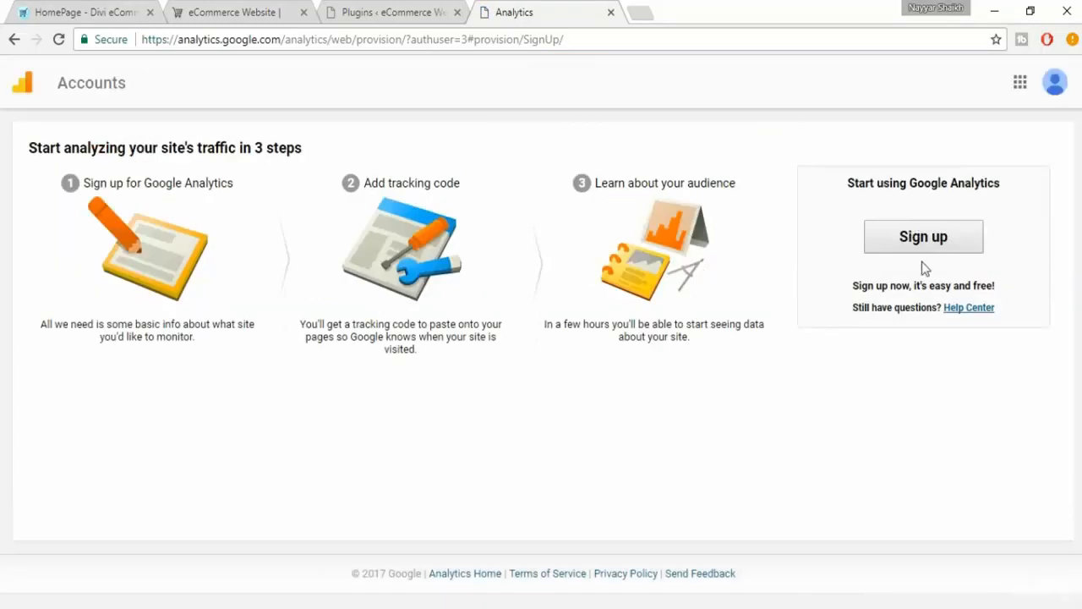
# Begin Analytics account sign-up and choose Website as the tracking type.
pyautogui.click(923, 236)
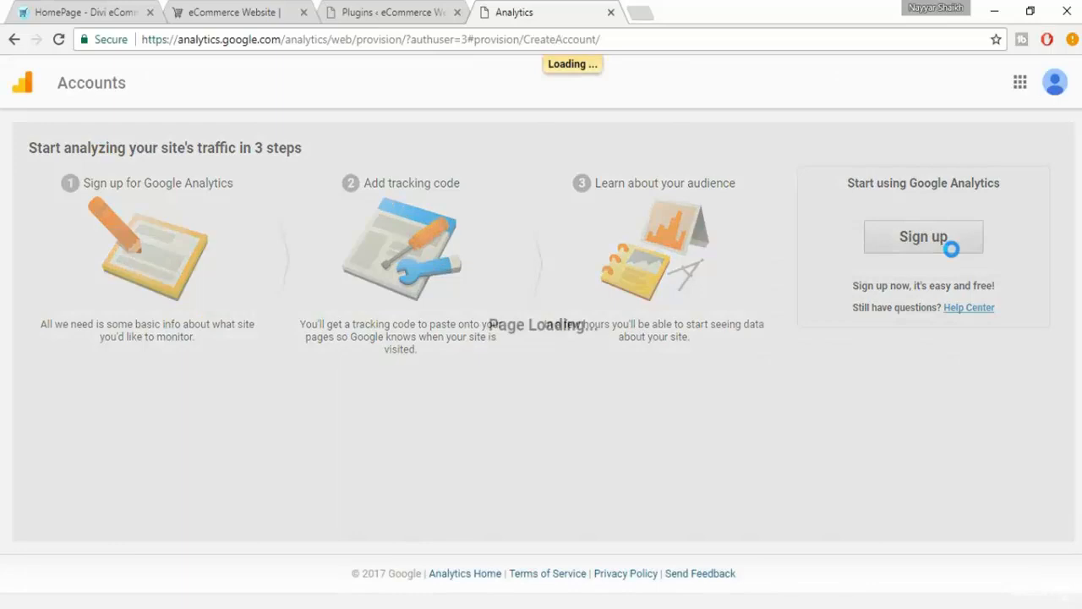
pyautogui.click(924, 236)
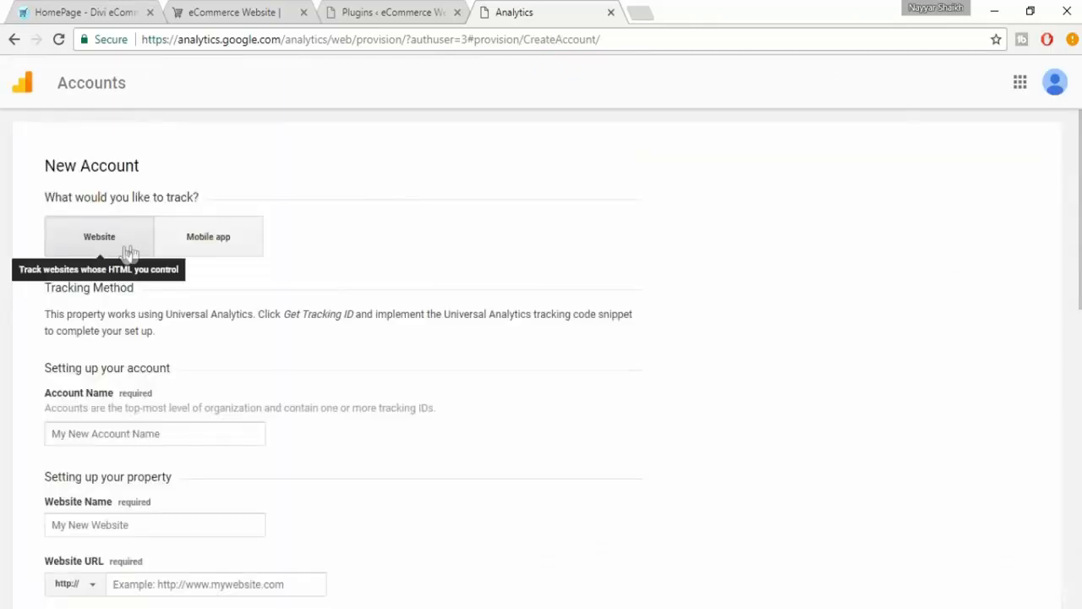
pyautogui.moveTo(168, 246)
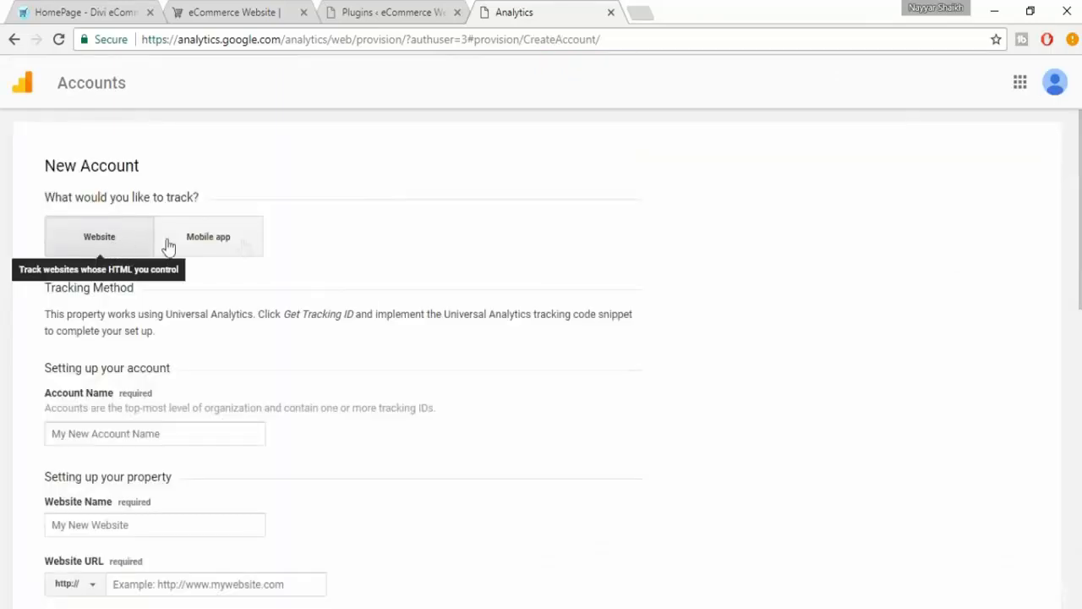
pyautogui.click(208, 236)
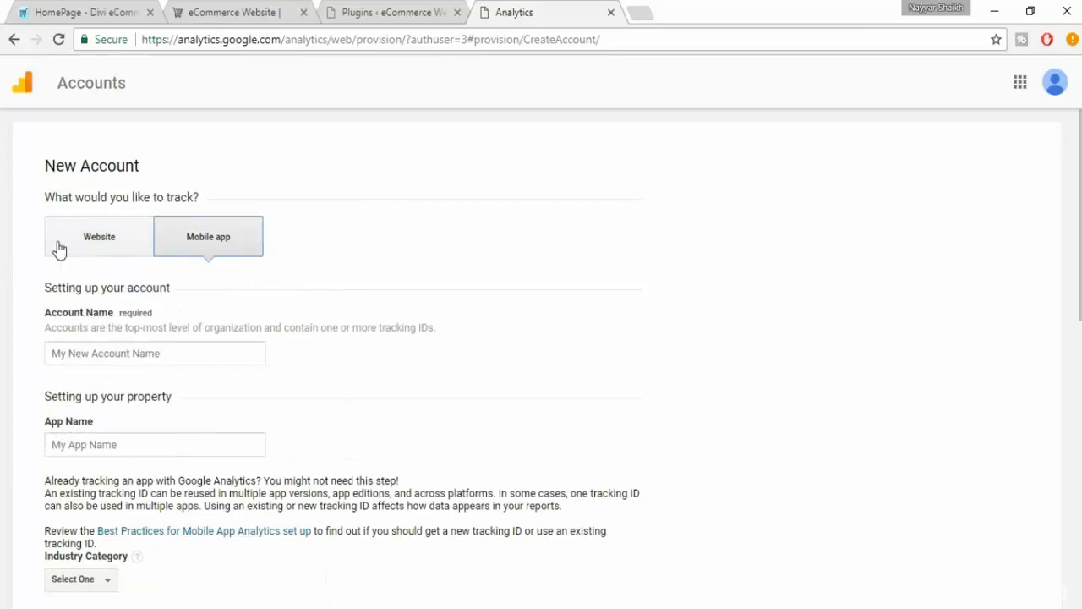
pyautogui.click(99, 235)
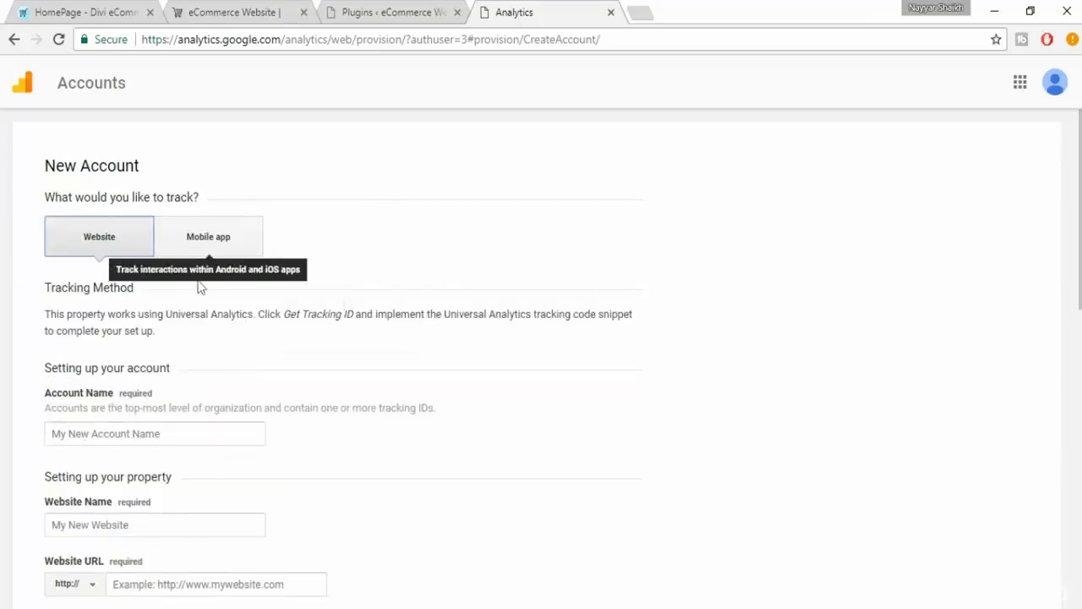
pyautogui.scroll(-3)
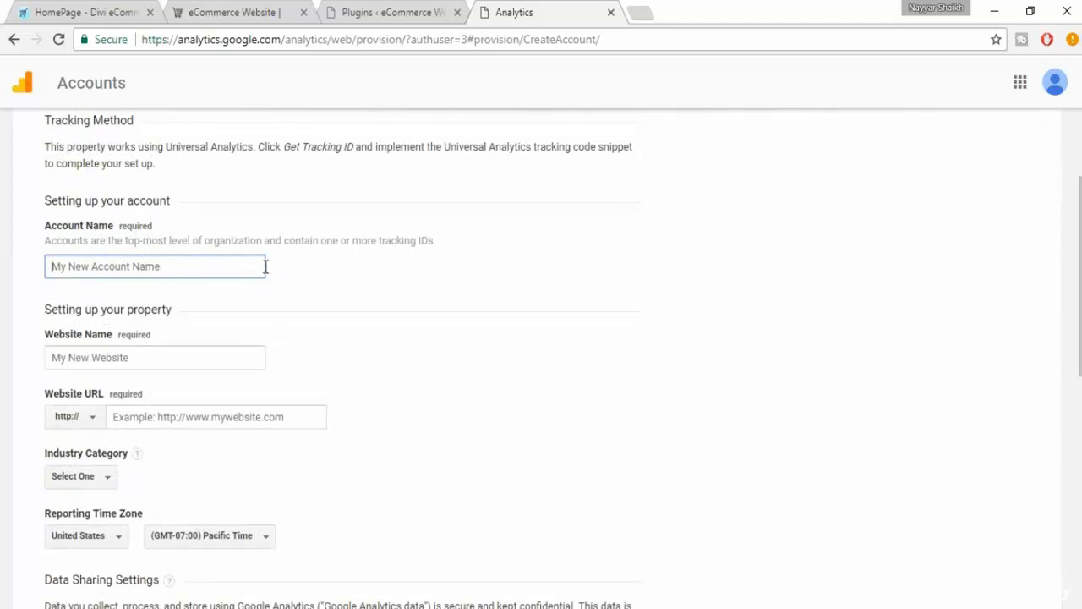
# Enter account name BloggDude, website name uDivi, and the website URL.
pyautogui.write('B')
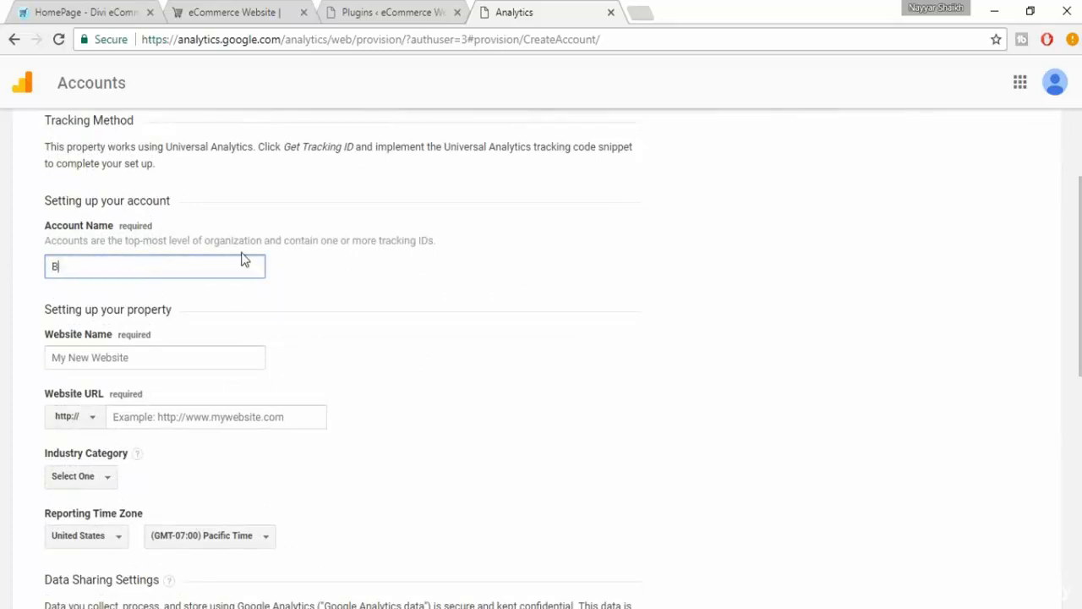
pyautogui.write('loggDude')
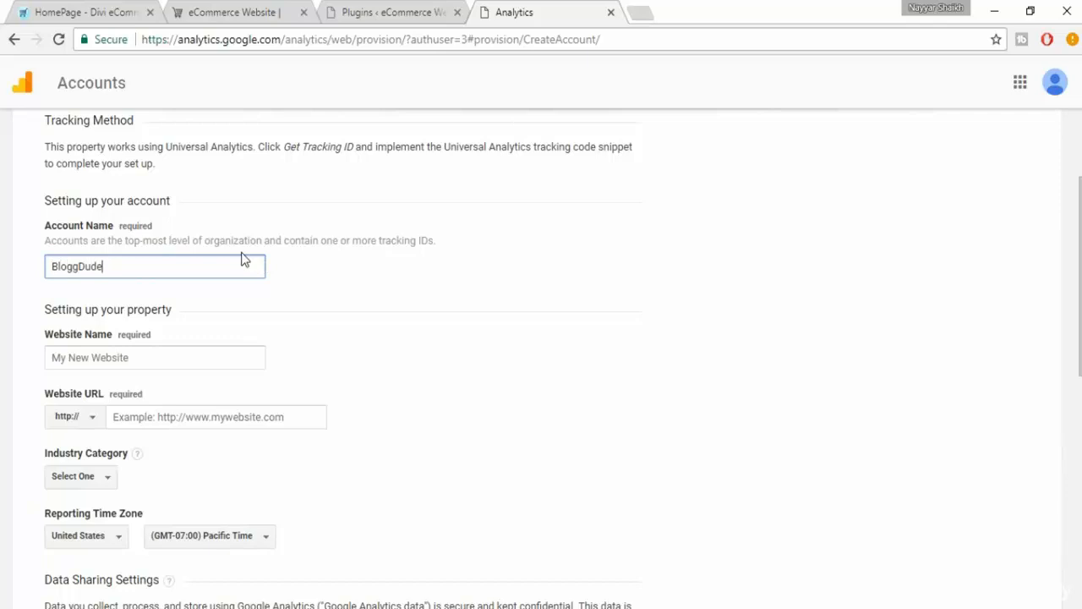
pyautogui.click(155, 357)
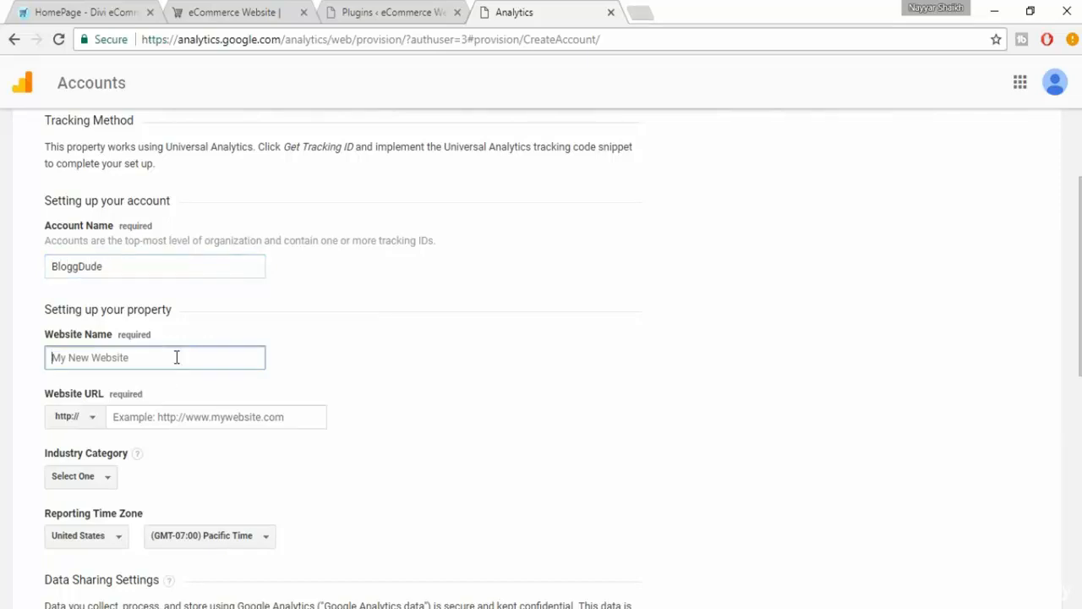
pyautogui.write('u')
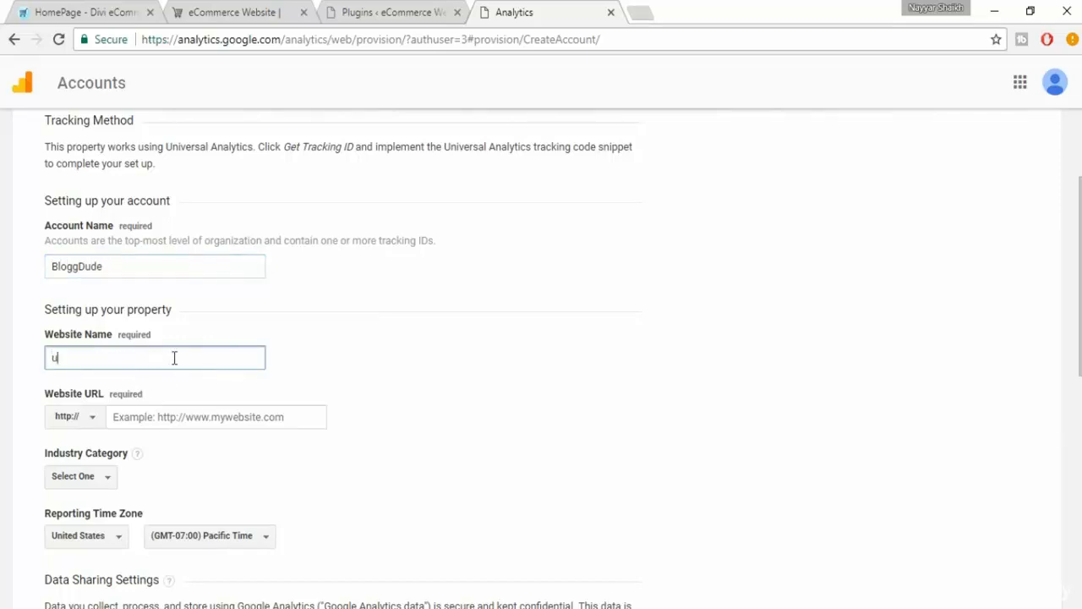
pyautogui.write('Divi')
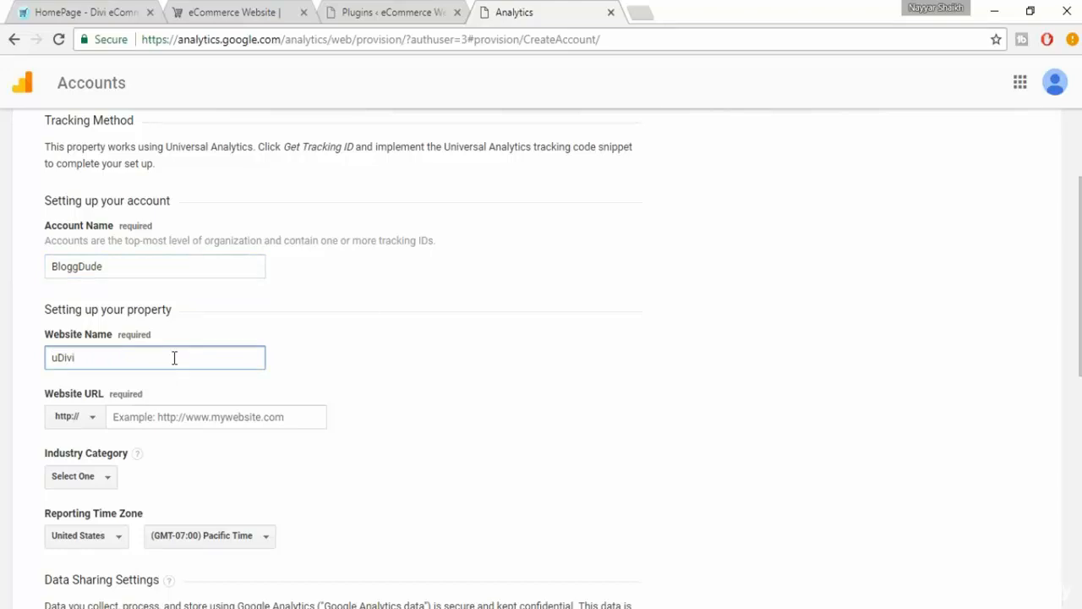
pyautogui.click(216, 416)
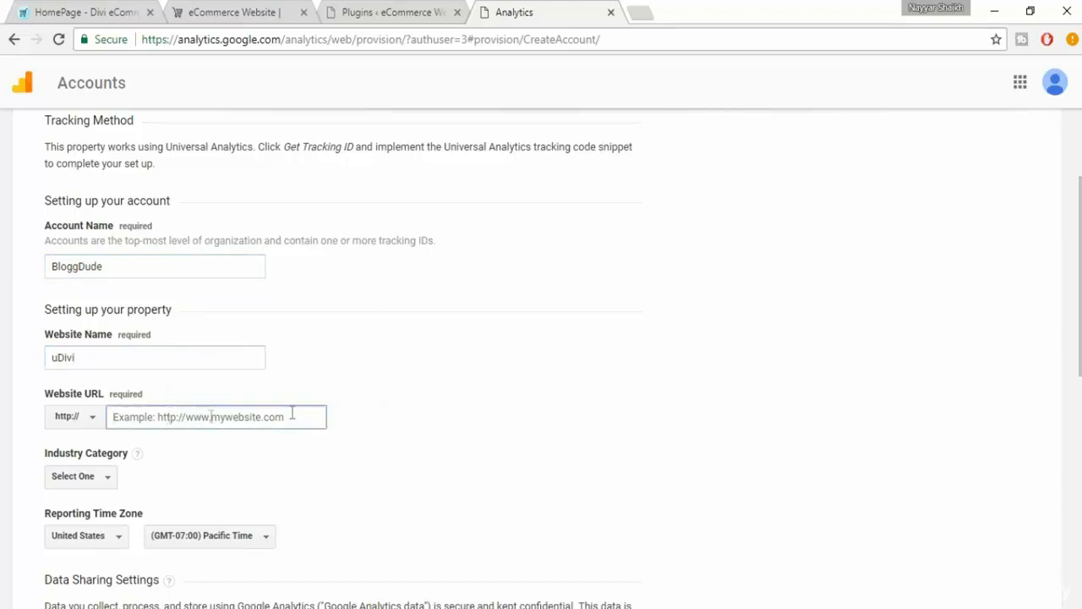
pyautogui.click(228, 12)
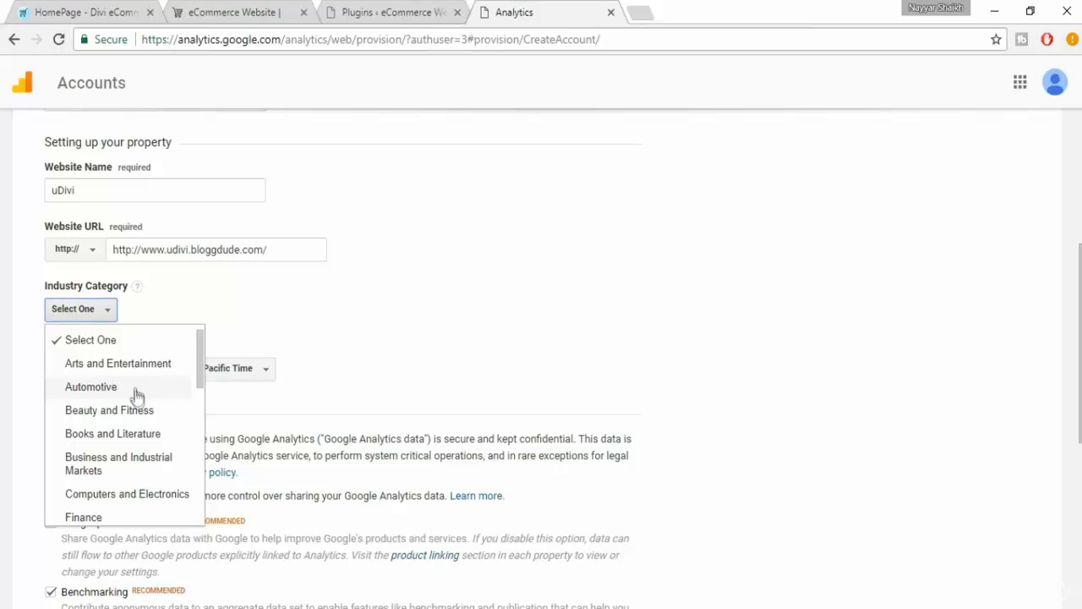
pyautogui.moveTo(156, 469)
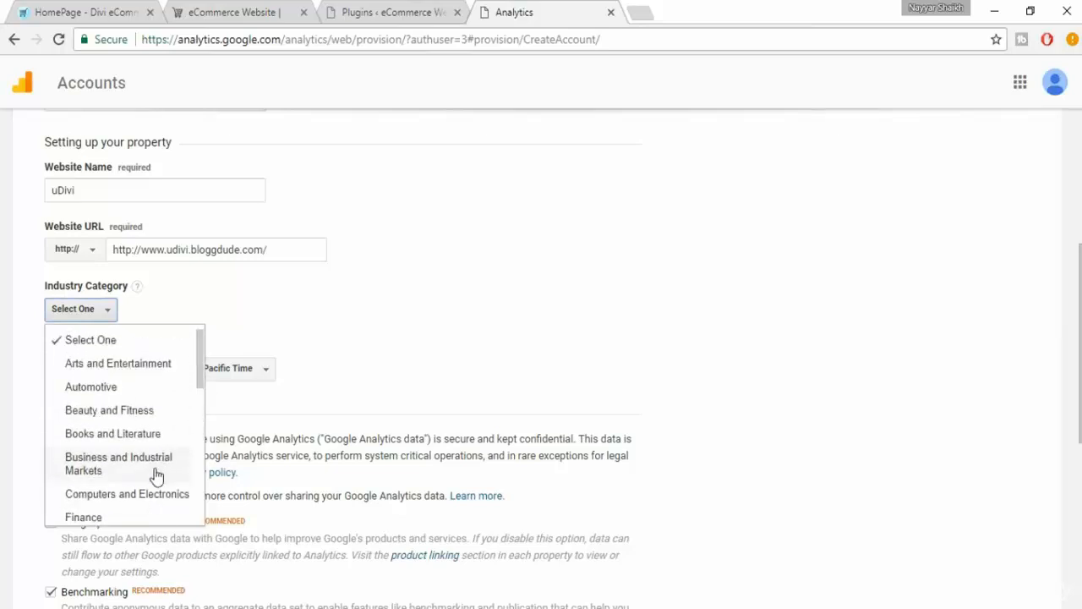
pyautogui.scroll(-3)
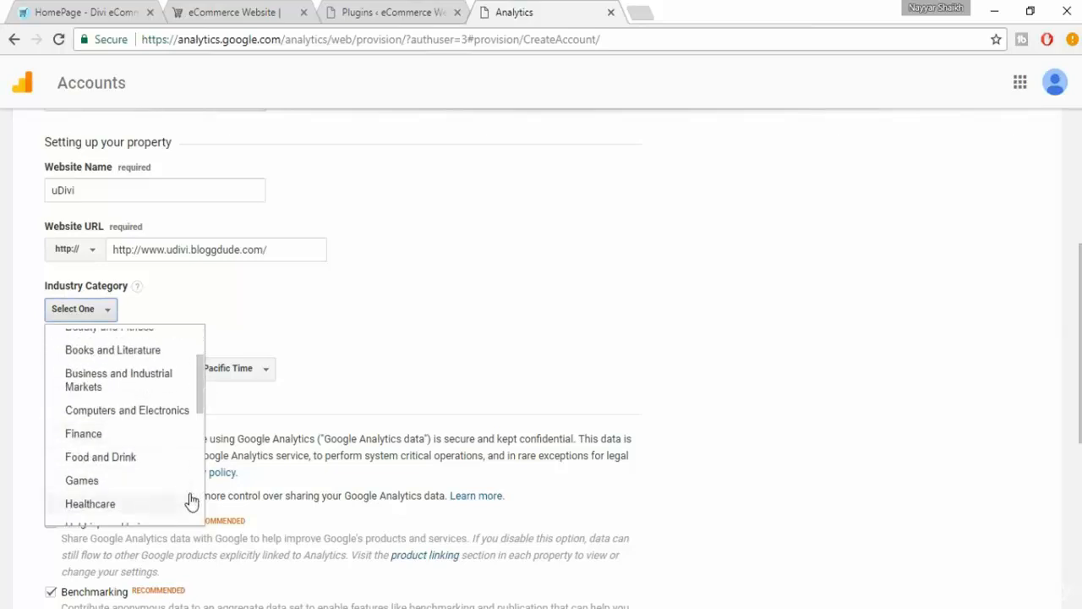
pyautogui.scroll(-3)
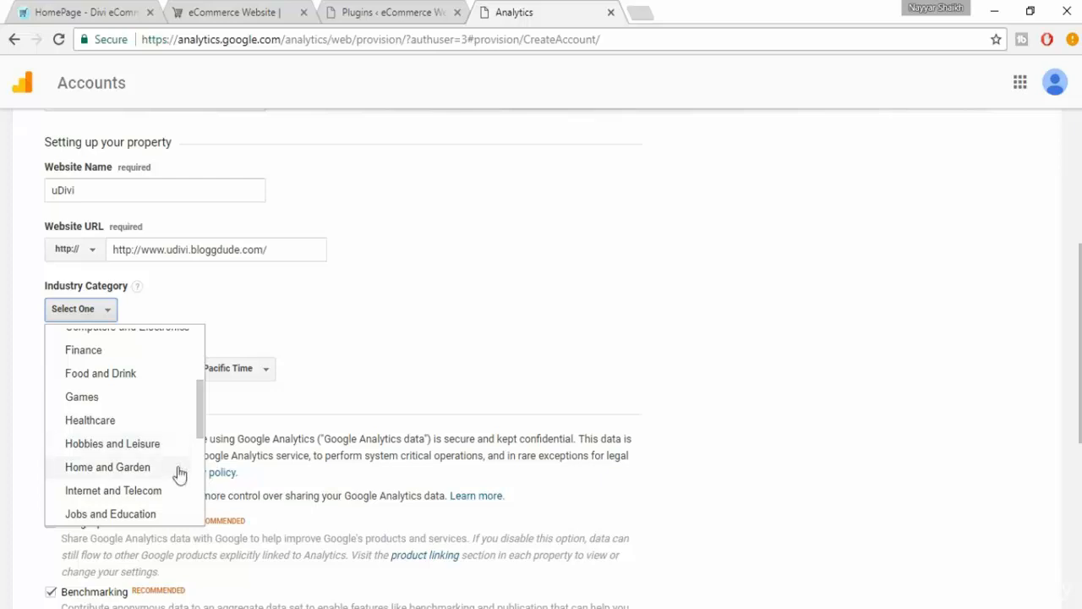
pyautogui.scroll(-3)
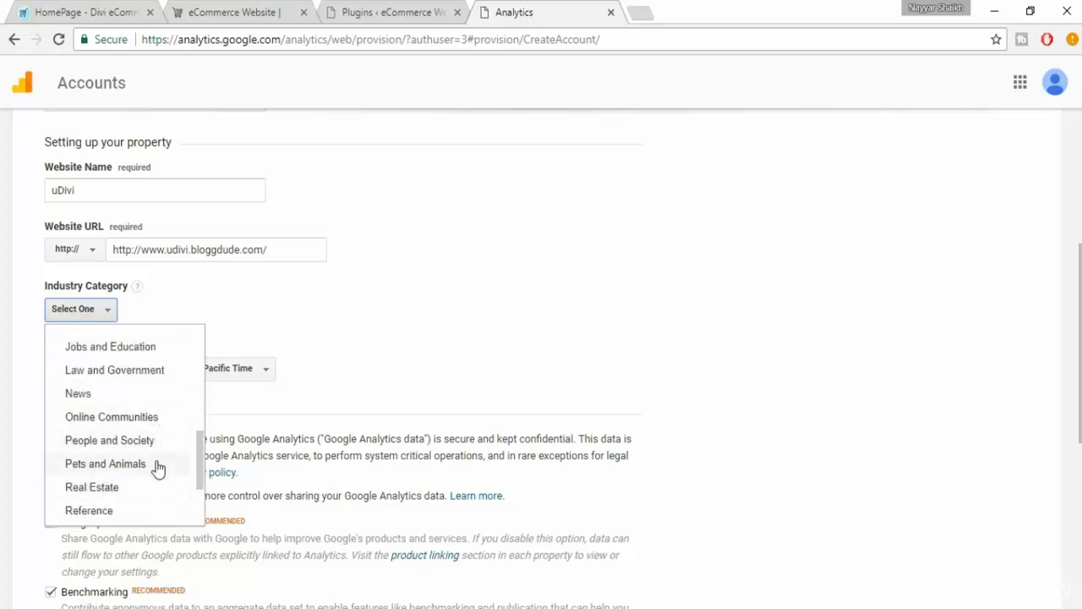
pyautogui.scroll(-3)
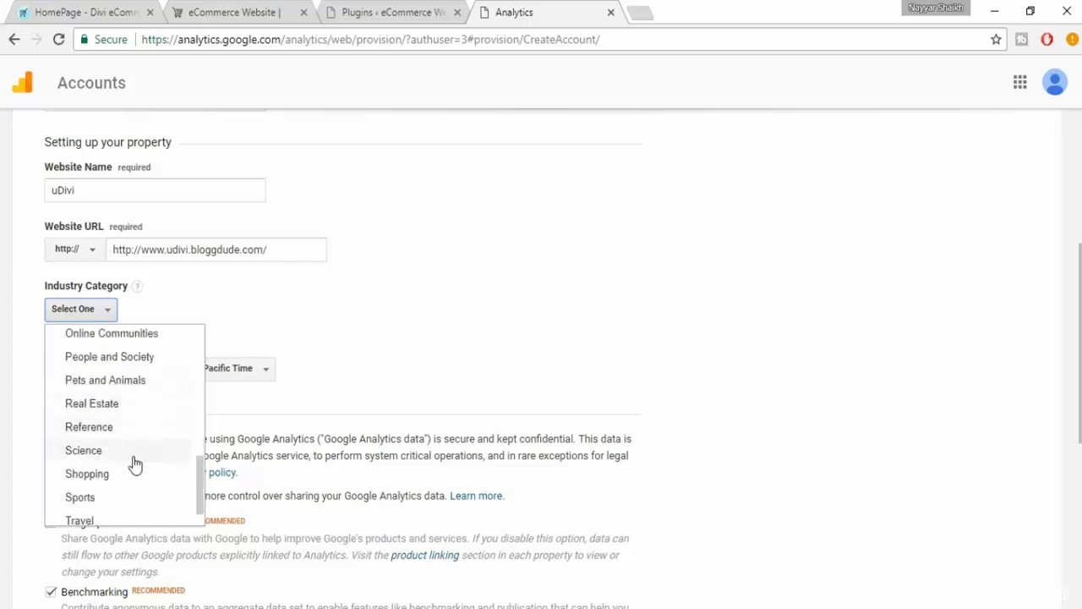
pyautogui.moveTo(122, 482)
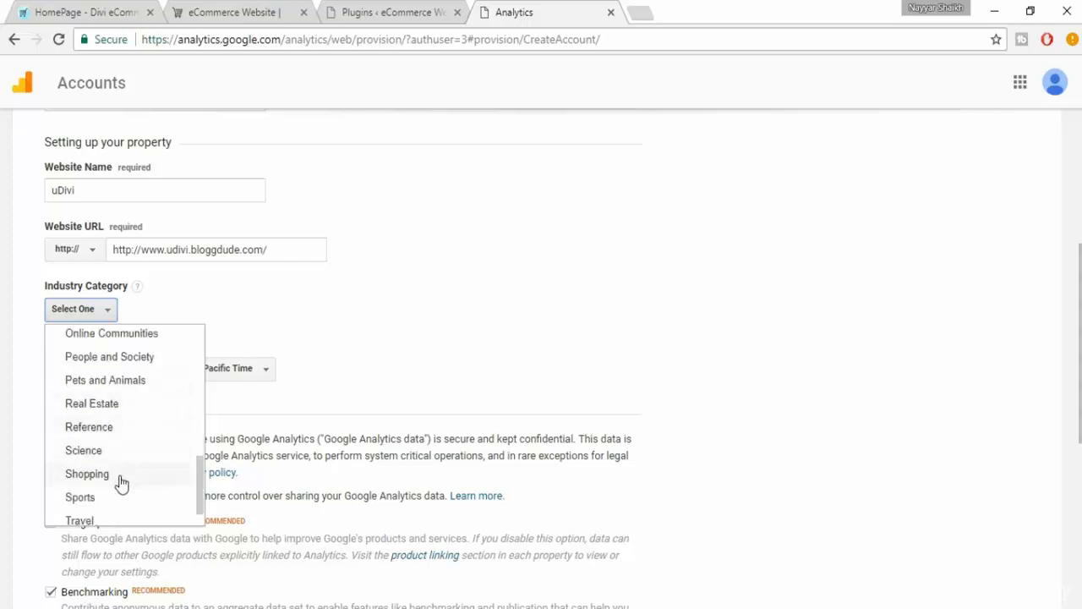
pyautogui.click(86, 474)
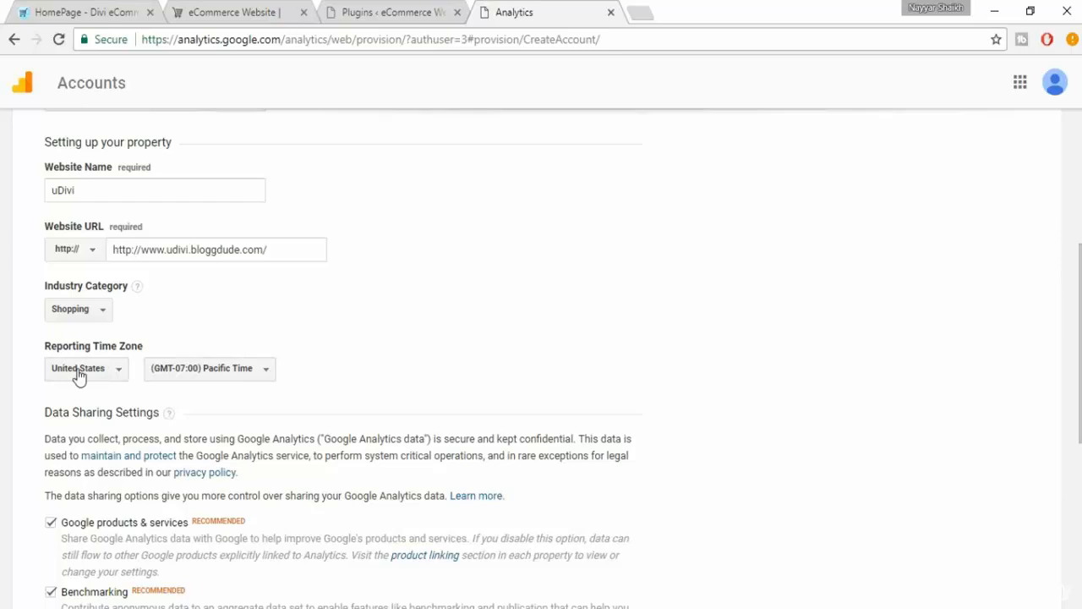
pyautogui.scroll(-3)
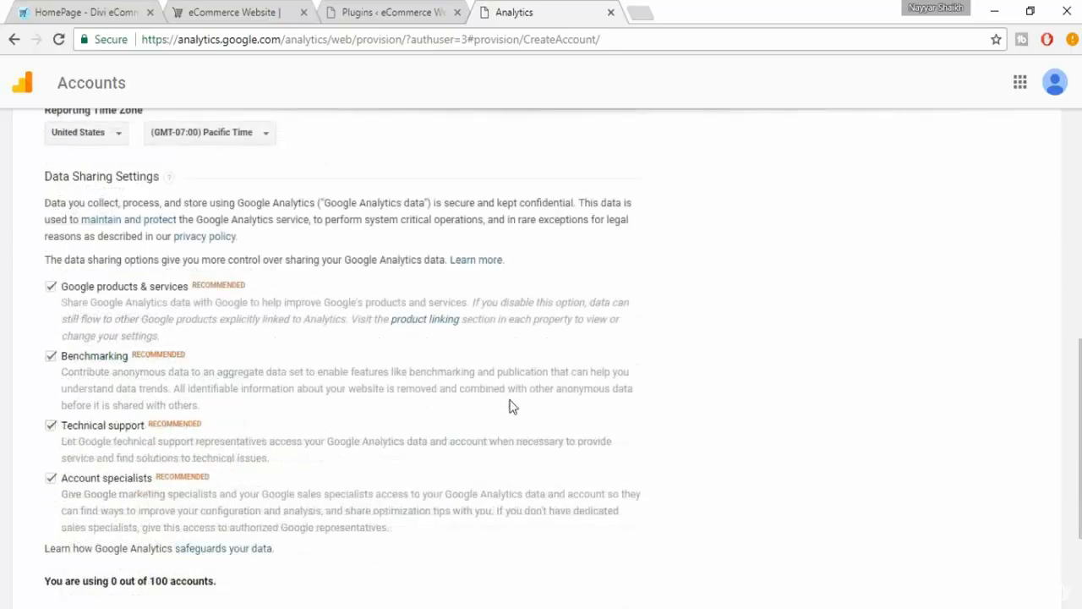
pyautogui.scroll(-3)
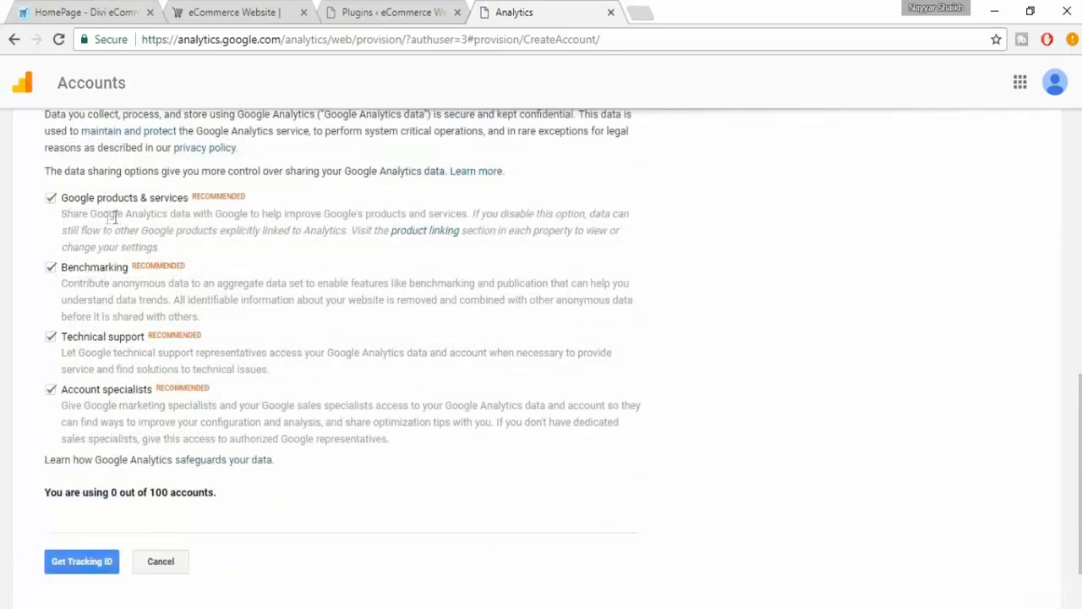
pyautogui.scroll(-3)
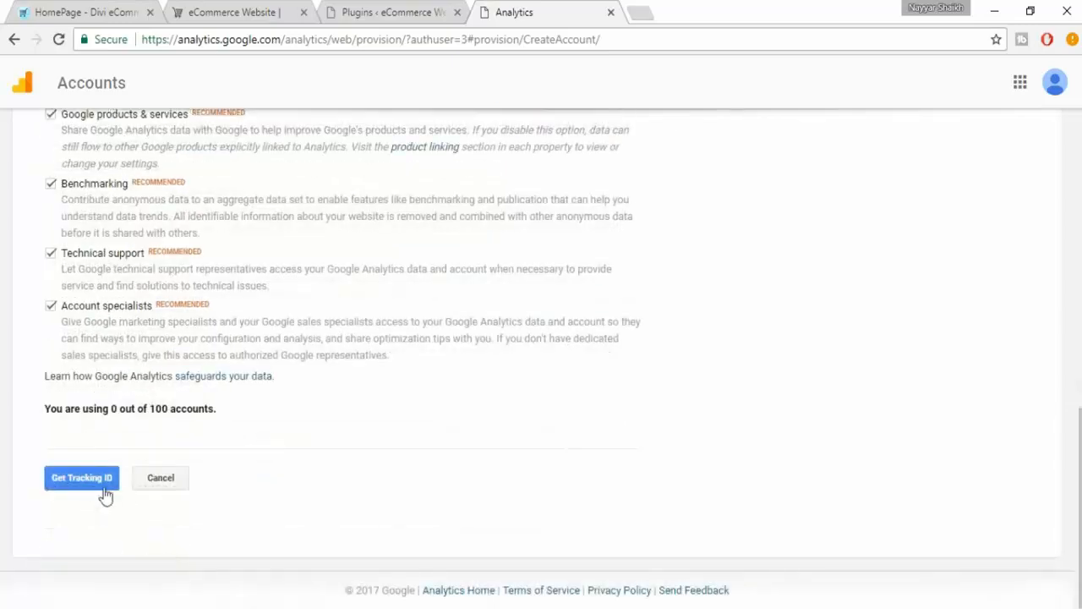
pyautogui.click(82, 477)
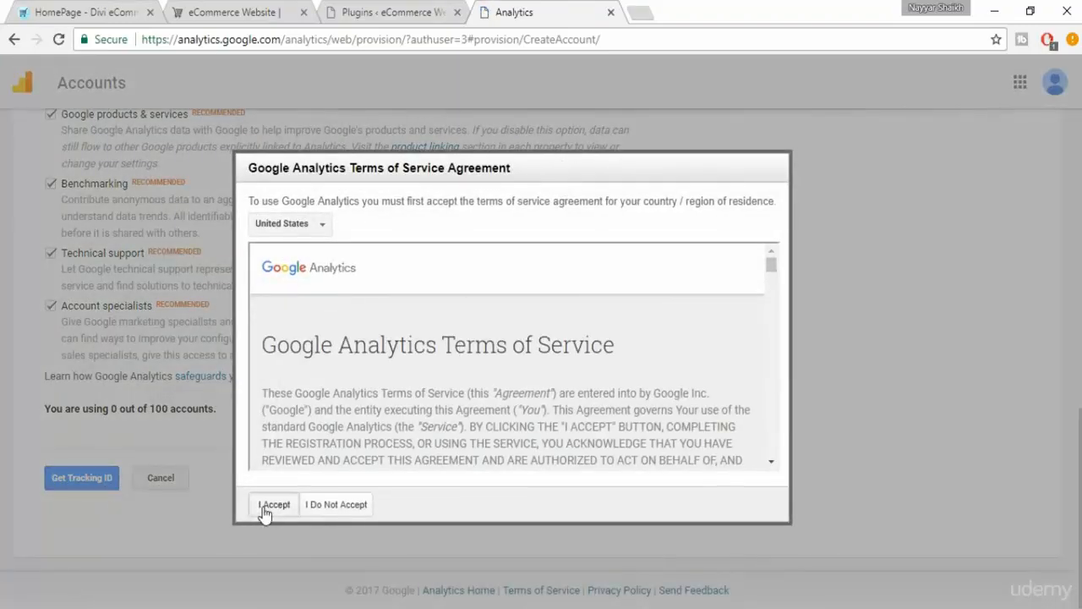
pyautogui.click(274, 504)
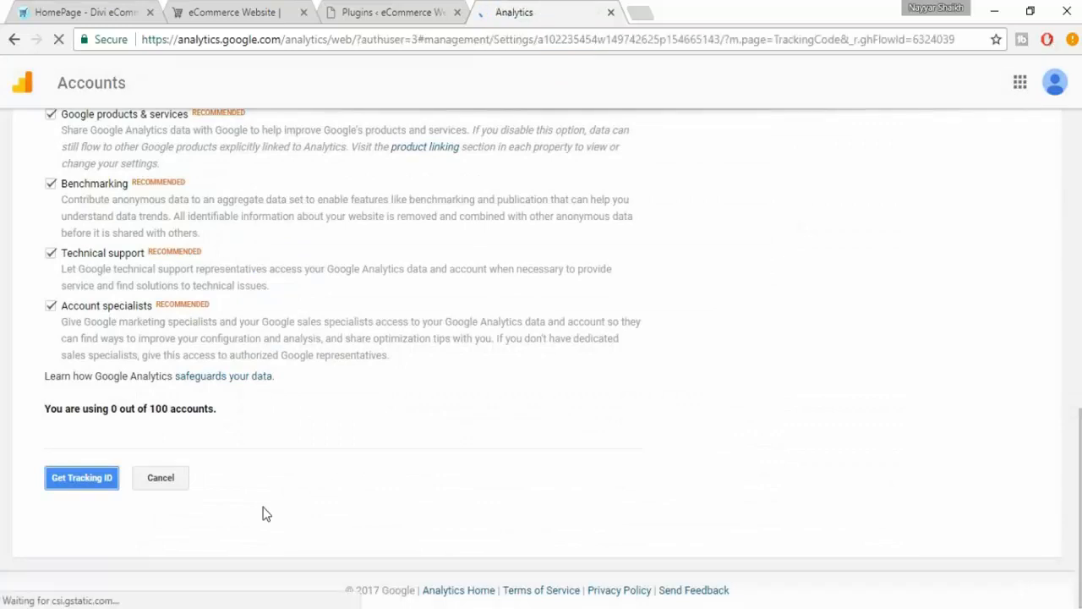
pyautogui.click(81, 477)
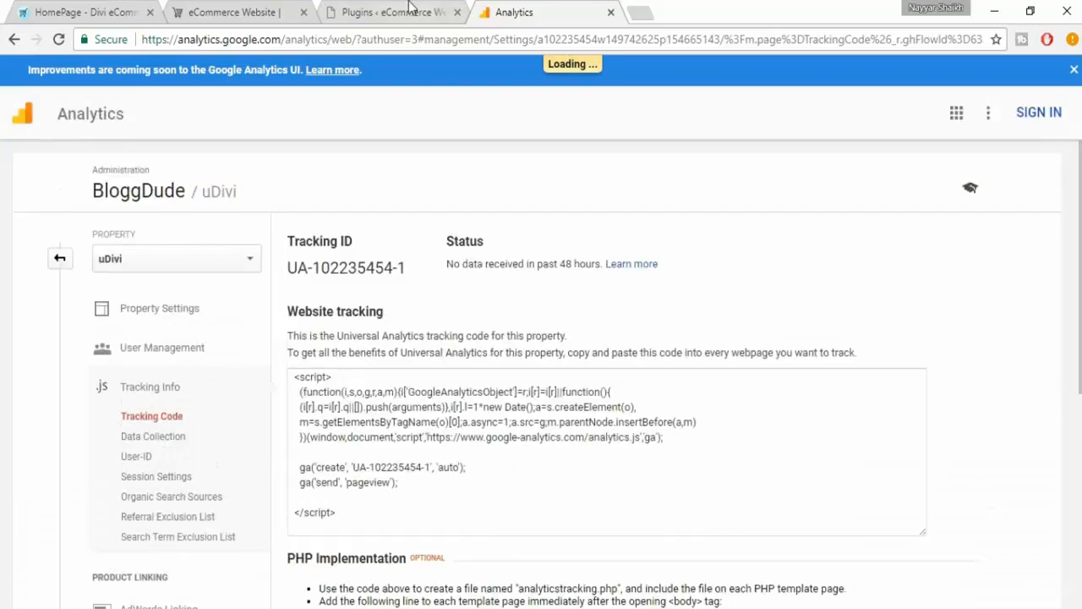
pyautogui.click(389, 12)
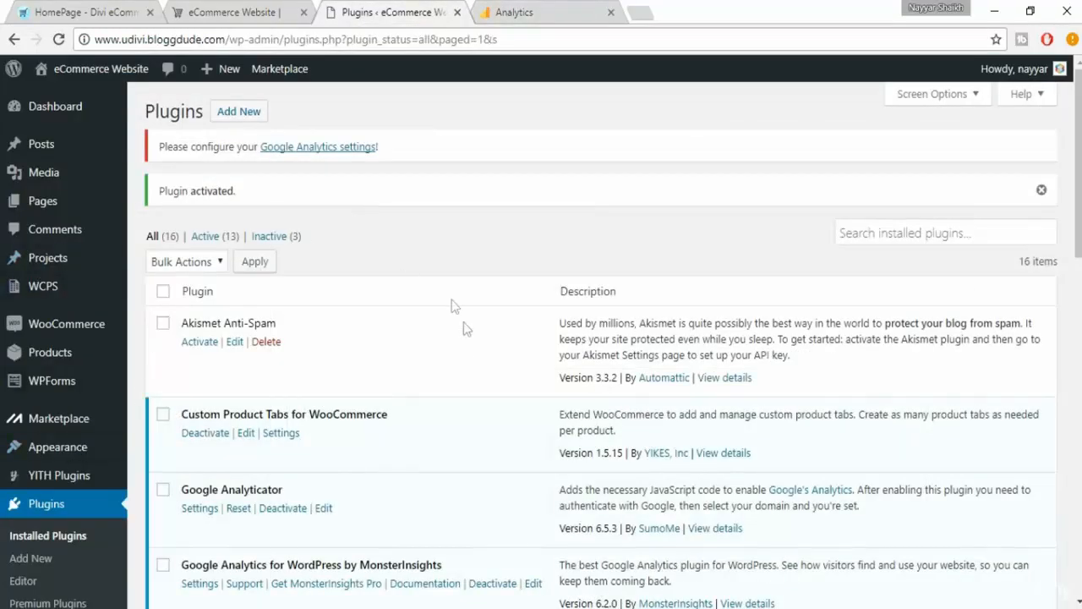
# Open the Google Analyticator settings page and launch the Google sign-in popup.
pyautogui.scroll(-3)
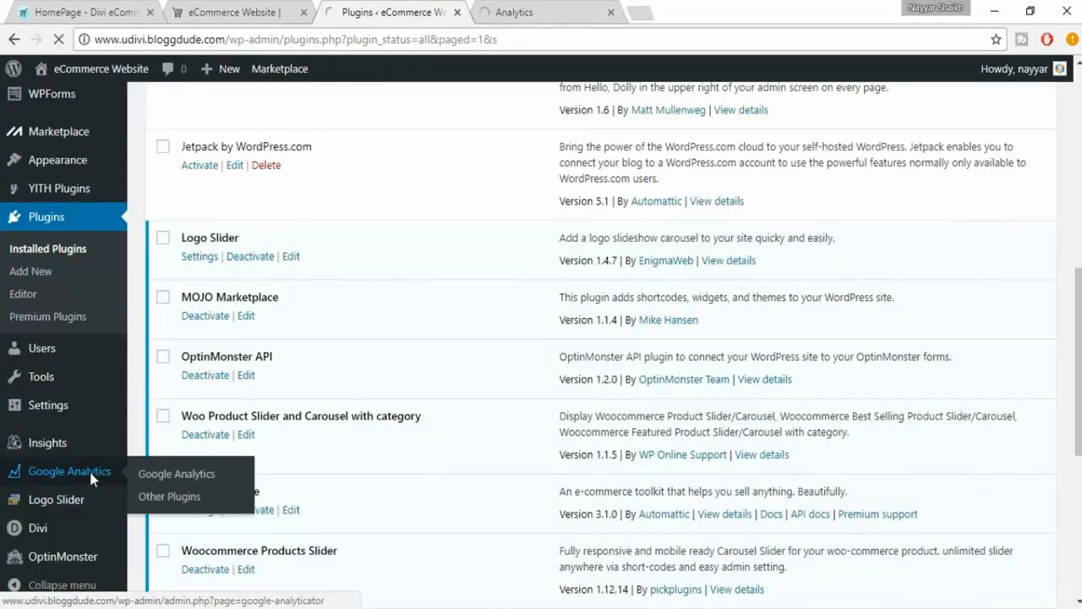
pyautogui.click(176, 474)
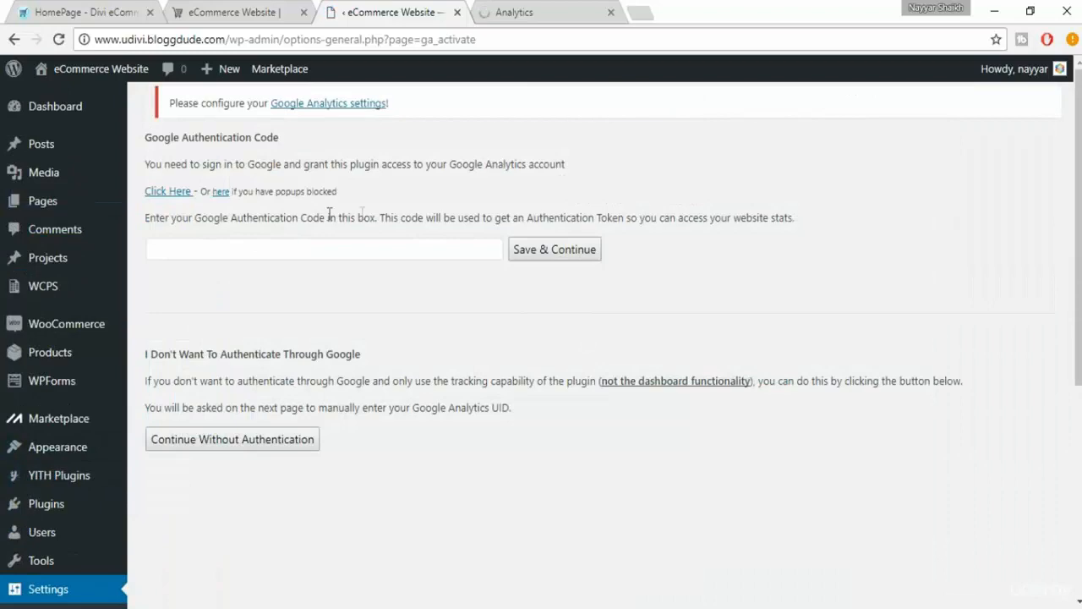
pyautogui.click(515, 12)
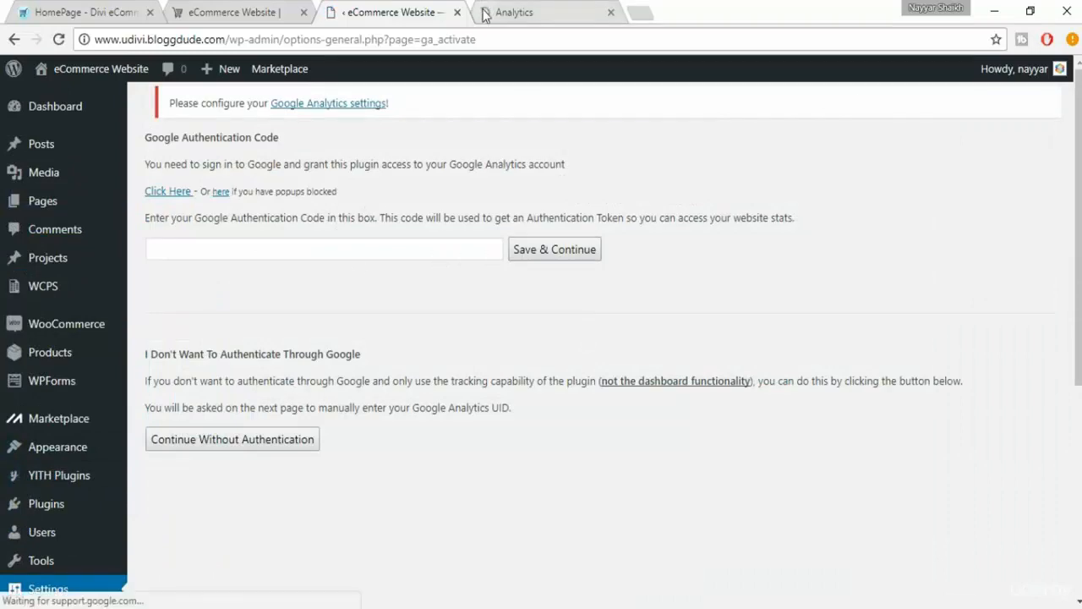
pyautogui.click(514, 12)
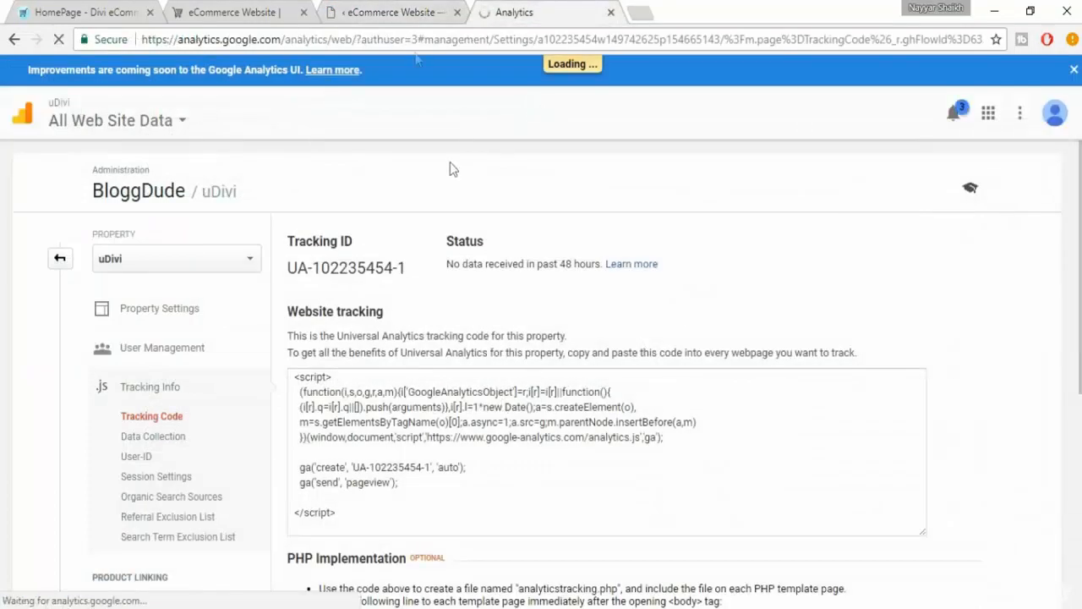
pyautogui.click(390, 12)
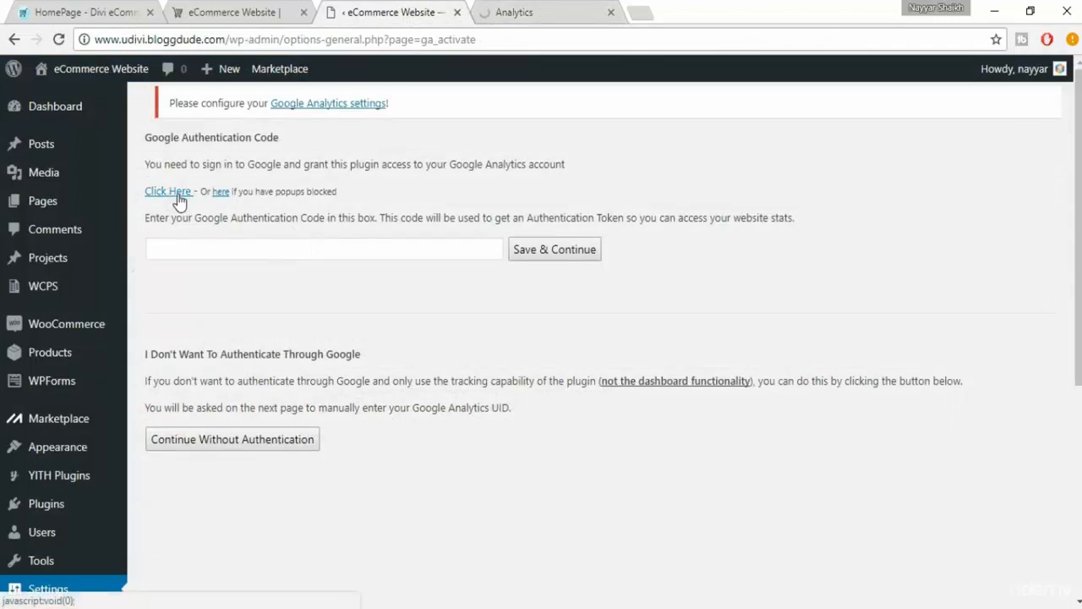
pyautogui.click(167, 191)
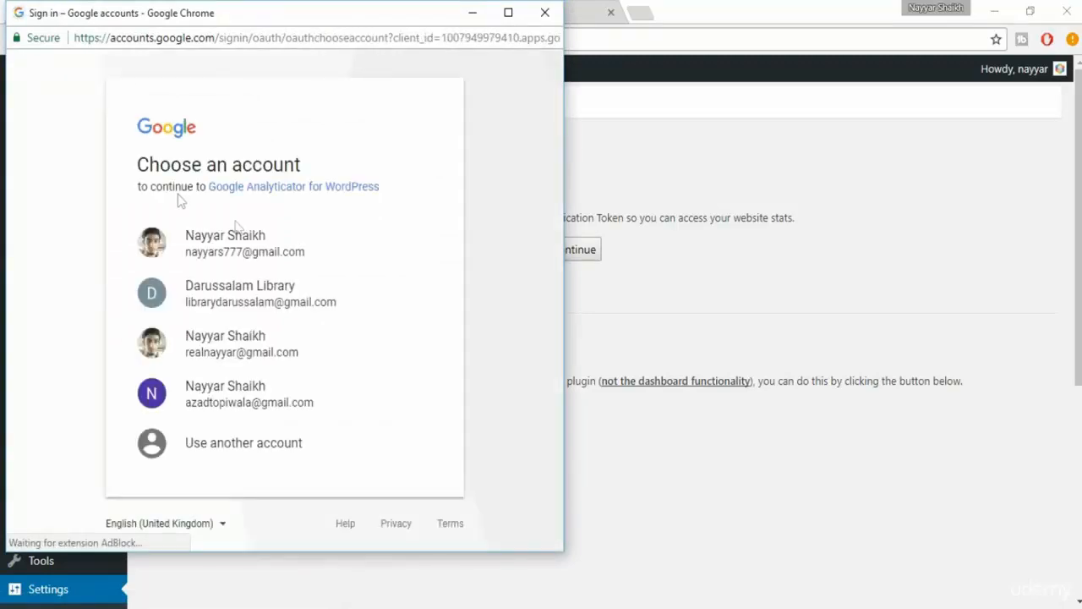
# Choose the Google account and allow Google Analyticator access to Analytics data.
pyautogui.click(249, 393)
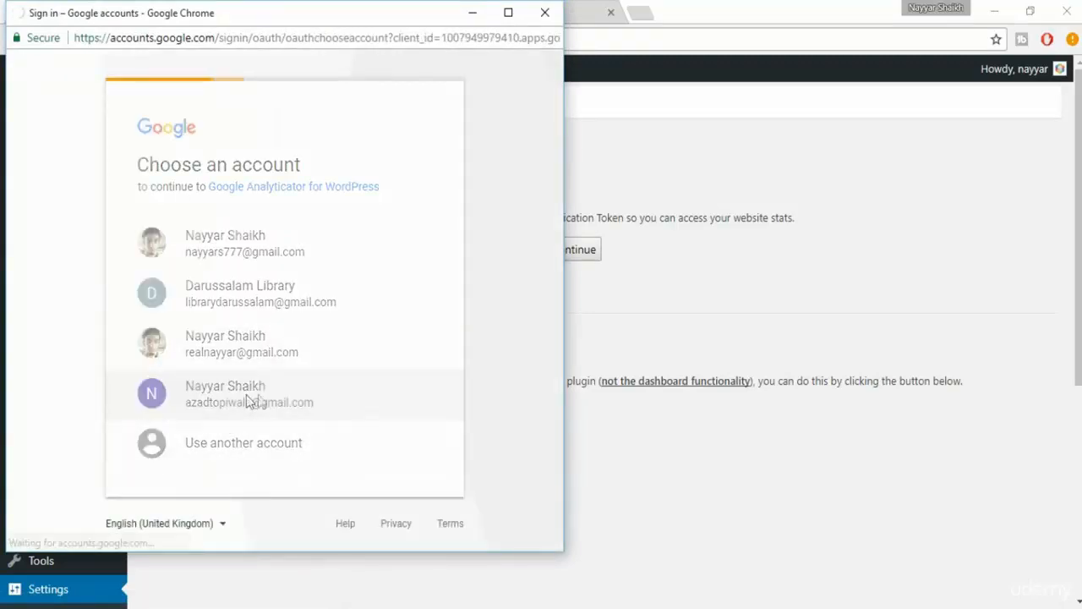
pyautogui.click(249, 394)
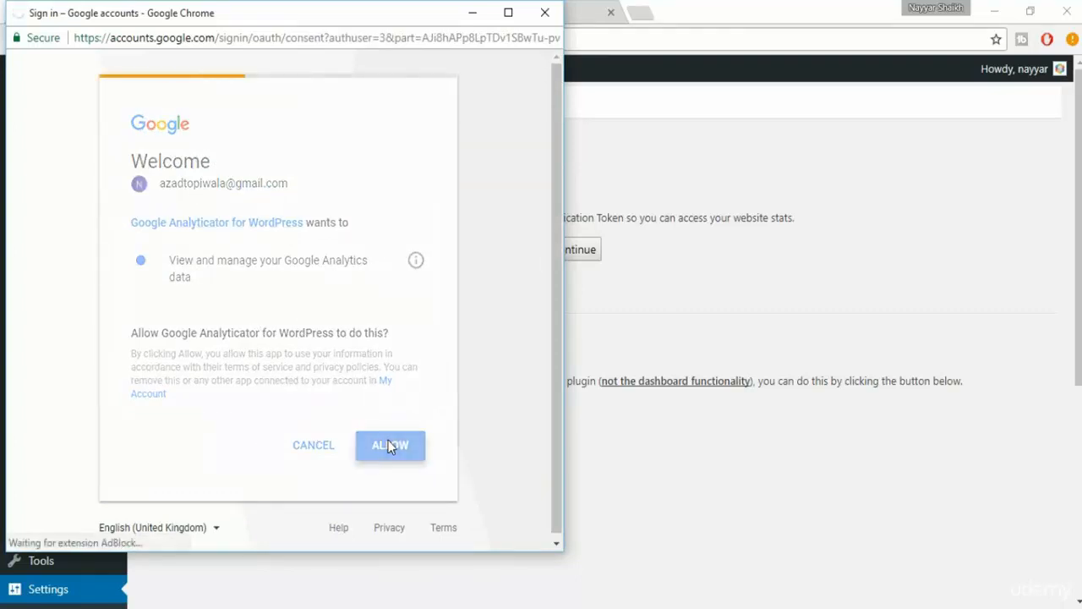
pyautogui.click(390, 444)
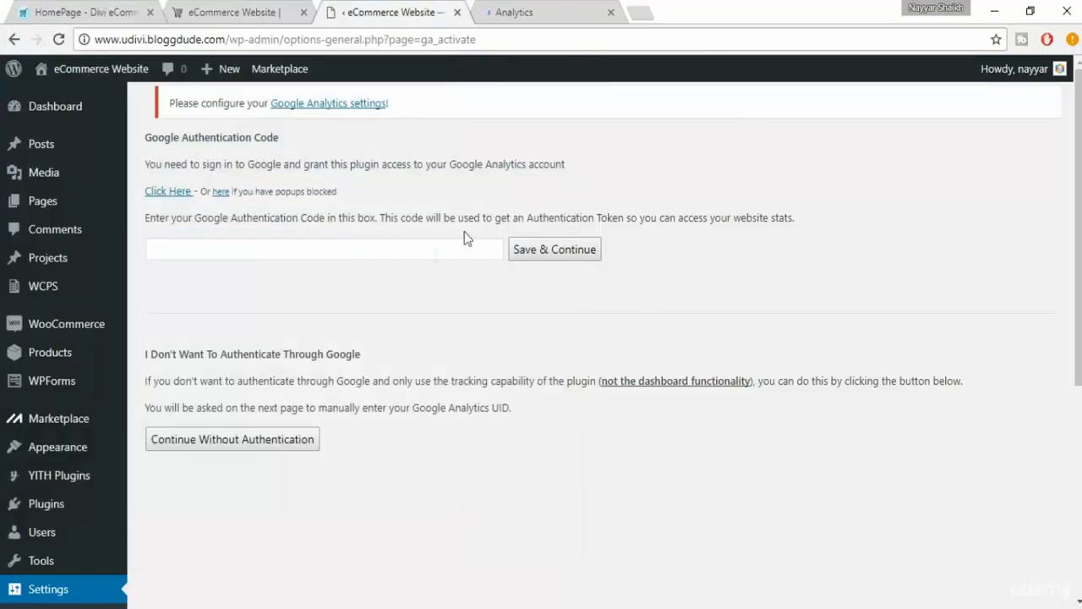
# Submit the pasted Google authentication code with Save & Continue.
pyautogui.click(554, 249)
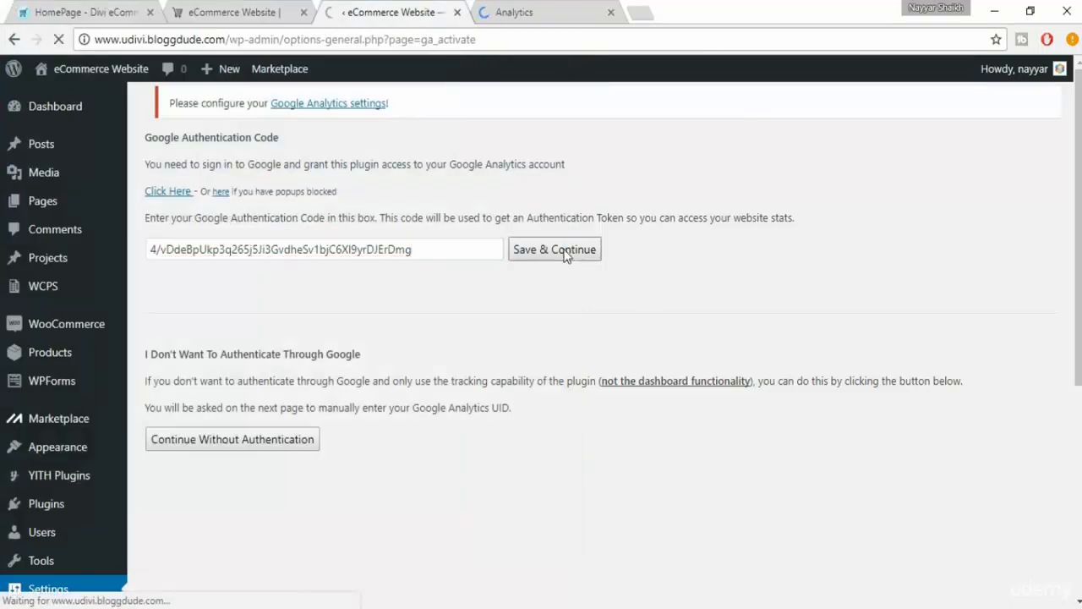
pyautogui.click(554, 249)
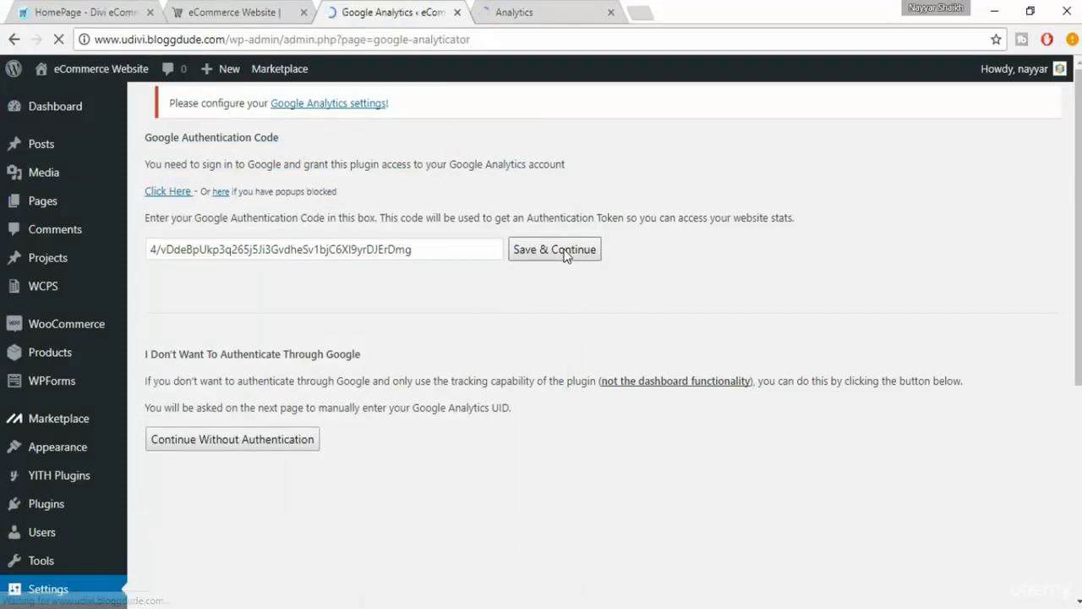
pyautogui.click(554, 248)
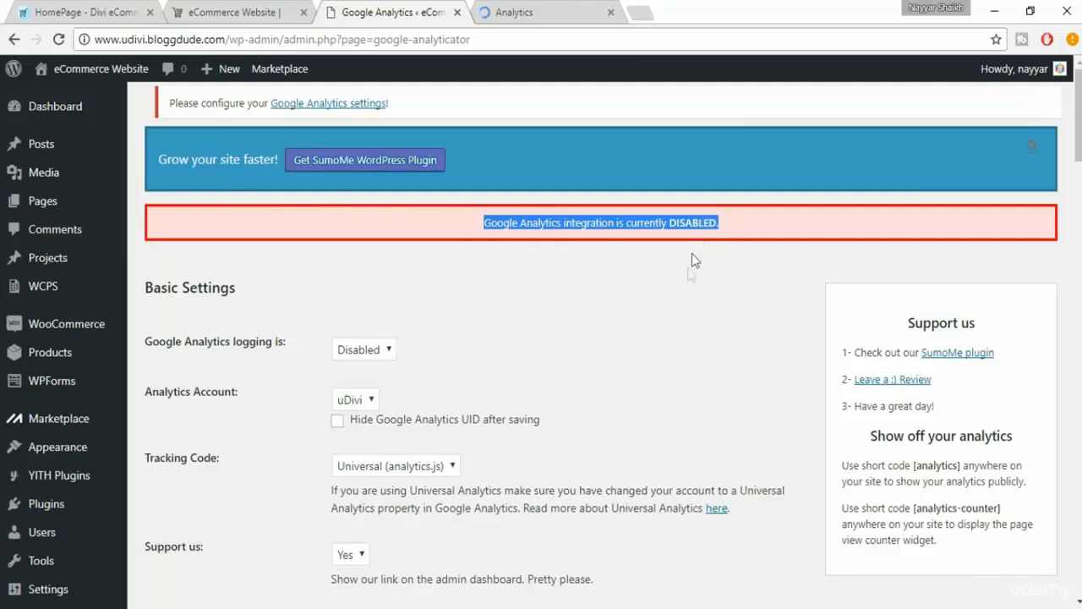
# Set Google Analytics logging to Enabled and choose uDivi as the Analytics Account.
pyautogui.click(364, 350)
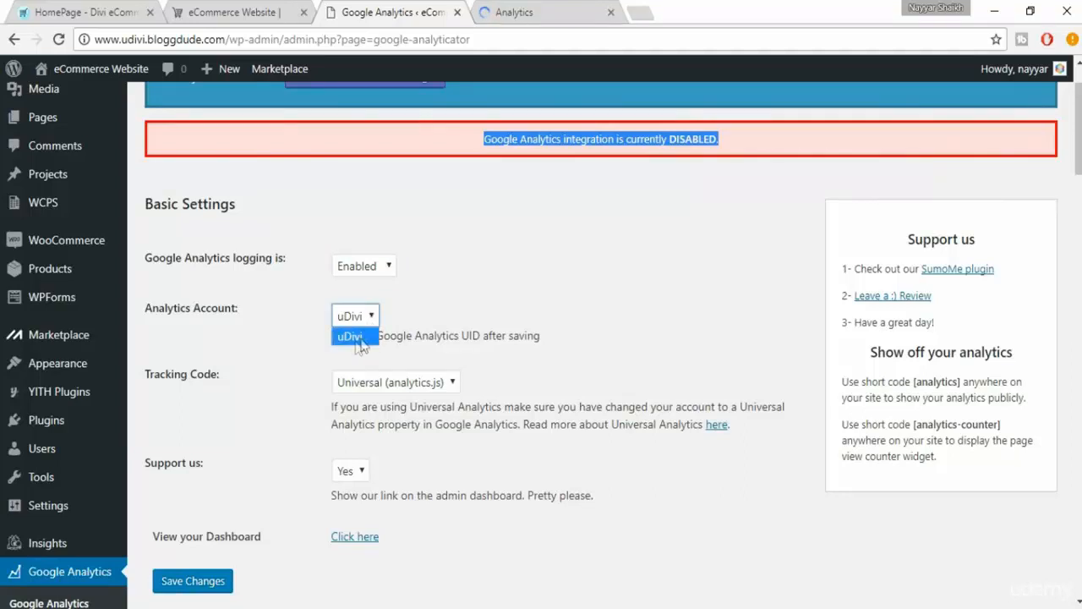
pyautogui.click(350, 336)
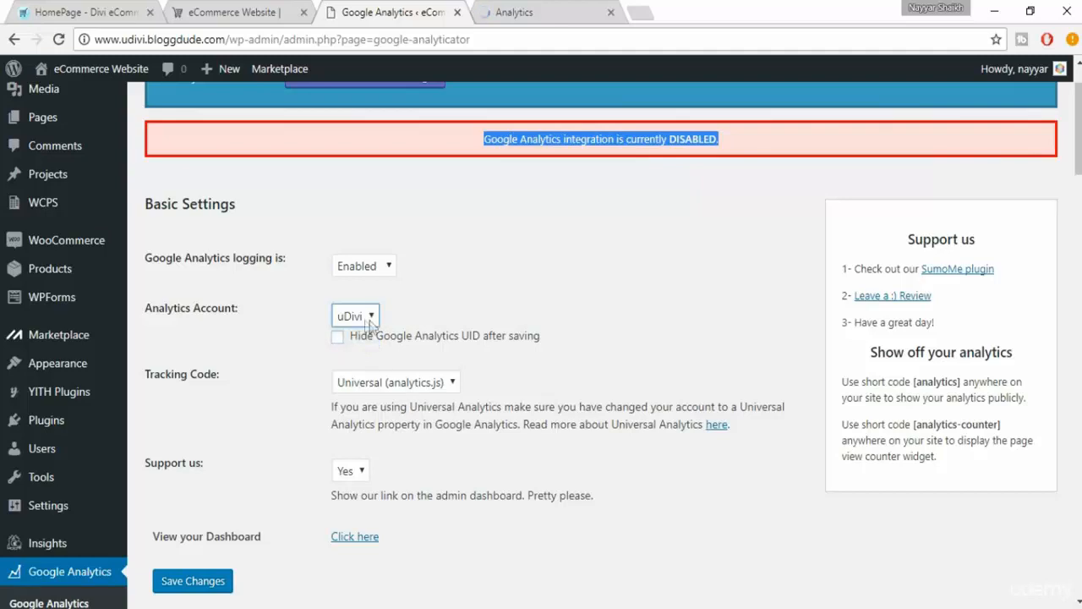
pyautogui.click(545, 12)
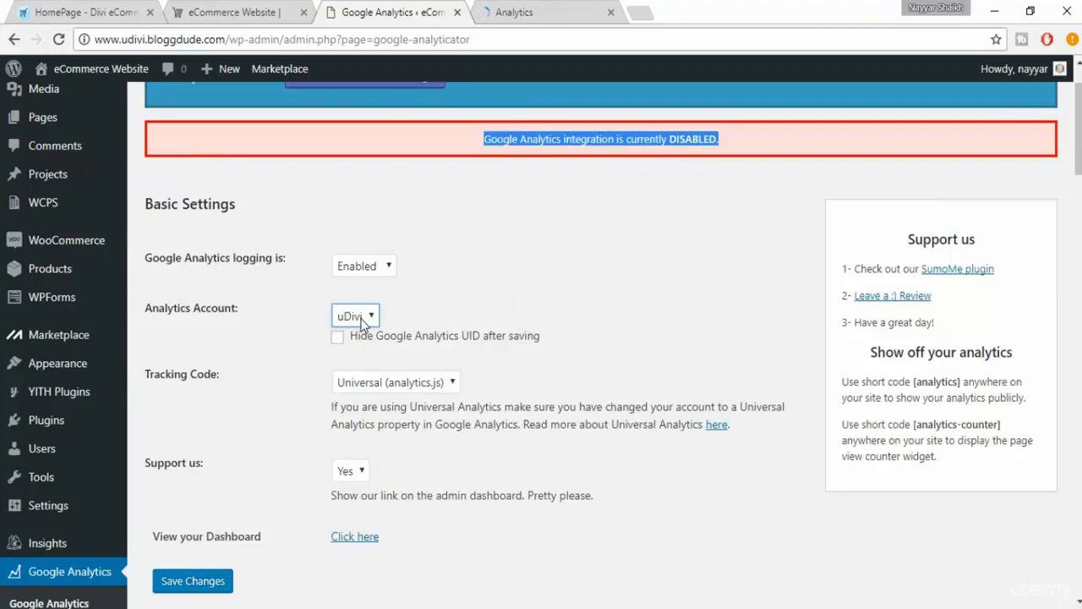
pyautogui.scroll(-3)
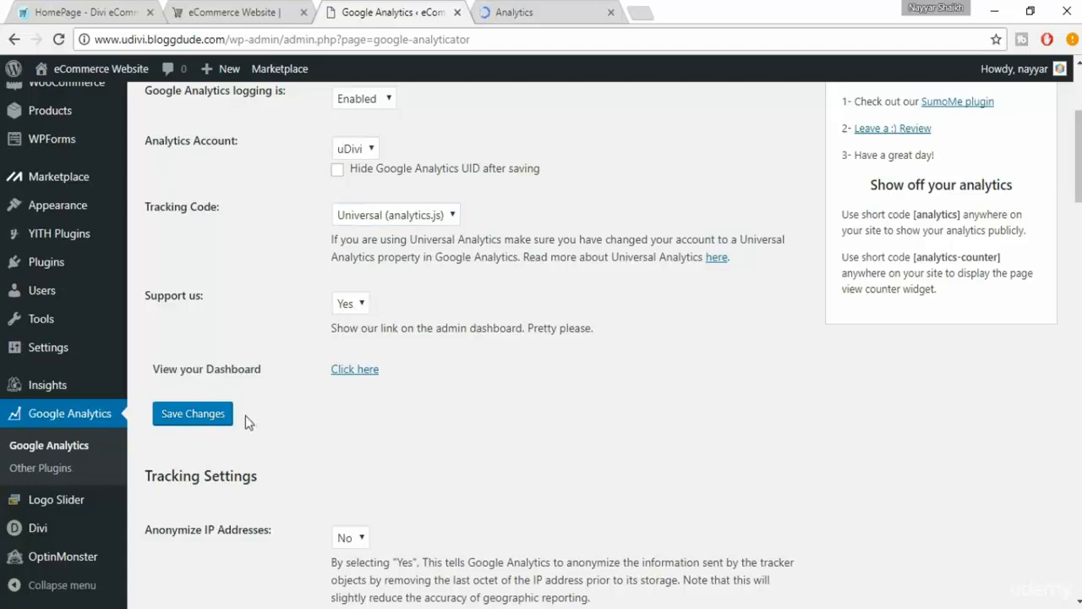
pyautogui.click(192, 413)
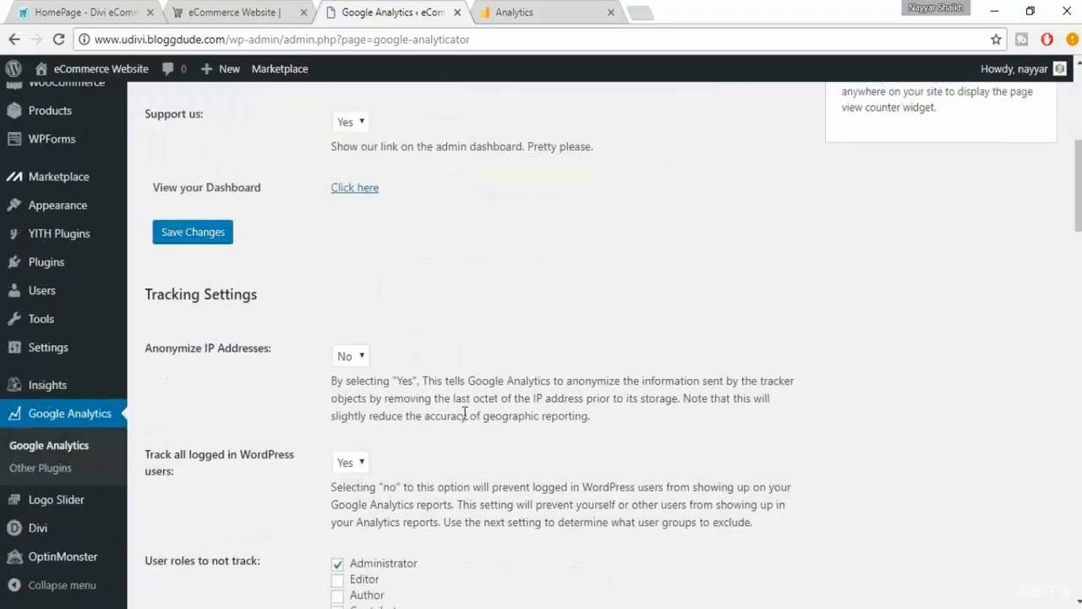
# Set 'Track all logged in WordPress users' to No and tick every user role for exclusion.
pyautogui.scroll(-3)
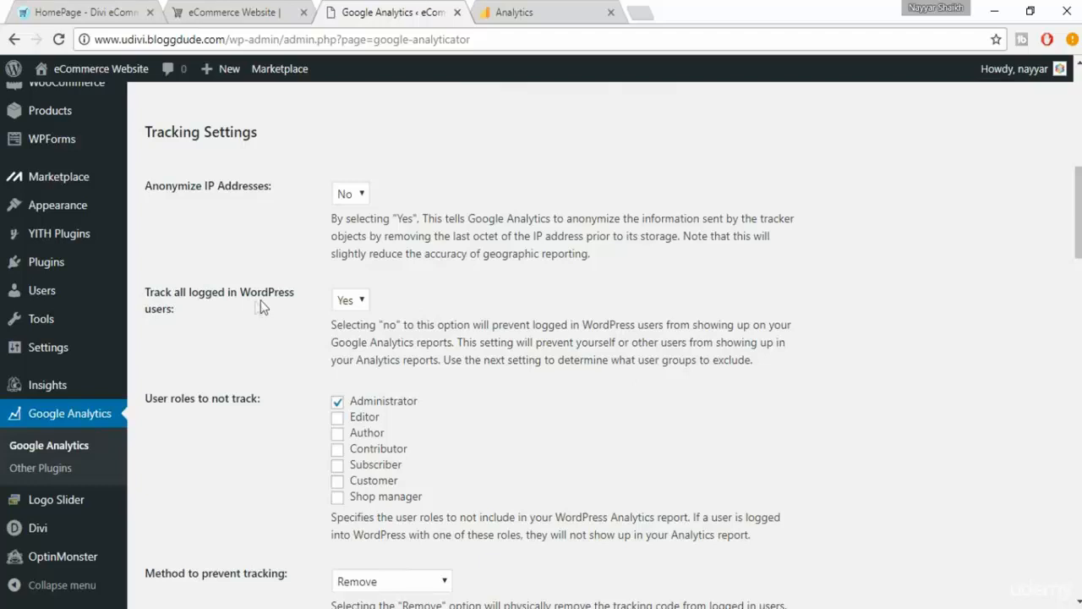
pyautogui.click(350, 299)
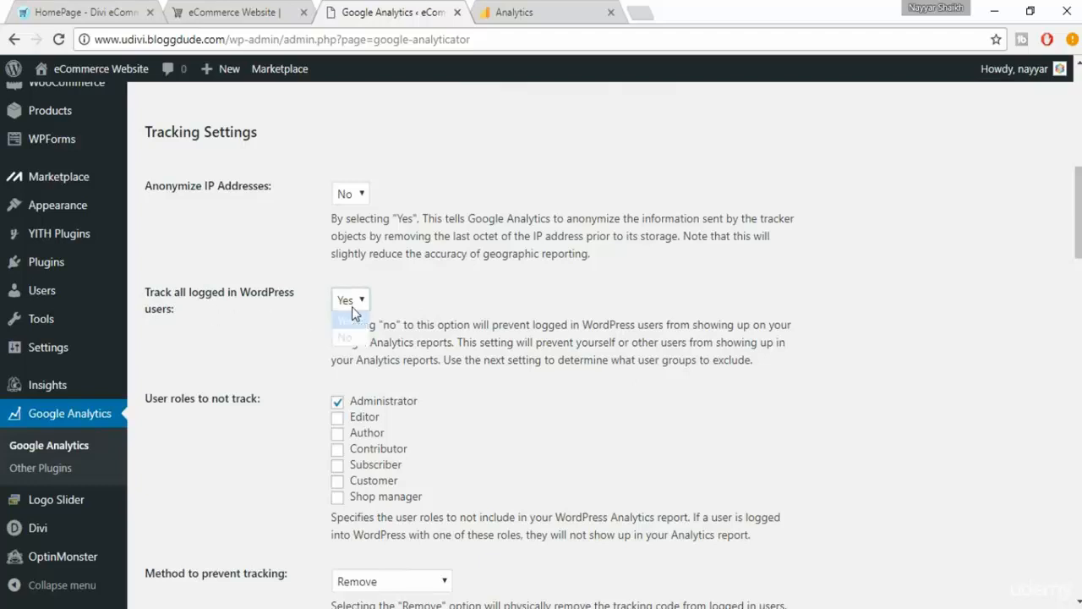
pyautogui.click(345, 337)
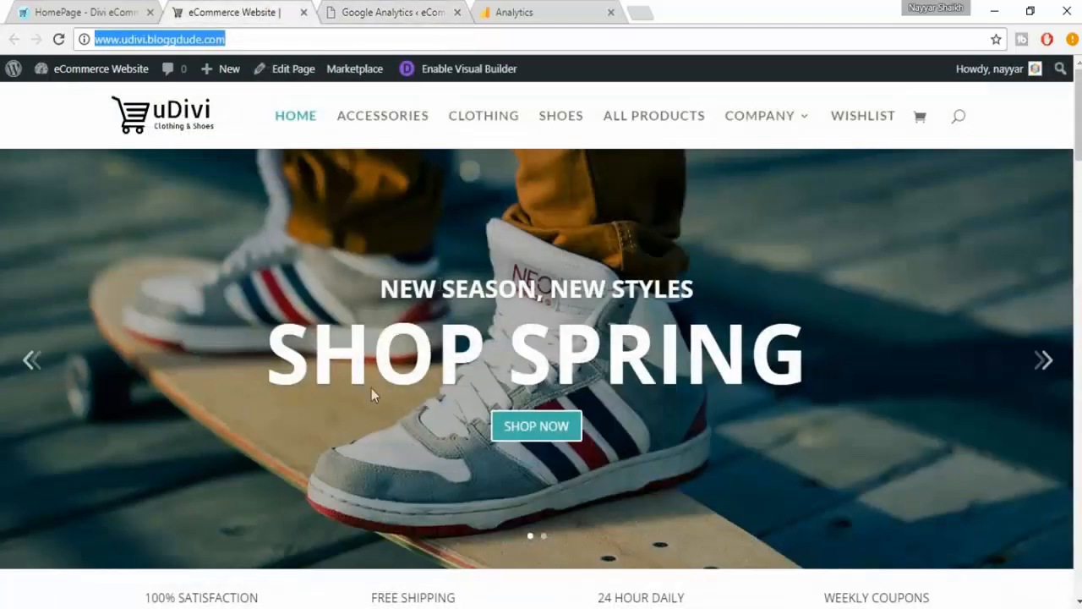
pyautogui.moveTo(495, 17)
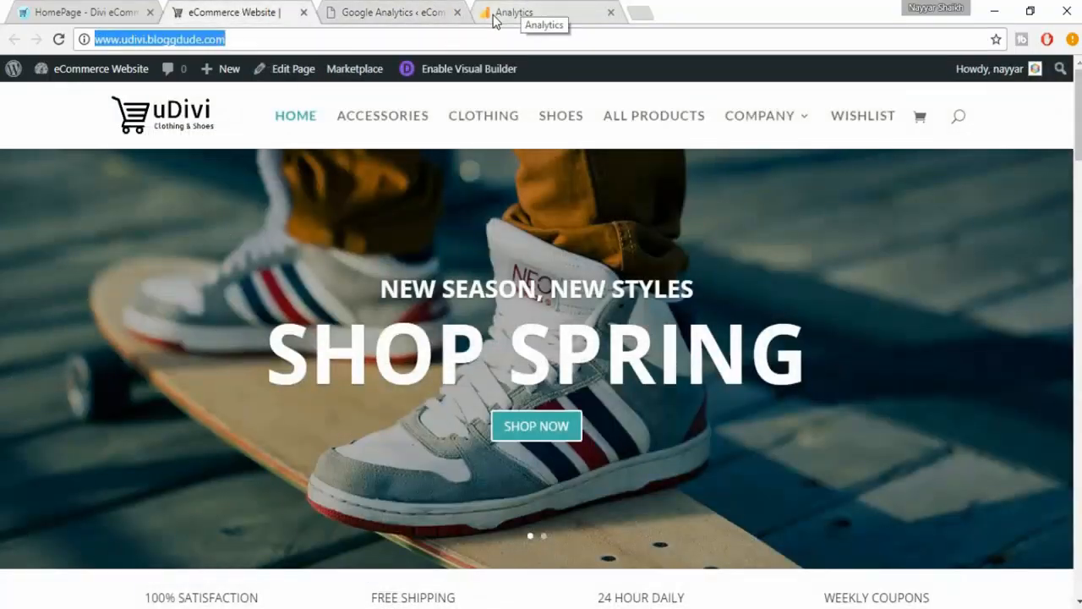
pyautogui.moveTo(952, 445)
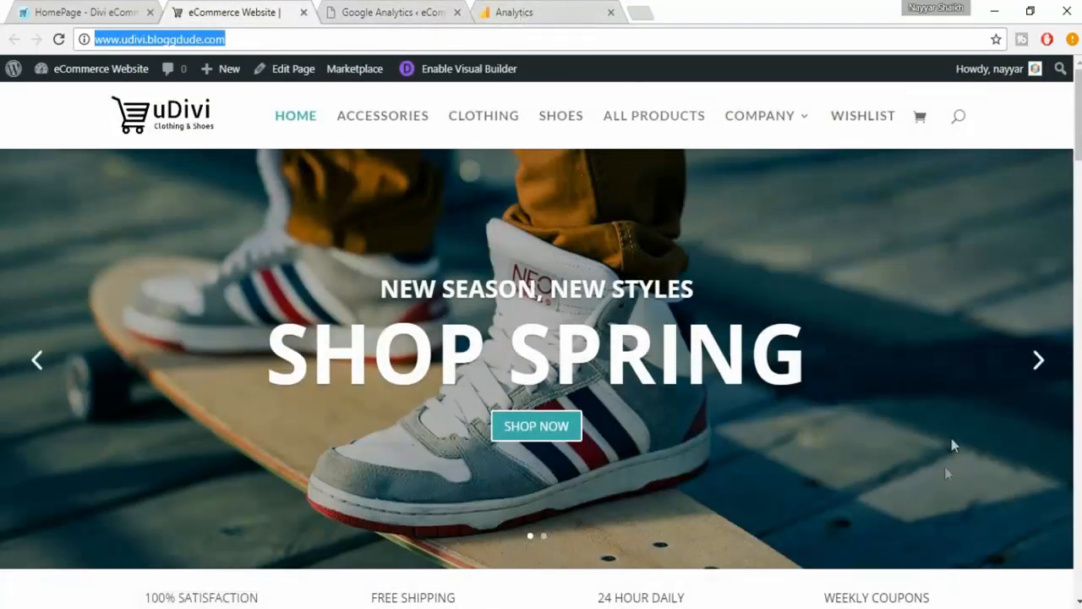
pyautogui.scroll(-3)
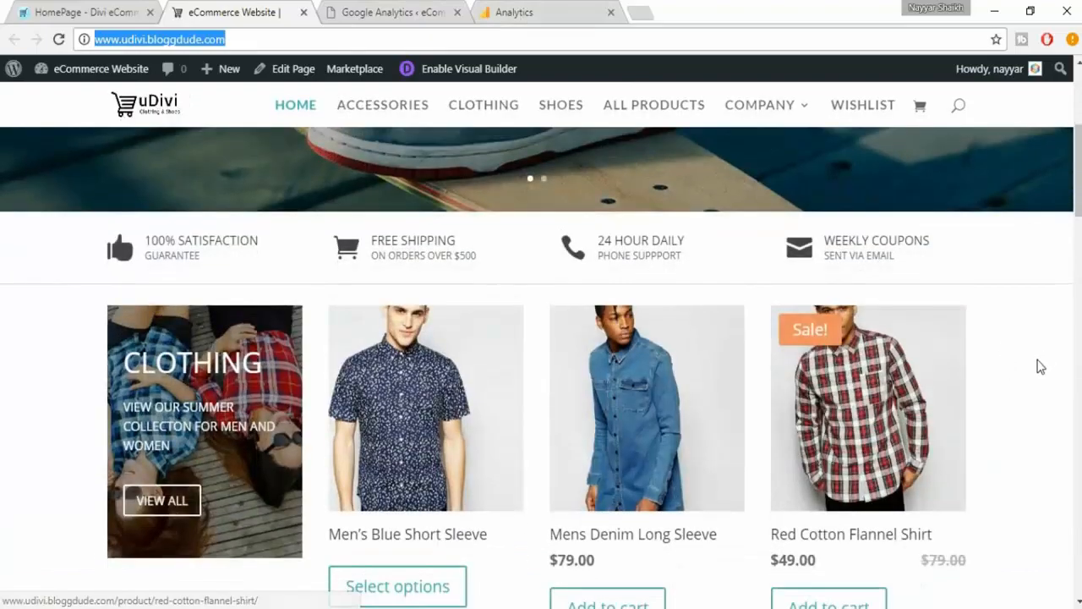
pyautogui.click(515, 12)
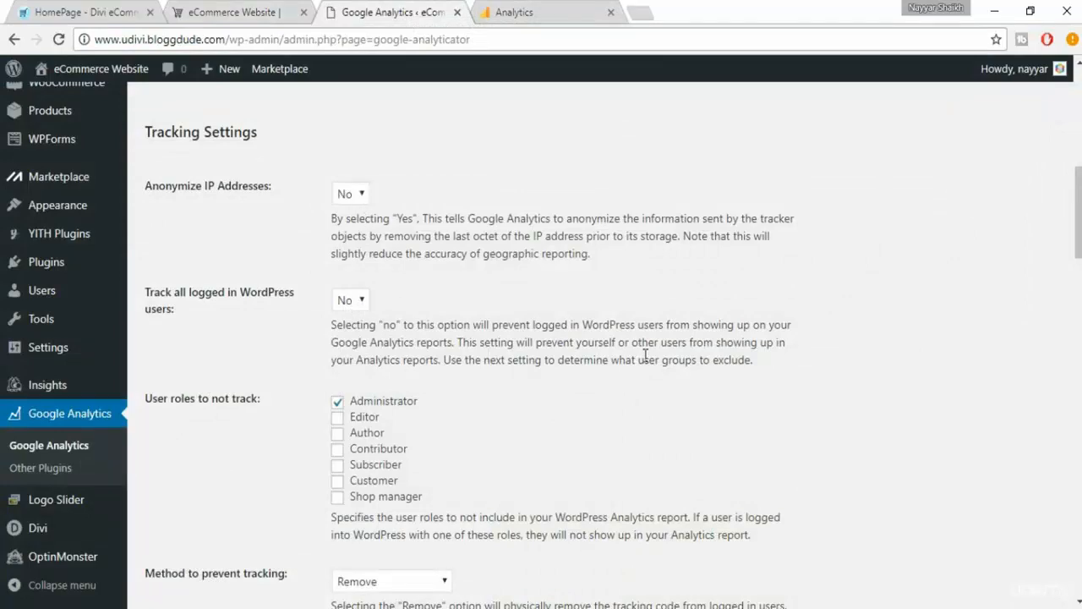
pyautogui.scroll(-3)
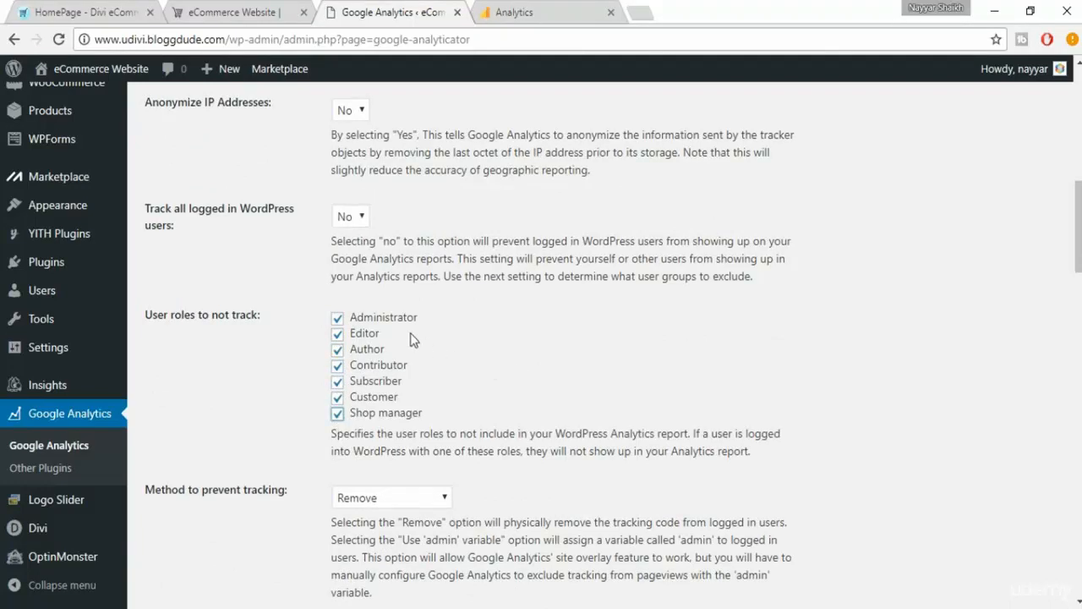
pyautogui.doubleClick(383, 316)
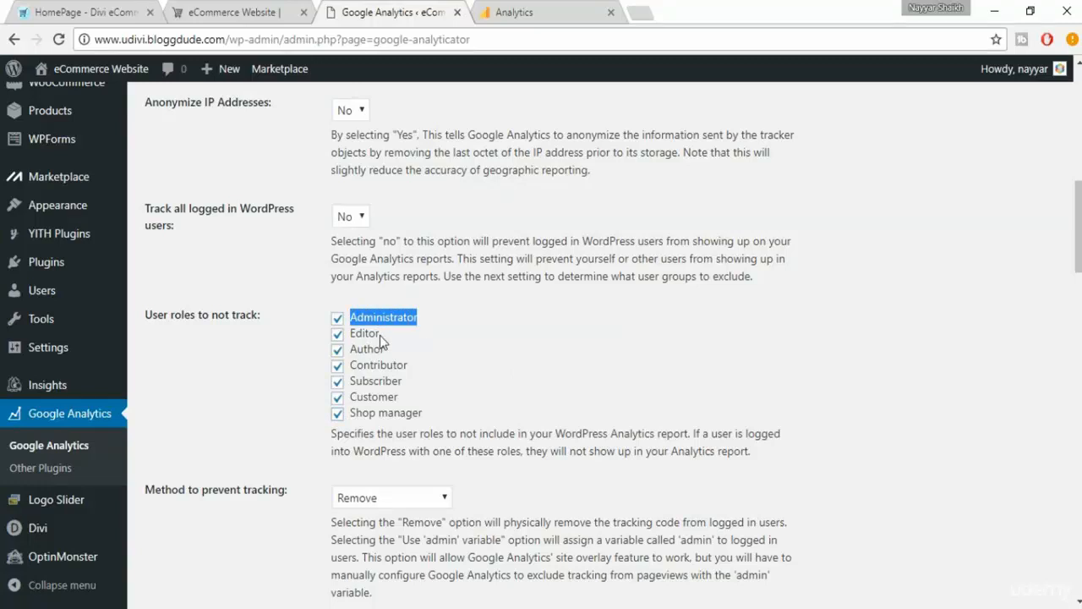
pyautogui.moveTo(433, 365)
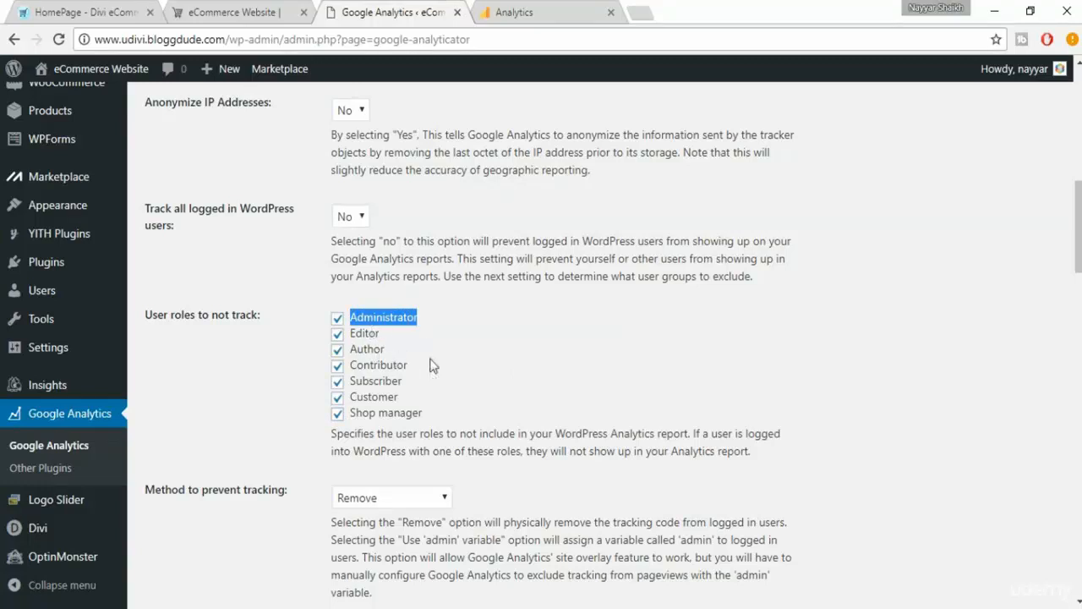
pyautogui.moveTo(520, 345)
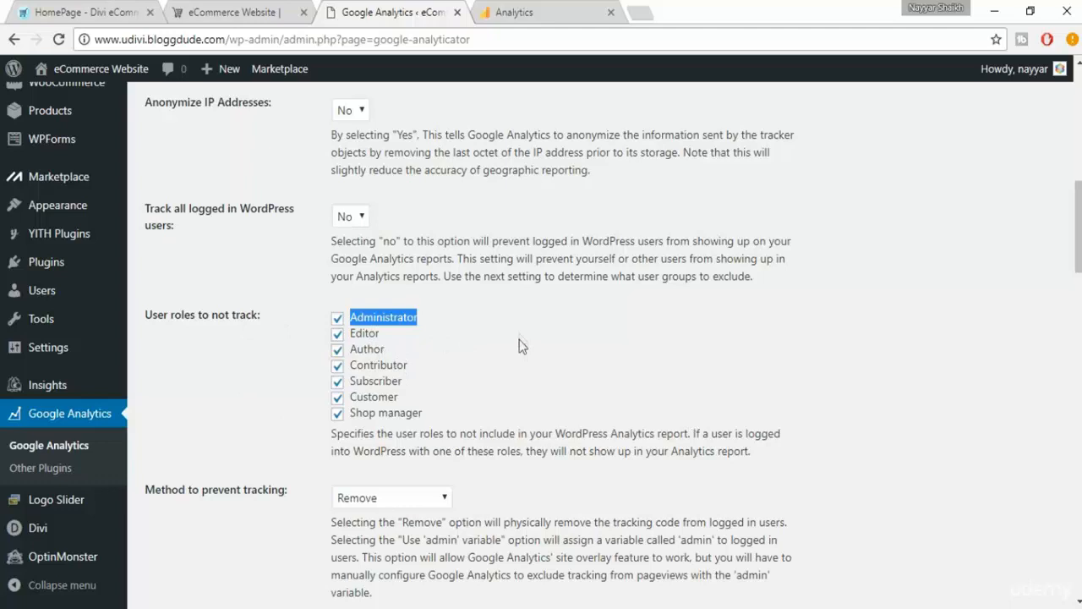
pyautogui.moveTo(391, 334)
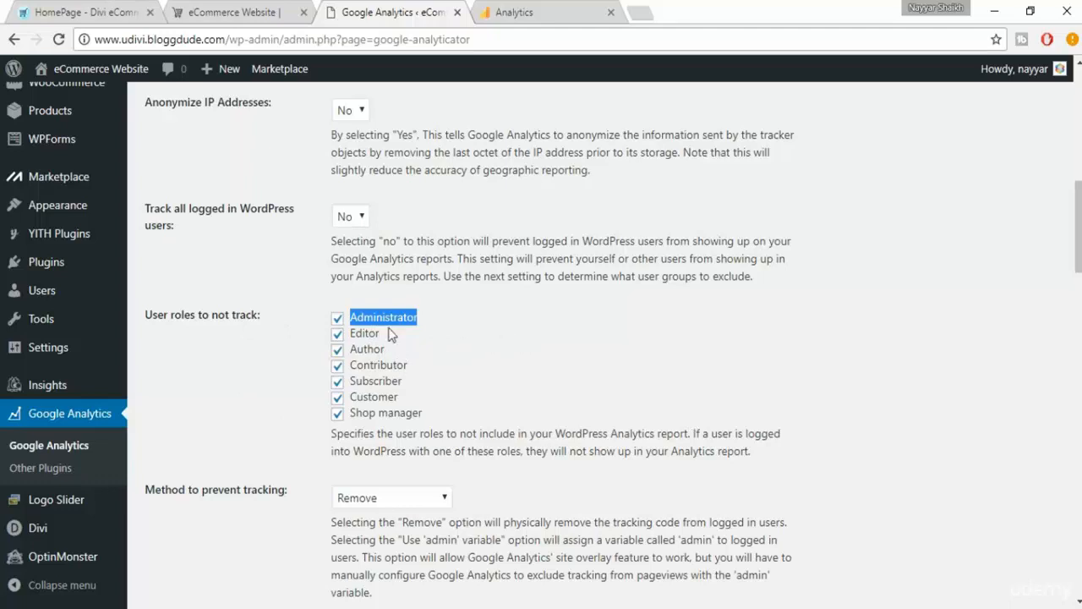
pyautogui.moveTo(535, 10)
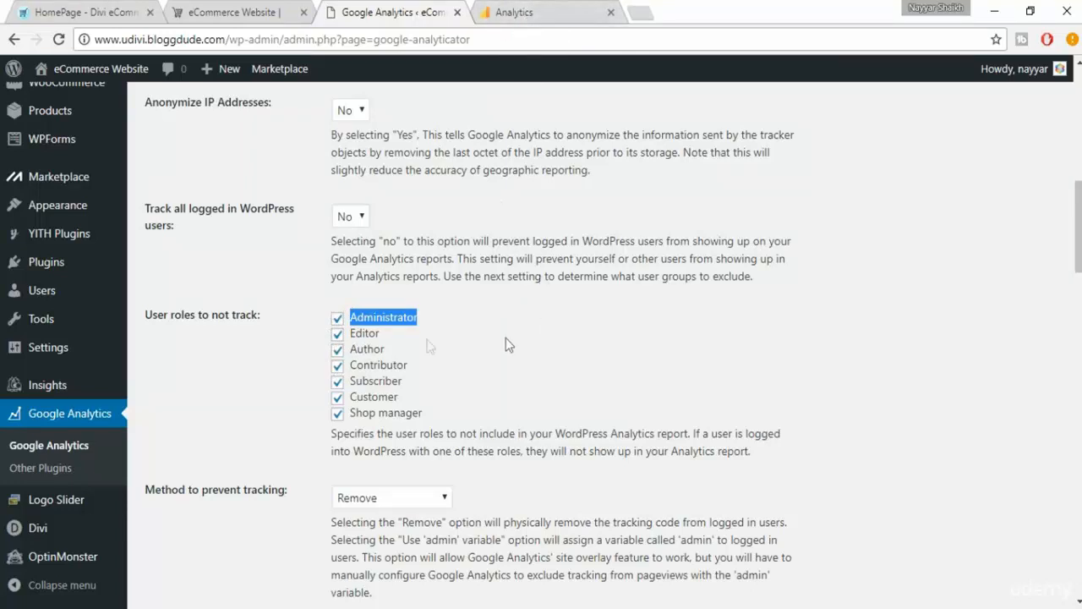
pyautogui.moveTo(353, 232)
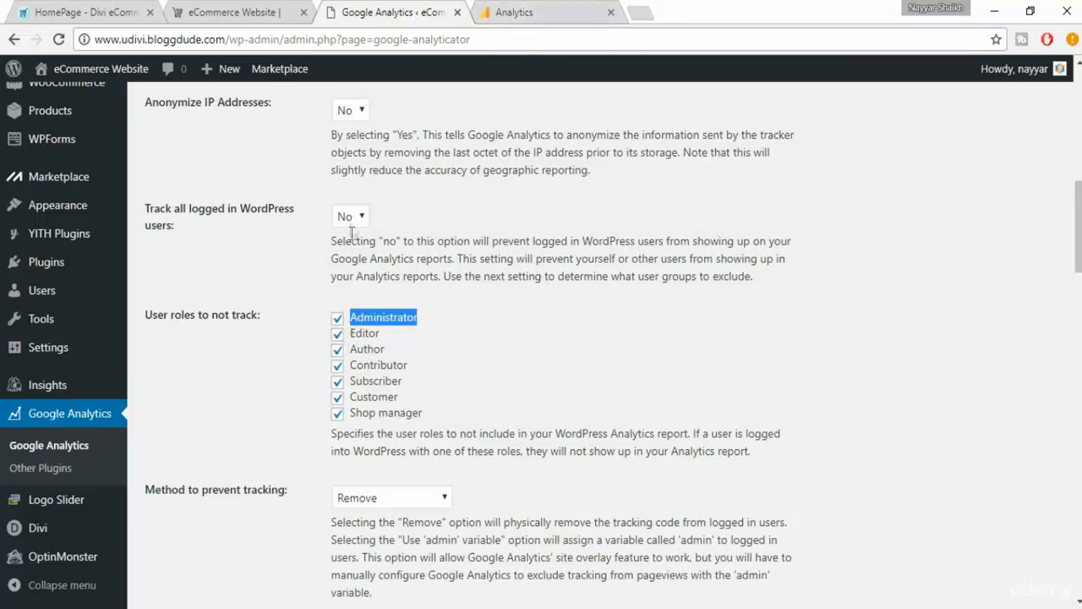
# Save the Google Analyticator tracking settings with Save Changes at the page bottom.
pyautogui.scroll(-3)
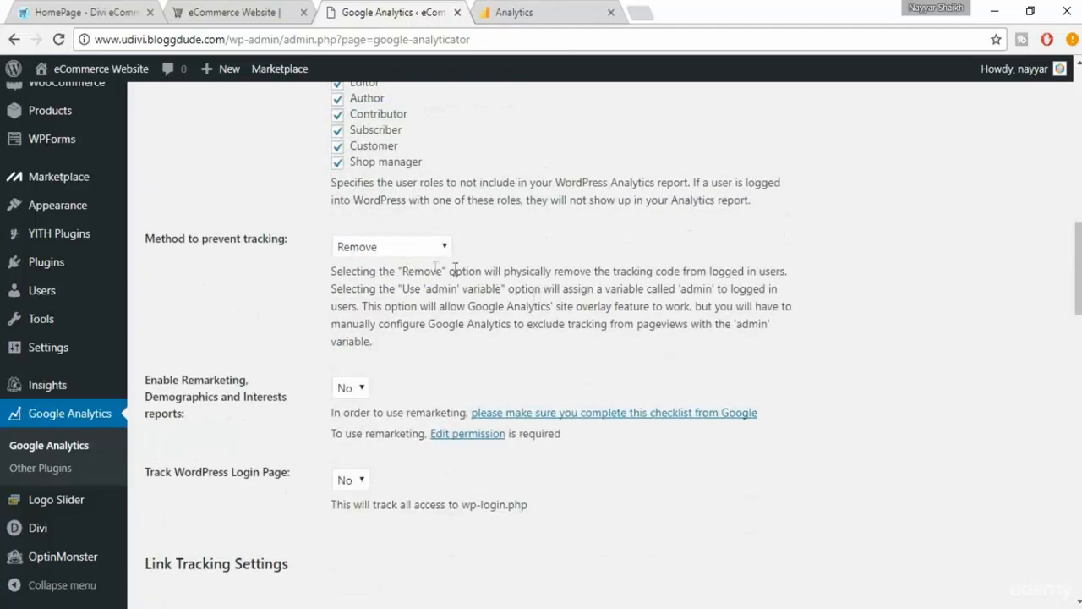
pyautogui.moveTo(444, 254)
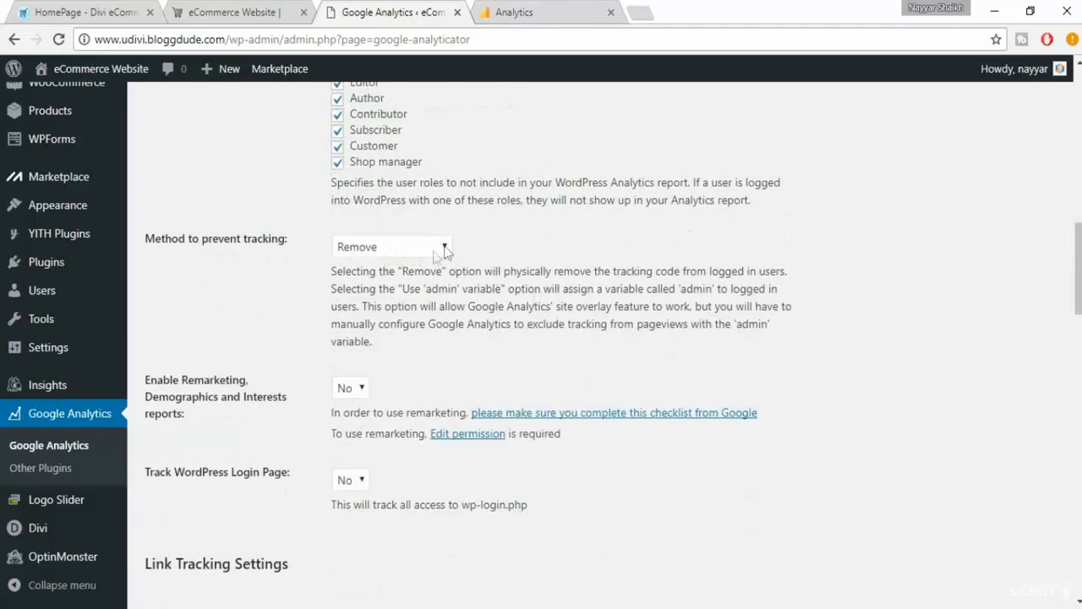
pyautogui.scroll(-3)
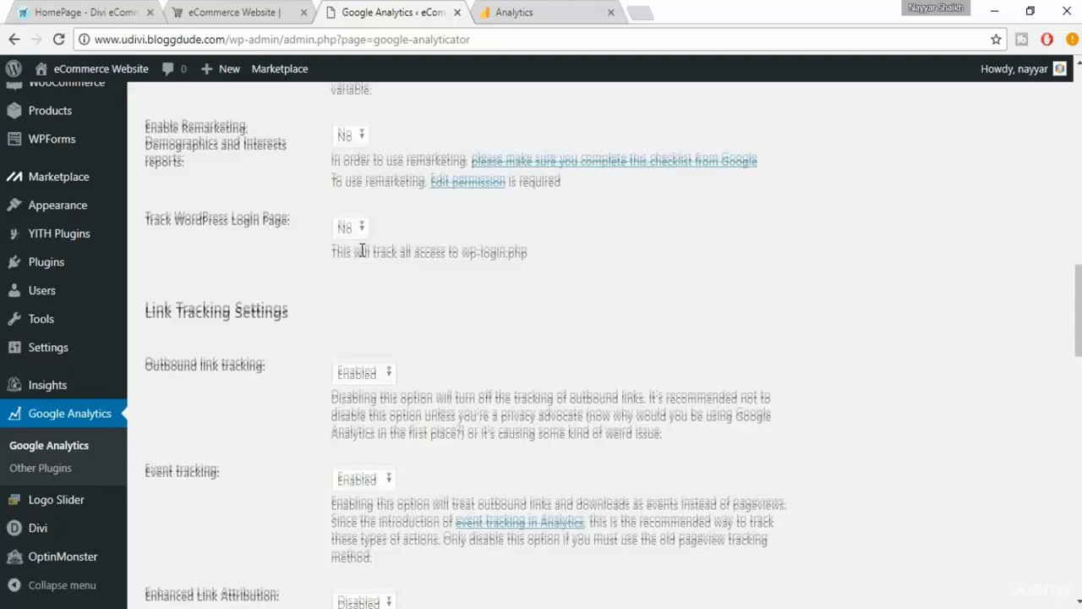
pyautogui.scroll(-3)
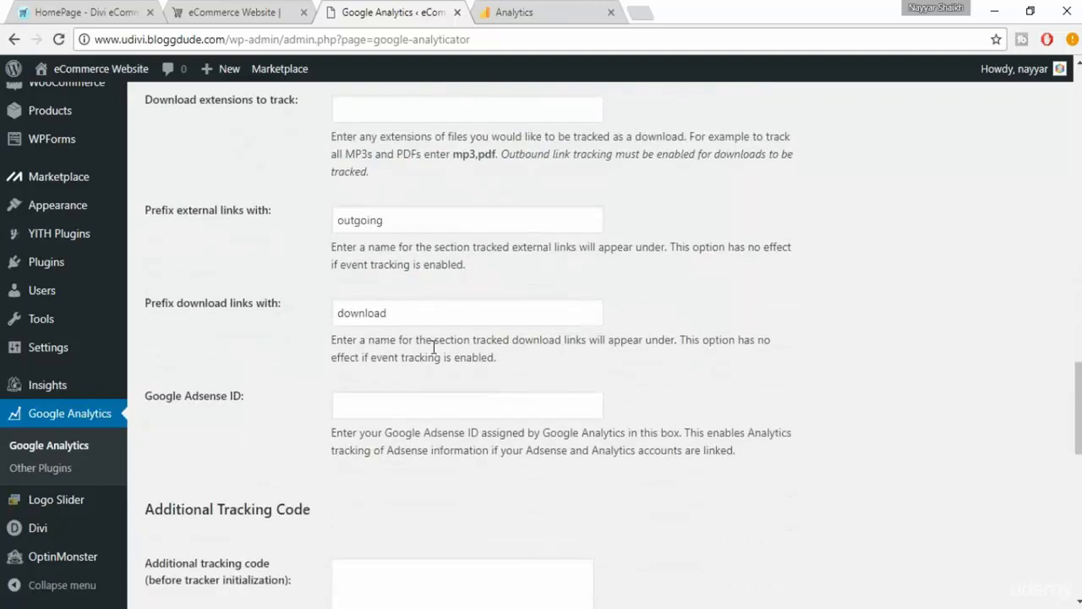
pyautogui.scroll(-3)
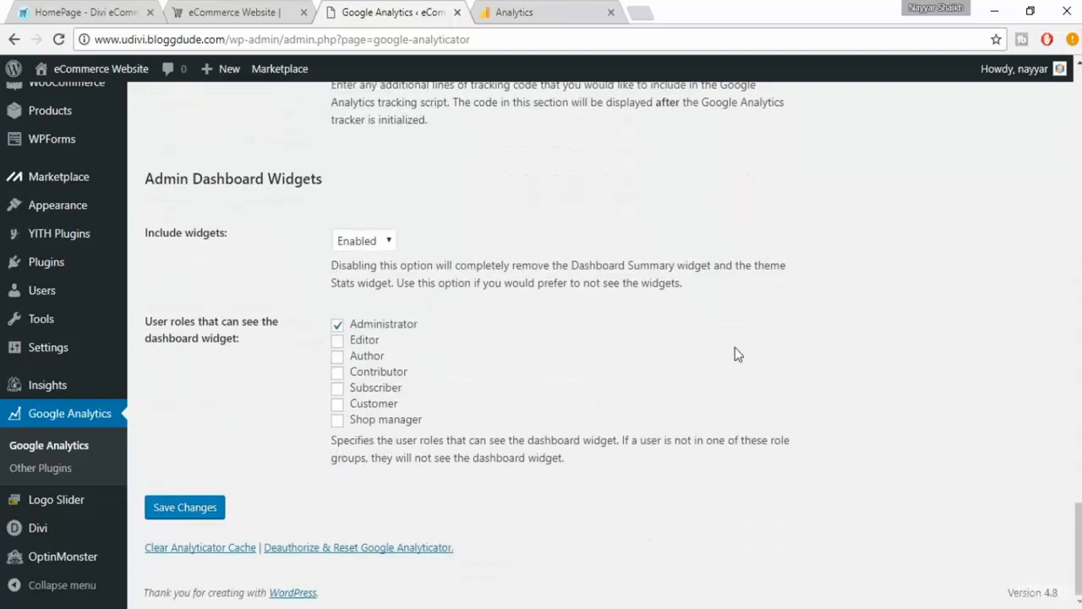
pyautogui.click(184, 507)
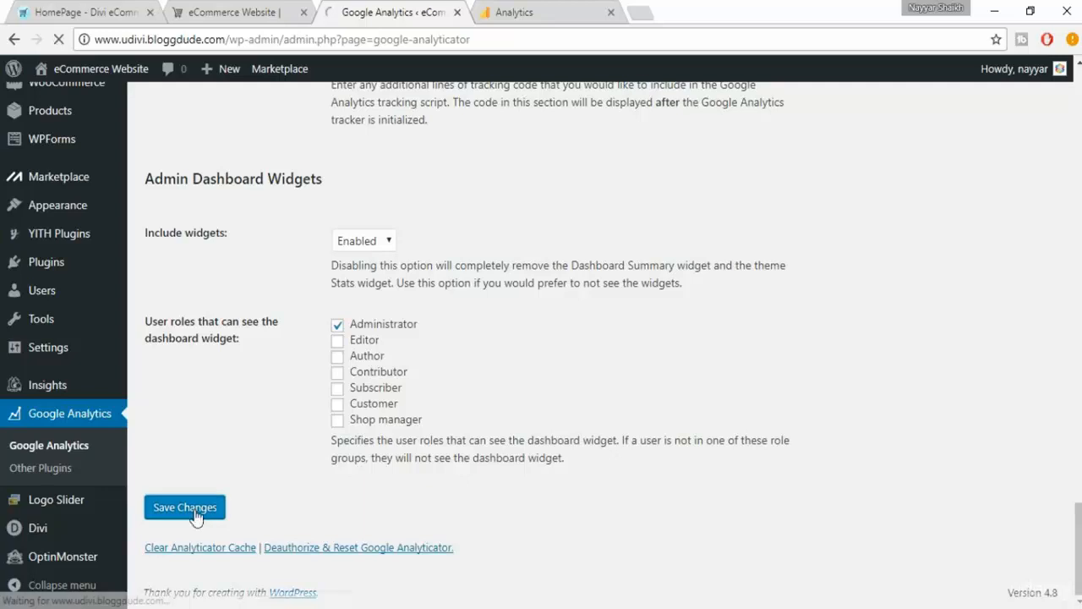
pyautogui.click(184, 506)
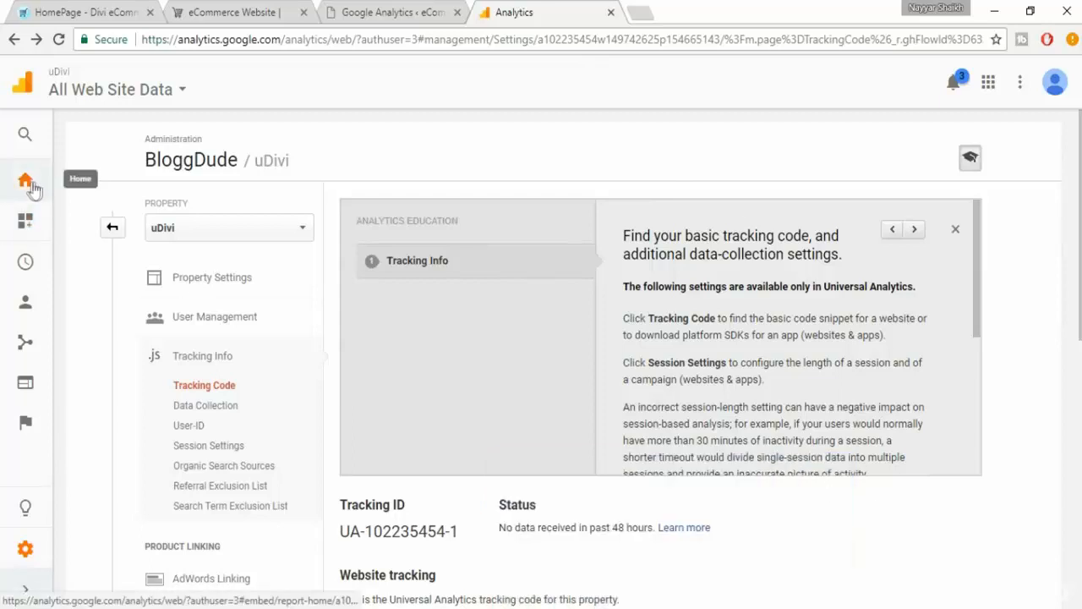
# Open the Analytics Home dashboard for uDivi and review its empty user and session reports.
pyautogui.click(25, 180)
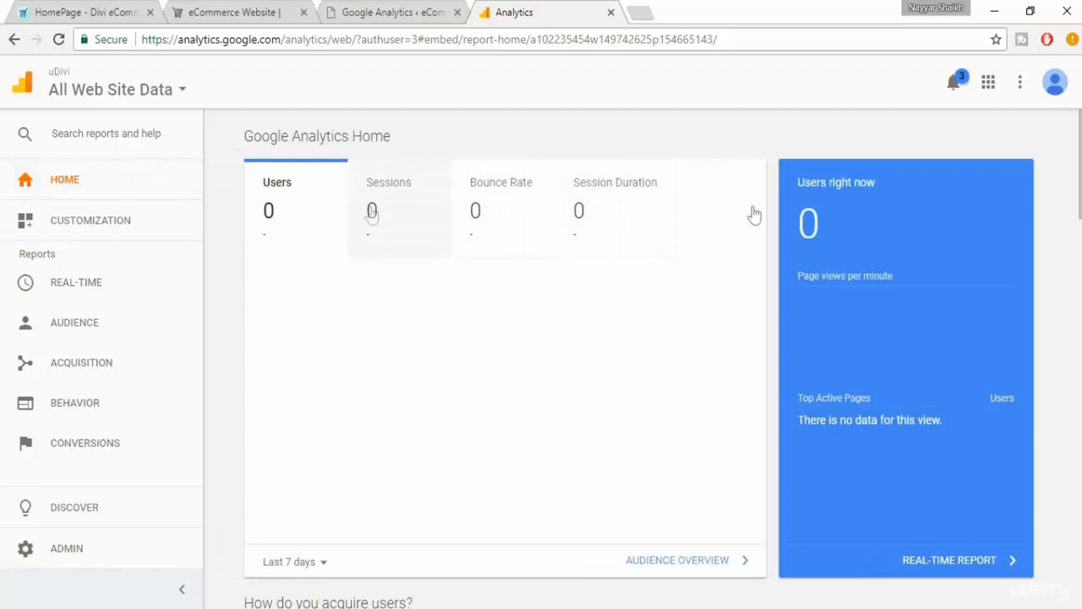
pyautogui.scroll(-3)
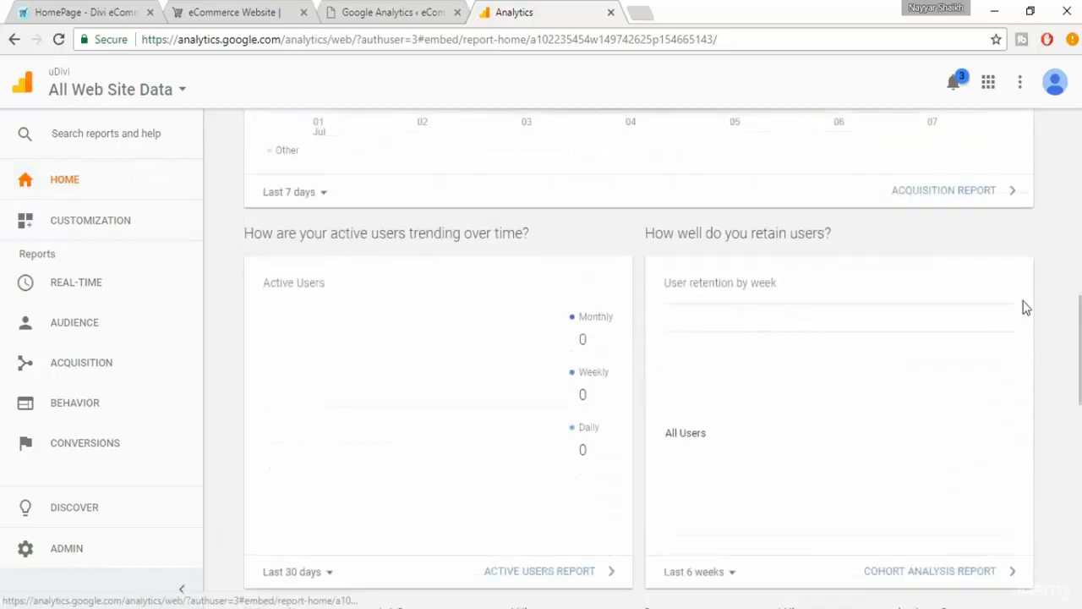
pyautogui.scroll(3)
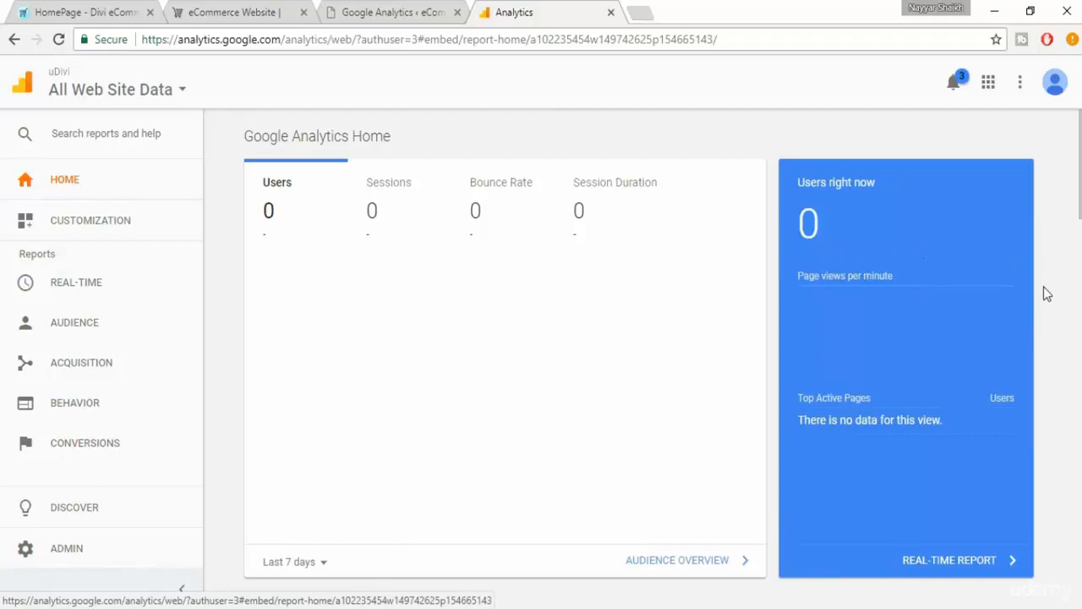
pyautogui.moveTo(901, 250)
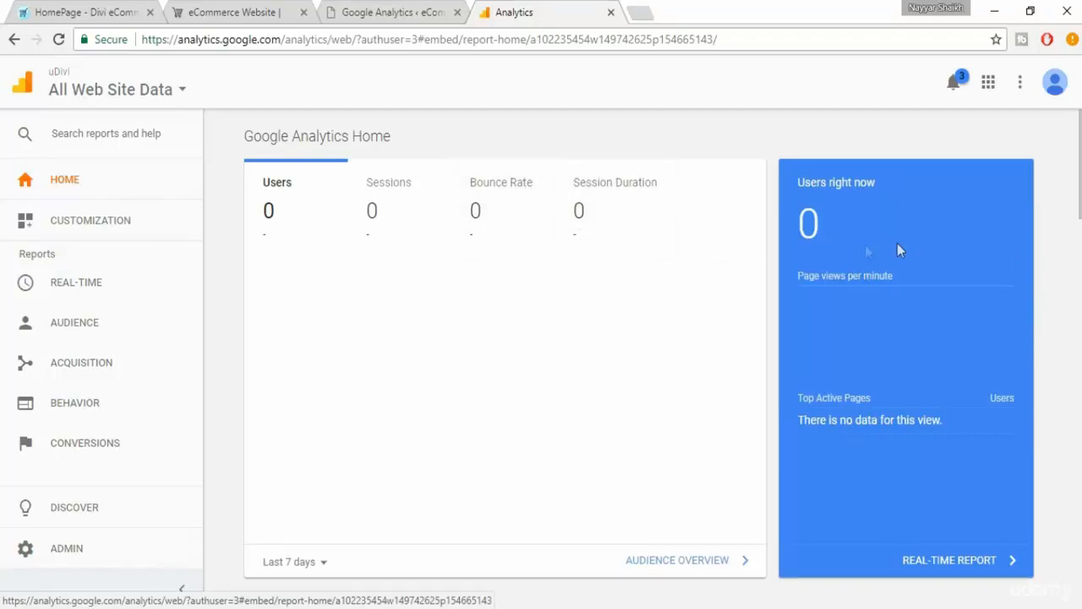
pyautogui.moveTo(951, 245)
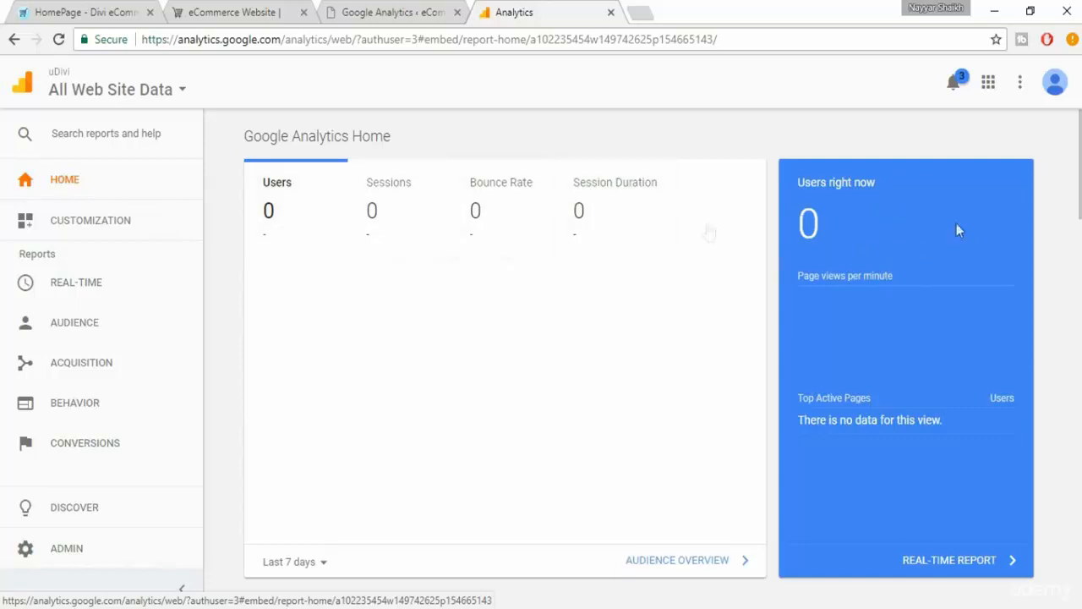
pyautogui.scroll(-3)
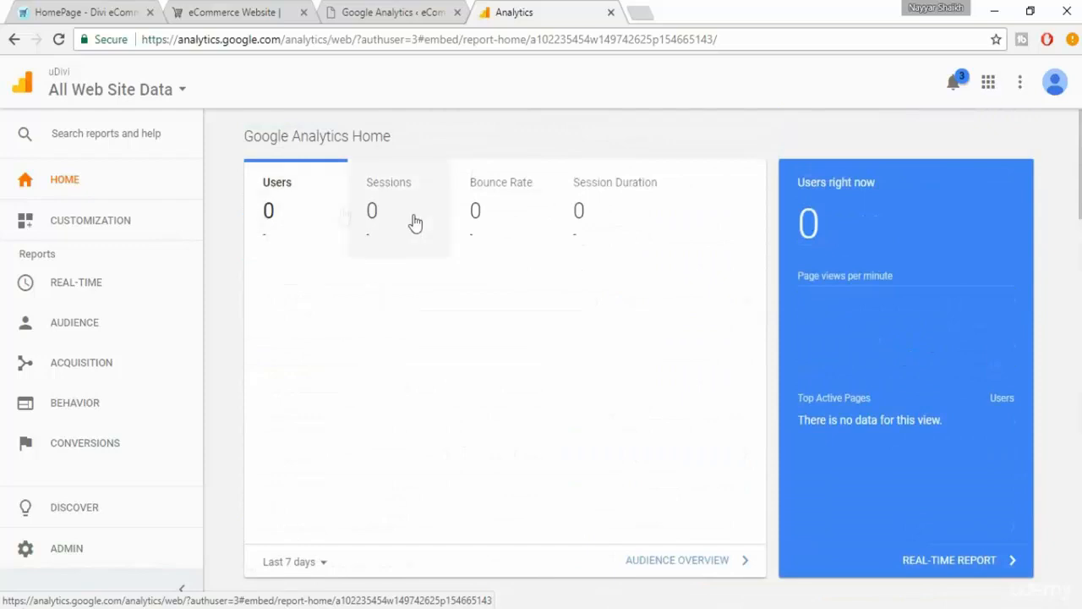
pyautogui.scroll(-3)
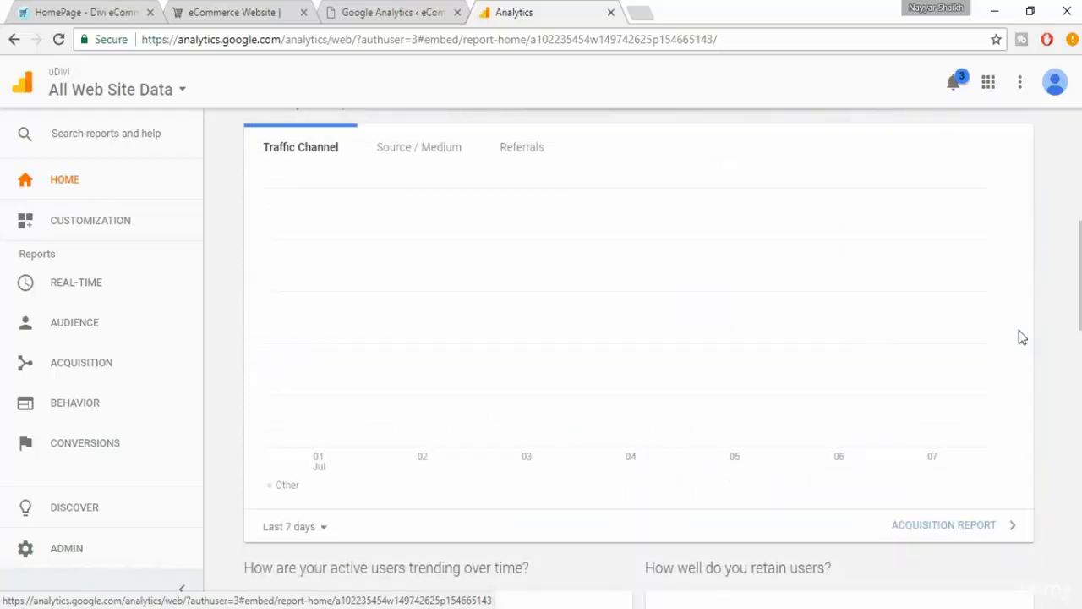
pyautogui.moveTo(522, 147)
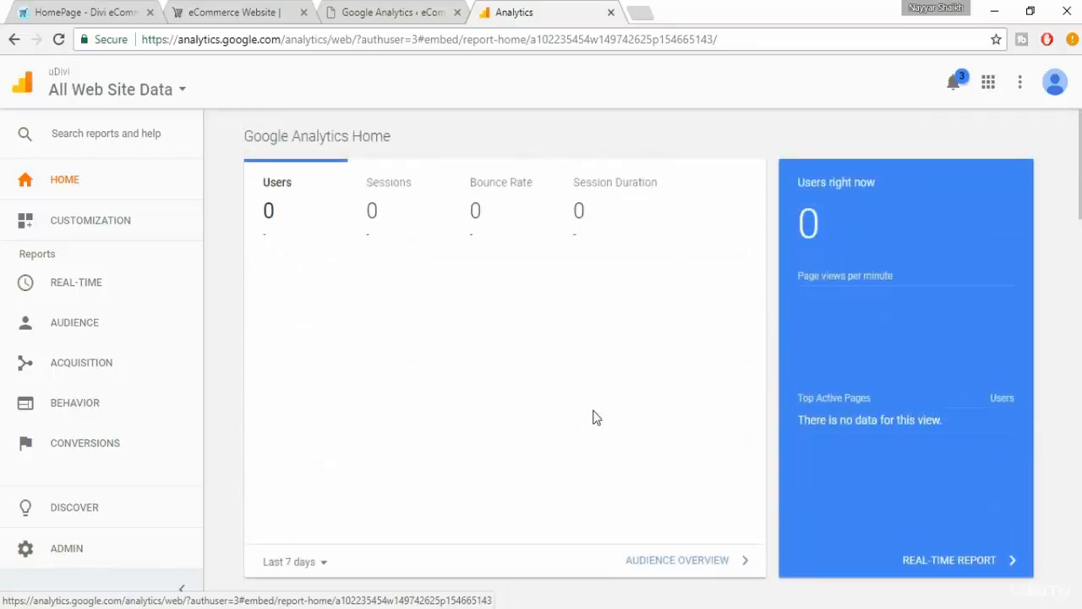
pyautogui.moveTo(1066, 110)
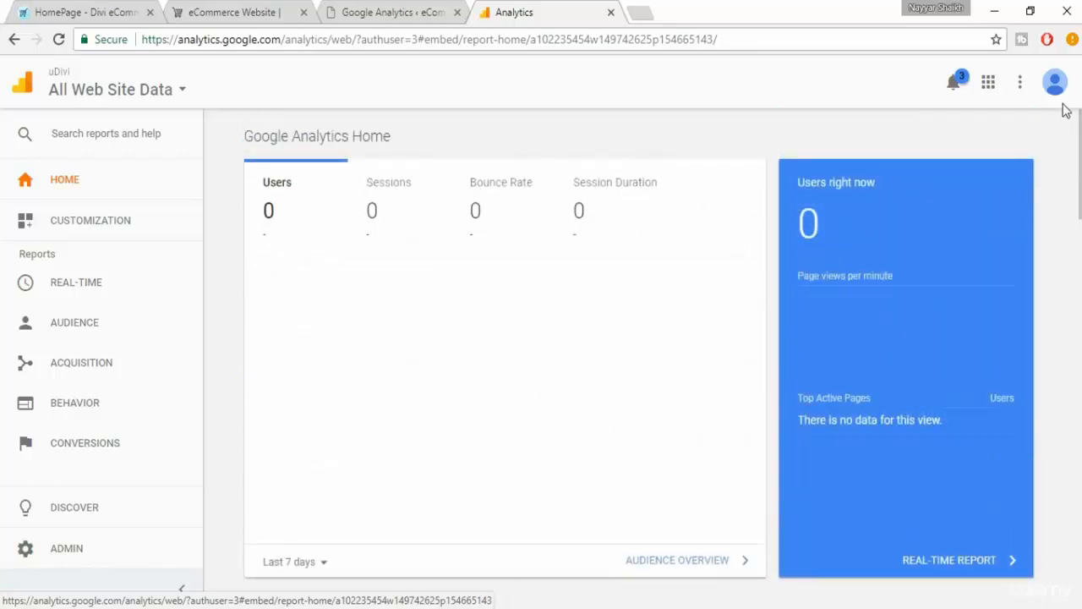